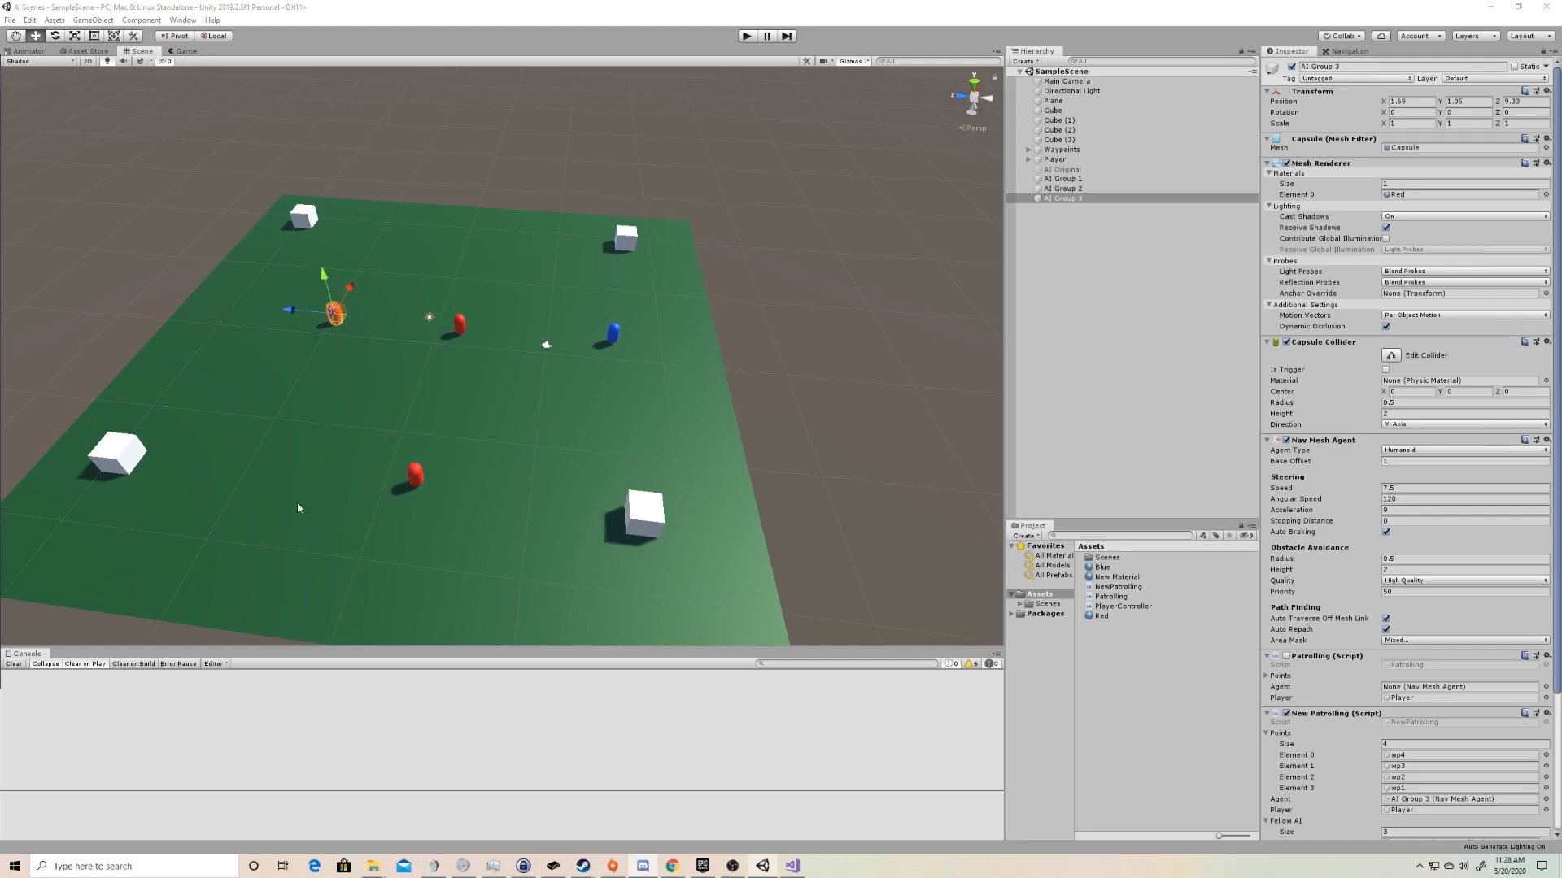
# - Open the NewPatrolling script from the Inspector in Visual Studio
pyautogui.click(1119, 586)
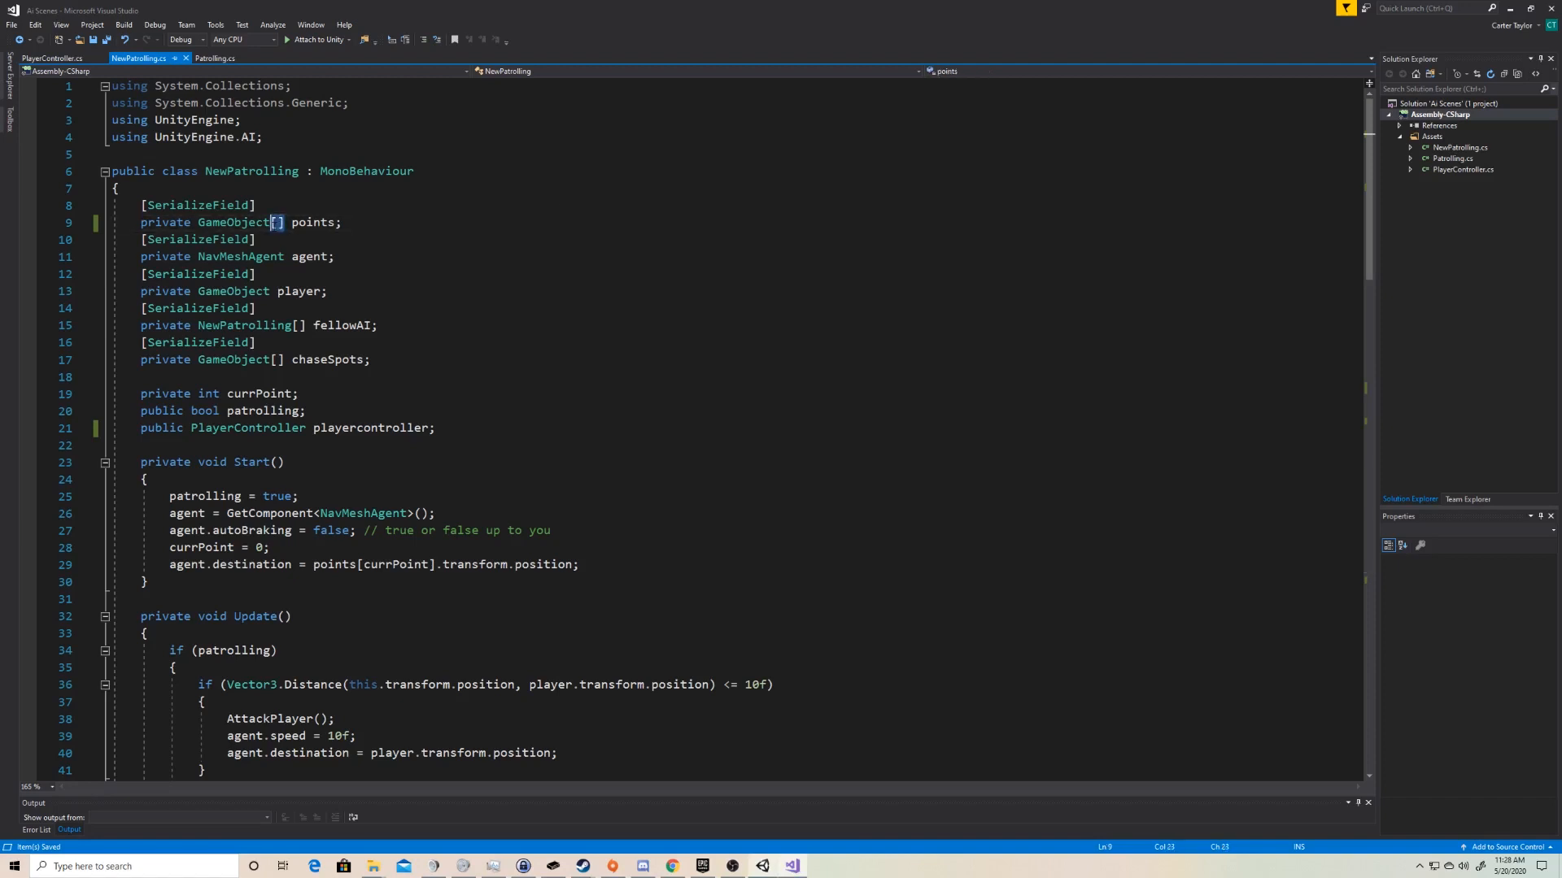
# - Declare the points field as a List<GameObject> instead of a GameObject array
pyautogui.doubleClick(234, 221)
pyautogui.write('>')
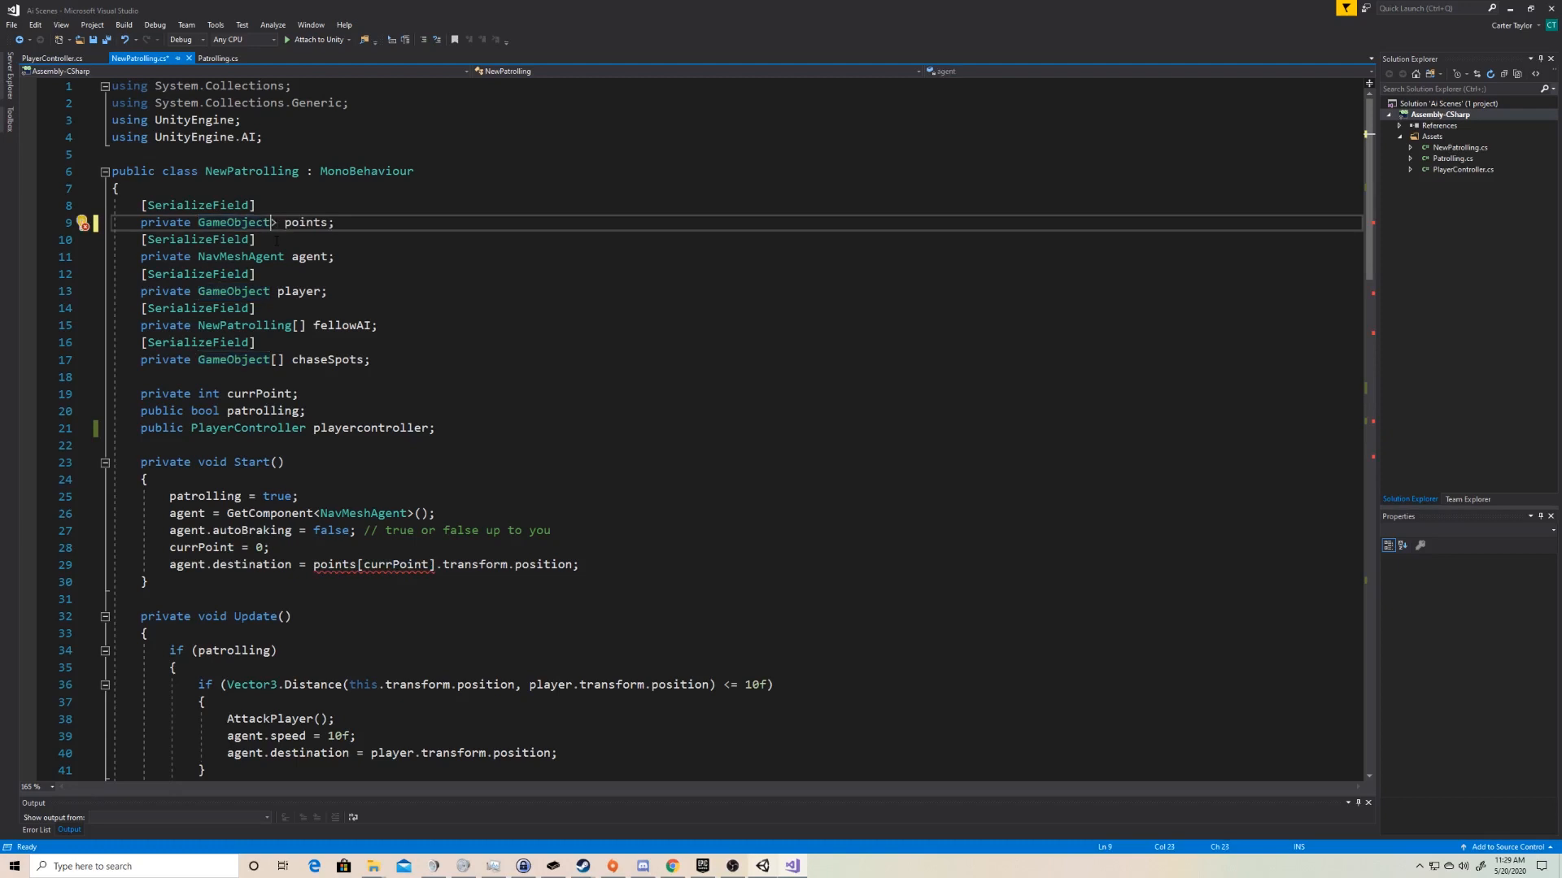
pyautogui.doubleClick(233, 221)
pyautogui.write('<')
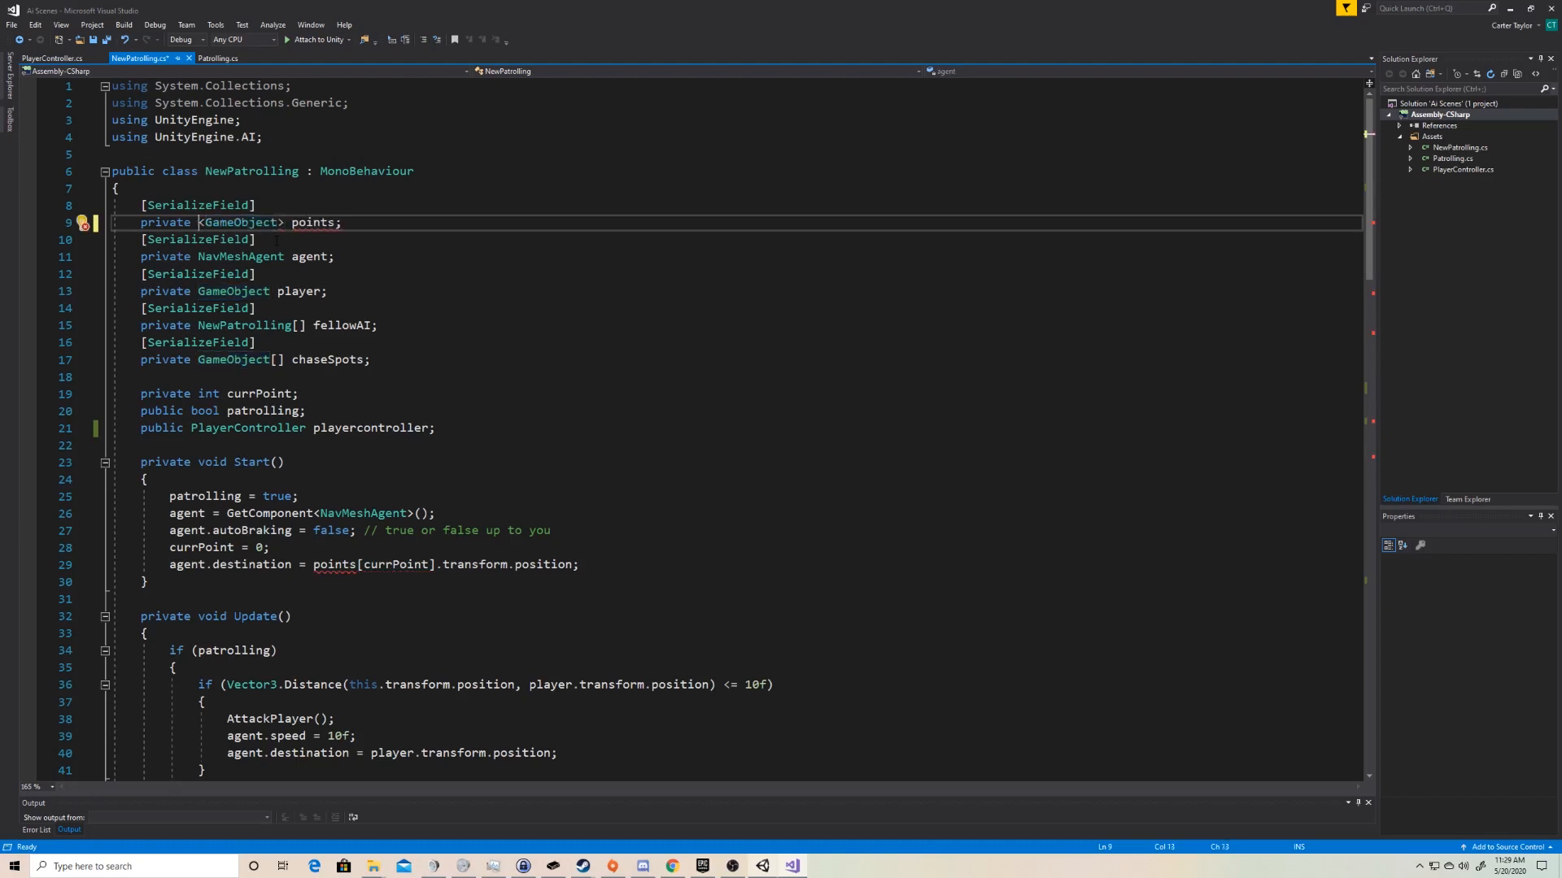
pyautogui.write('List')
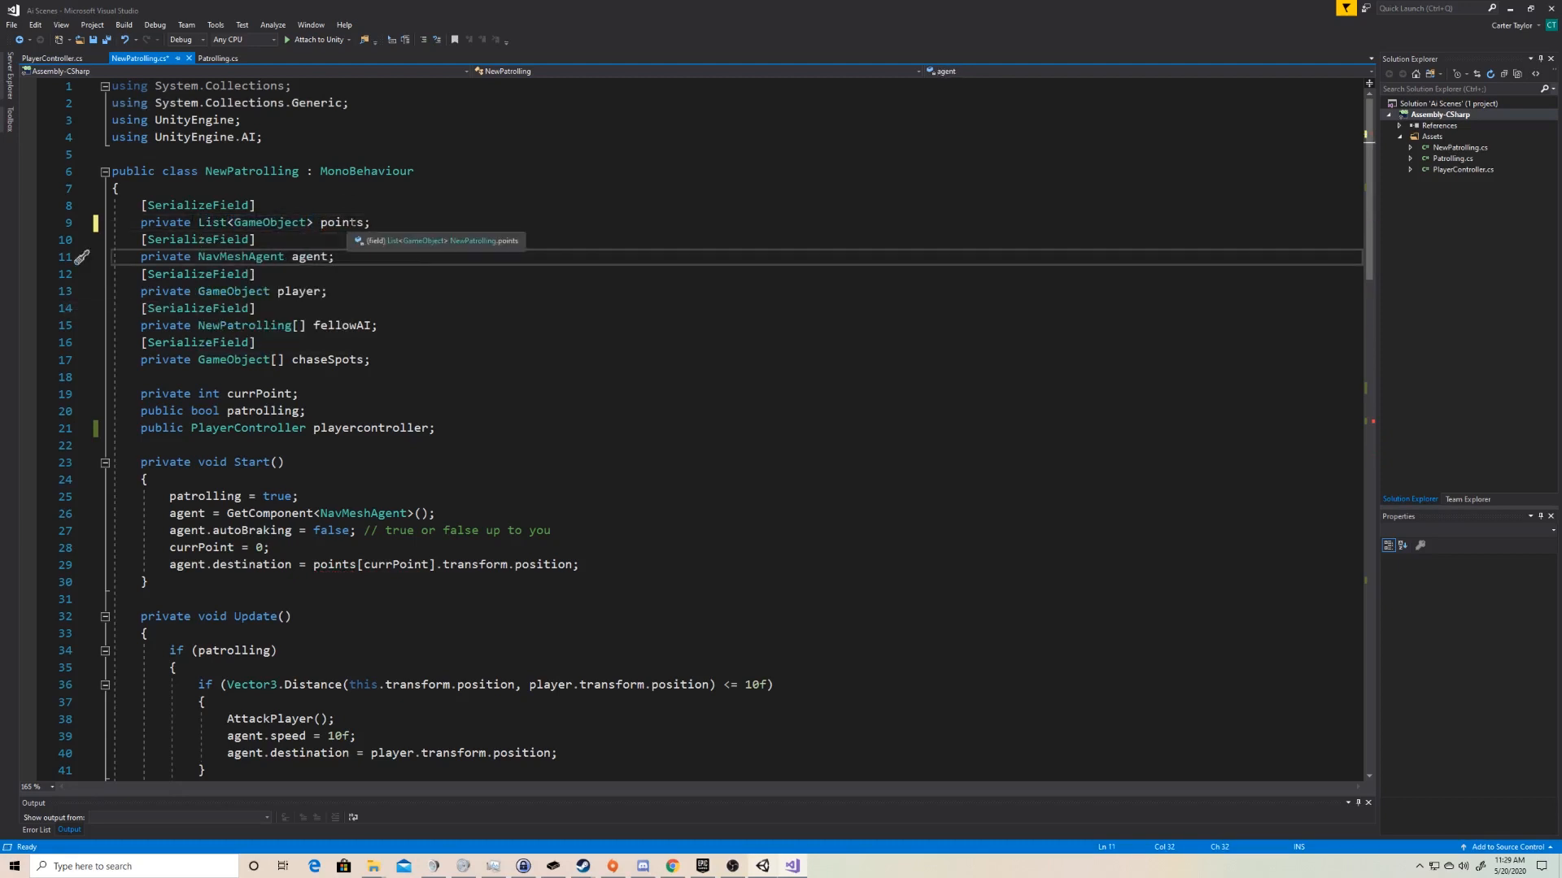
pyautogui.moveTo(369, 254)
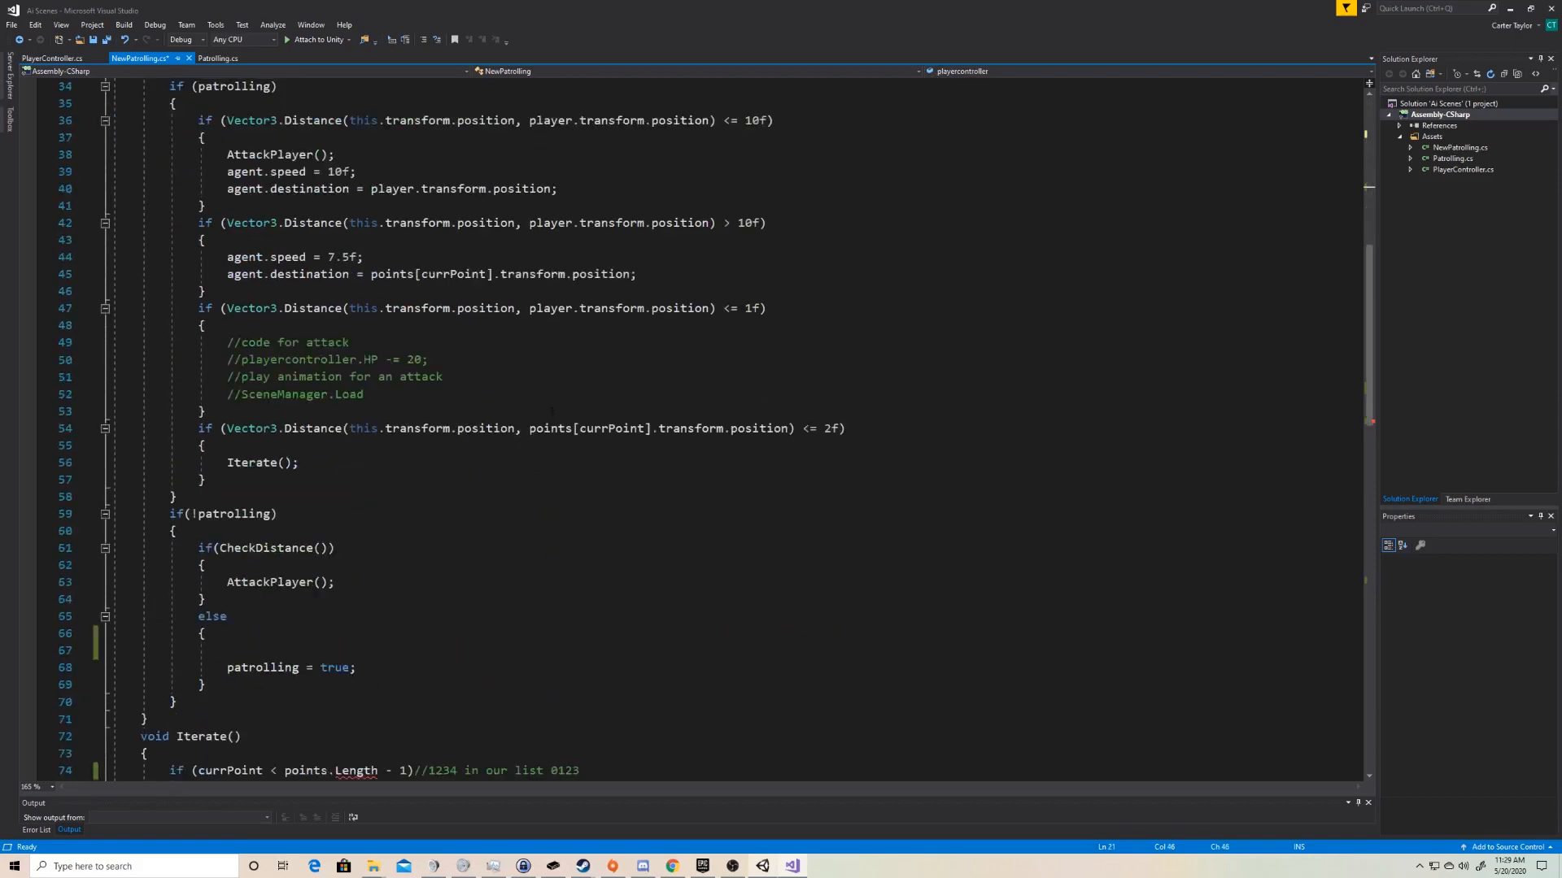
# - Replace points.Length with points.Count in the Iterate condition
pyautogui.scroll(-3)
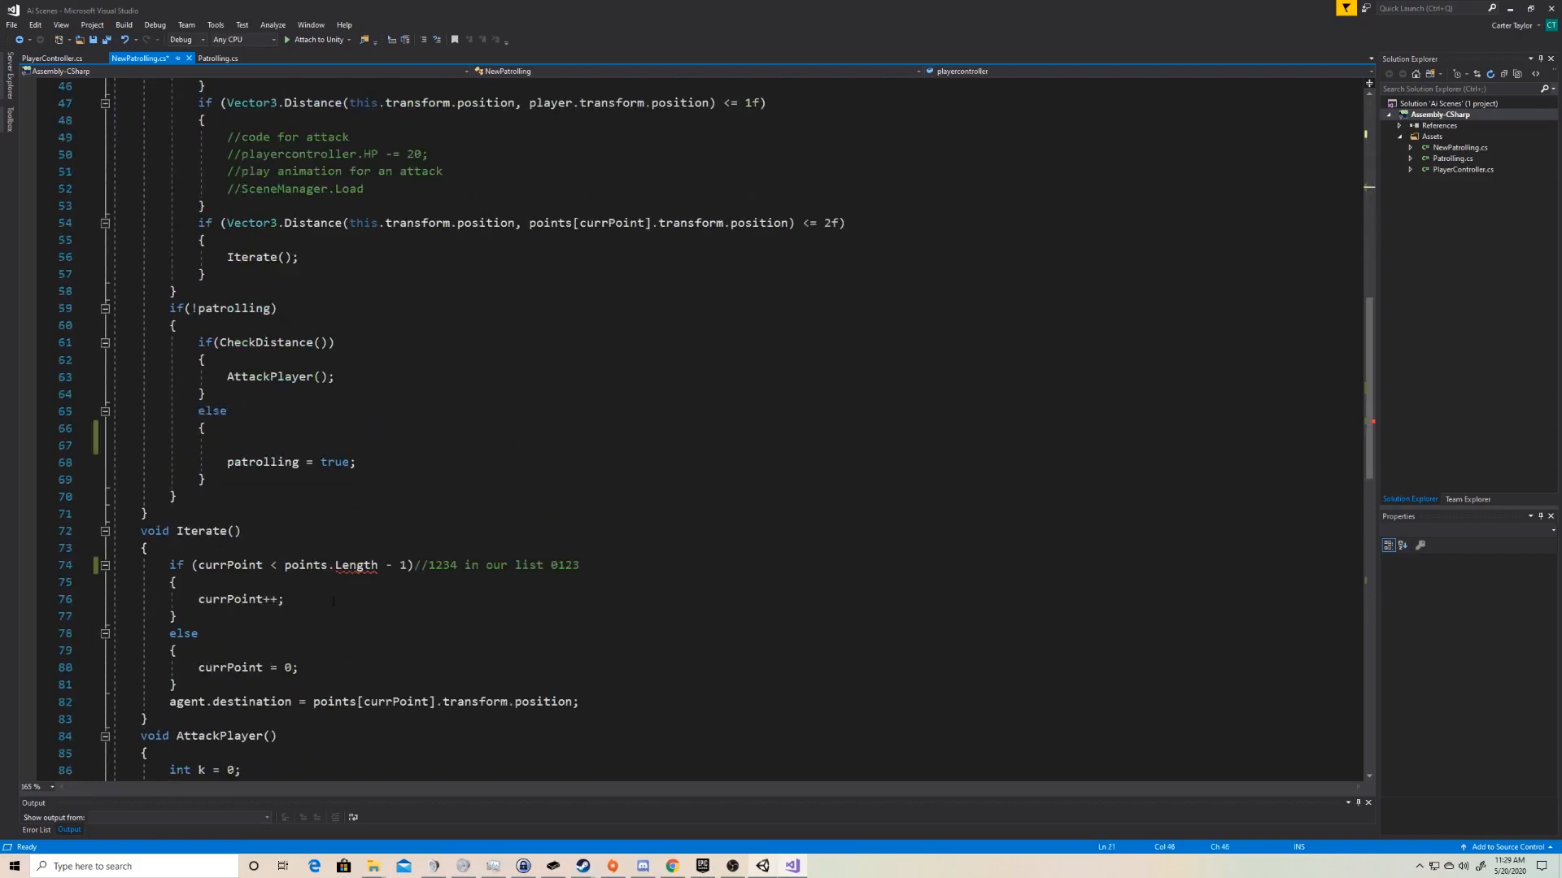
pyautogui.doubleClick(355, 567)
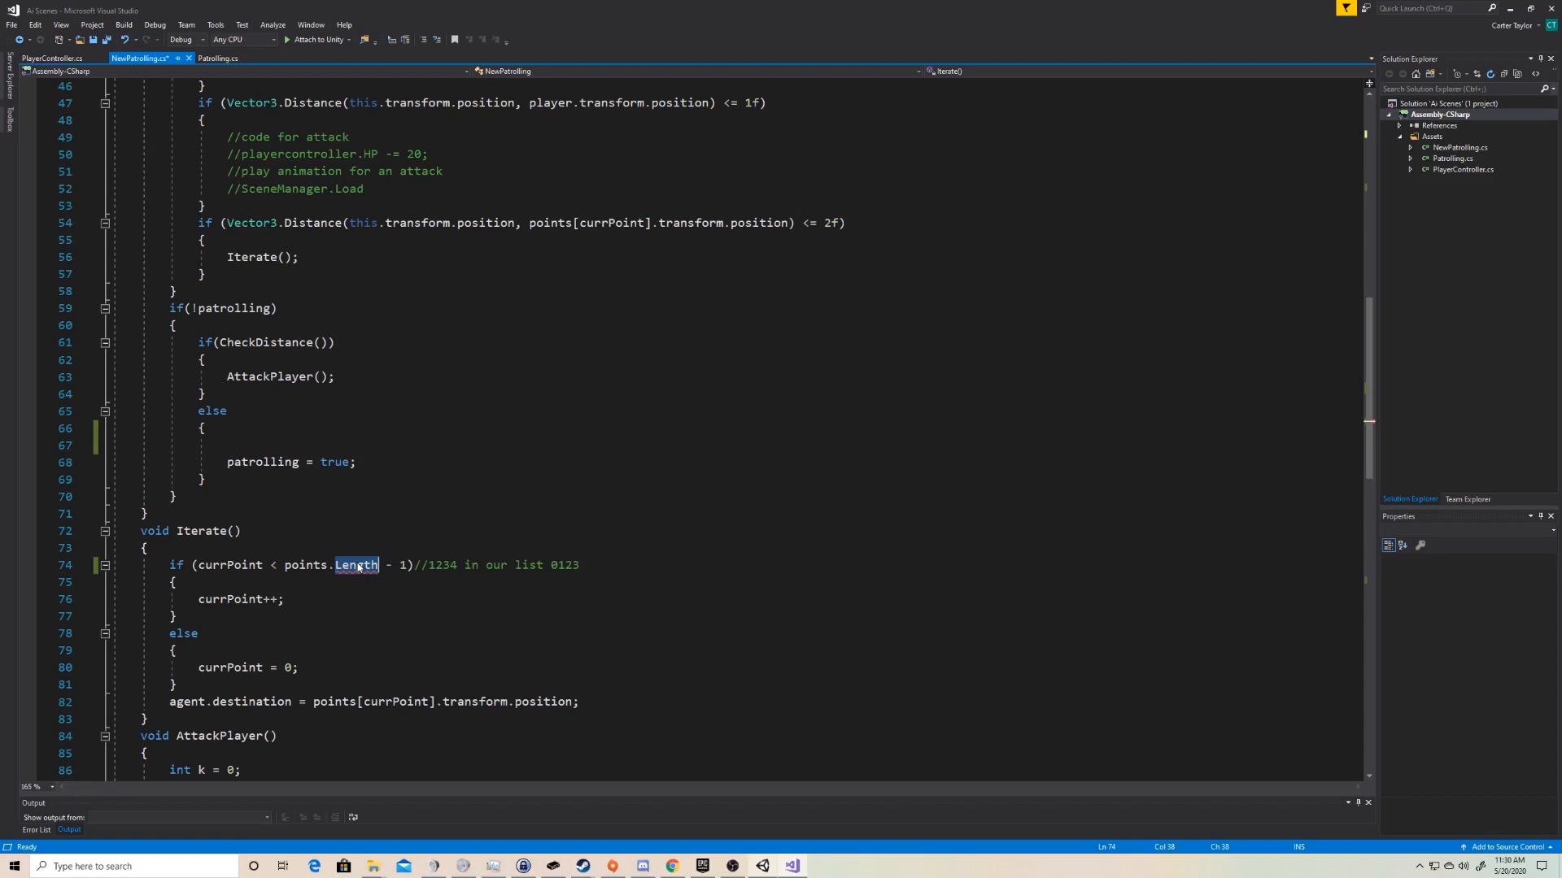
pyautogui.write('Cound')
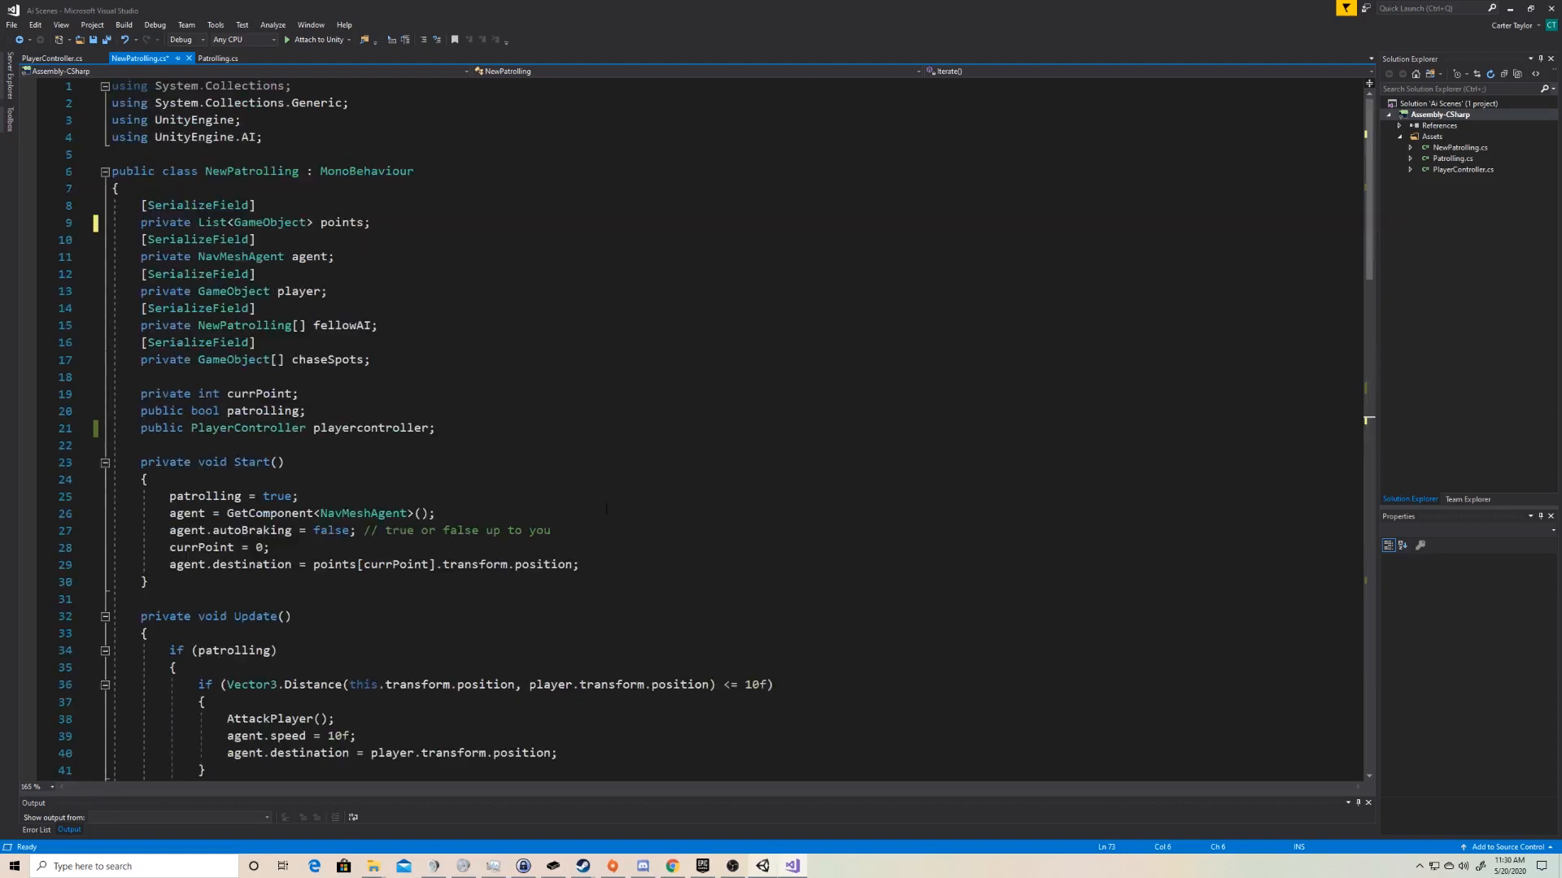
# - Save the script, play the scene to watch the AI capsules move, then stop Play
pyautogui.press('ctrl+s')
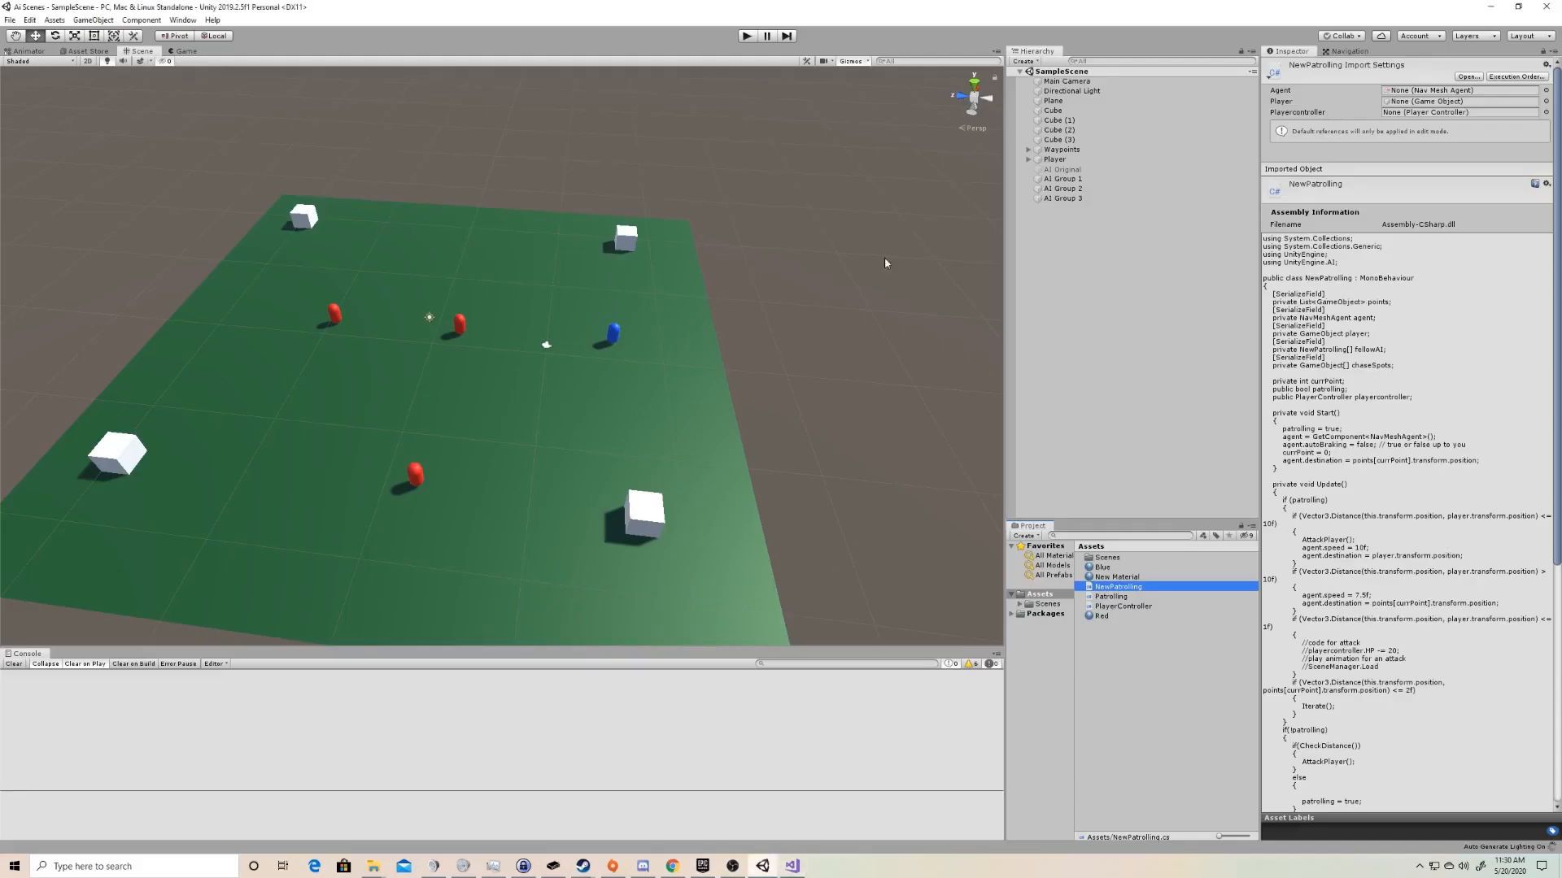
pyautogui.click(745, 36)
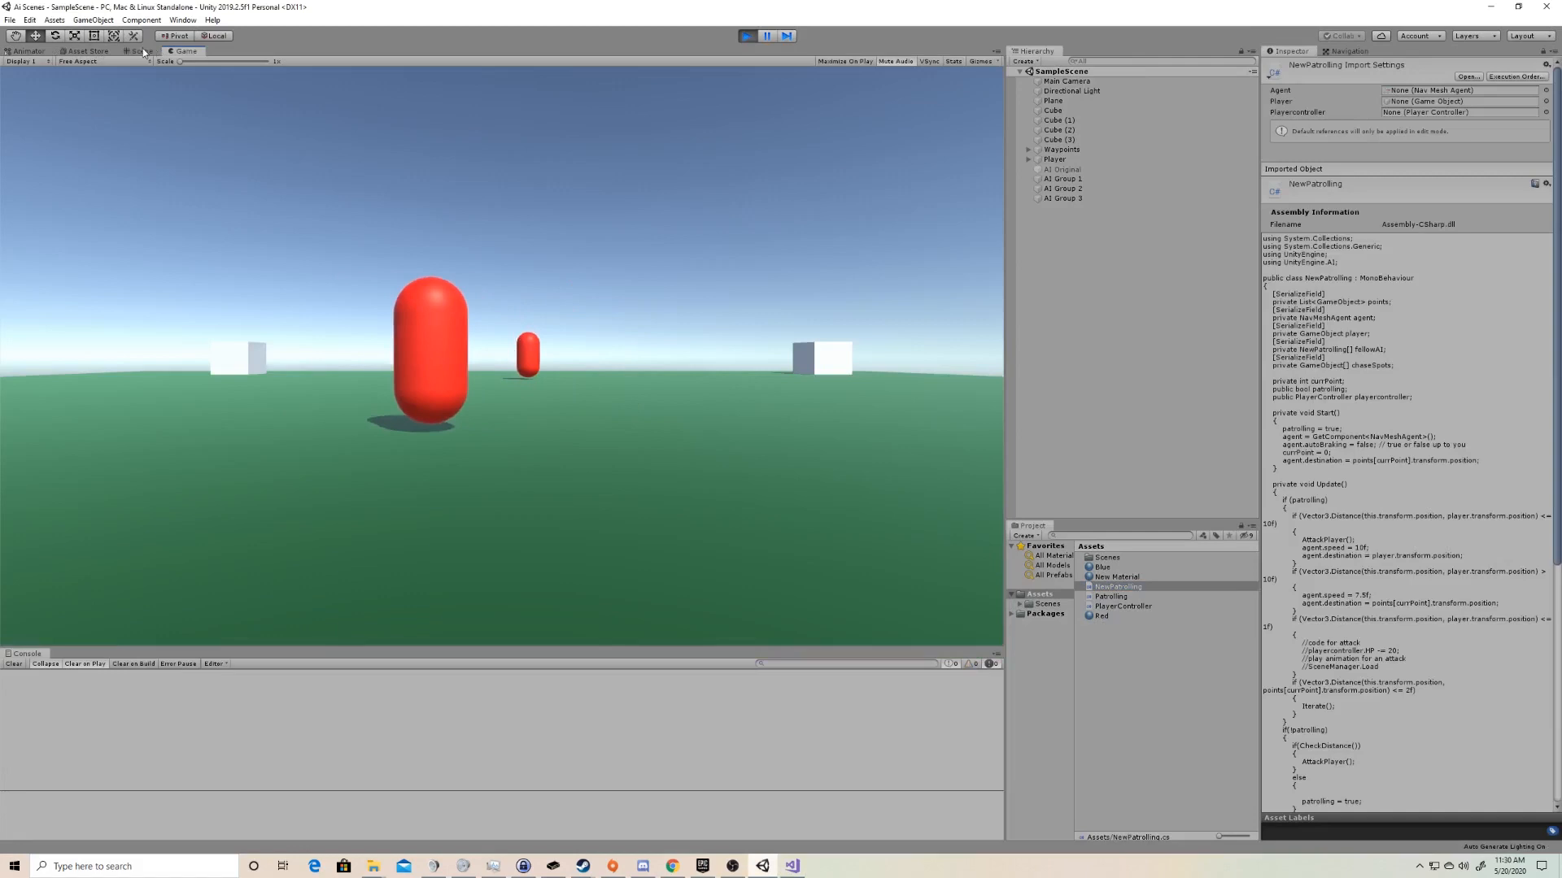
pyautogui.click(140, 50)
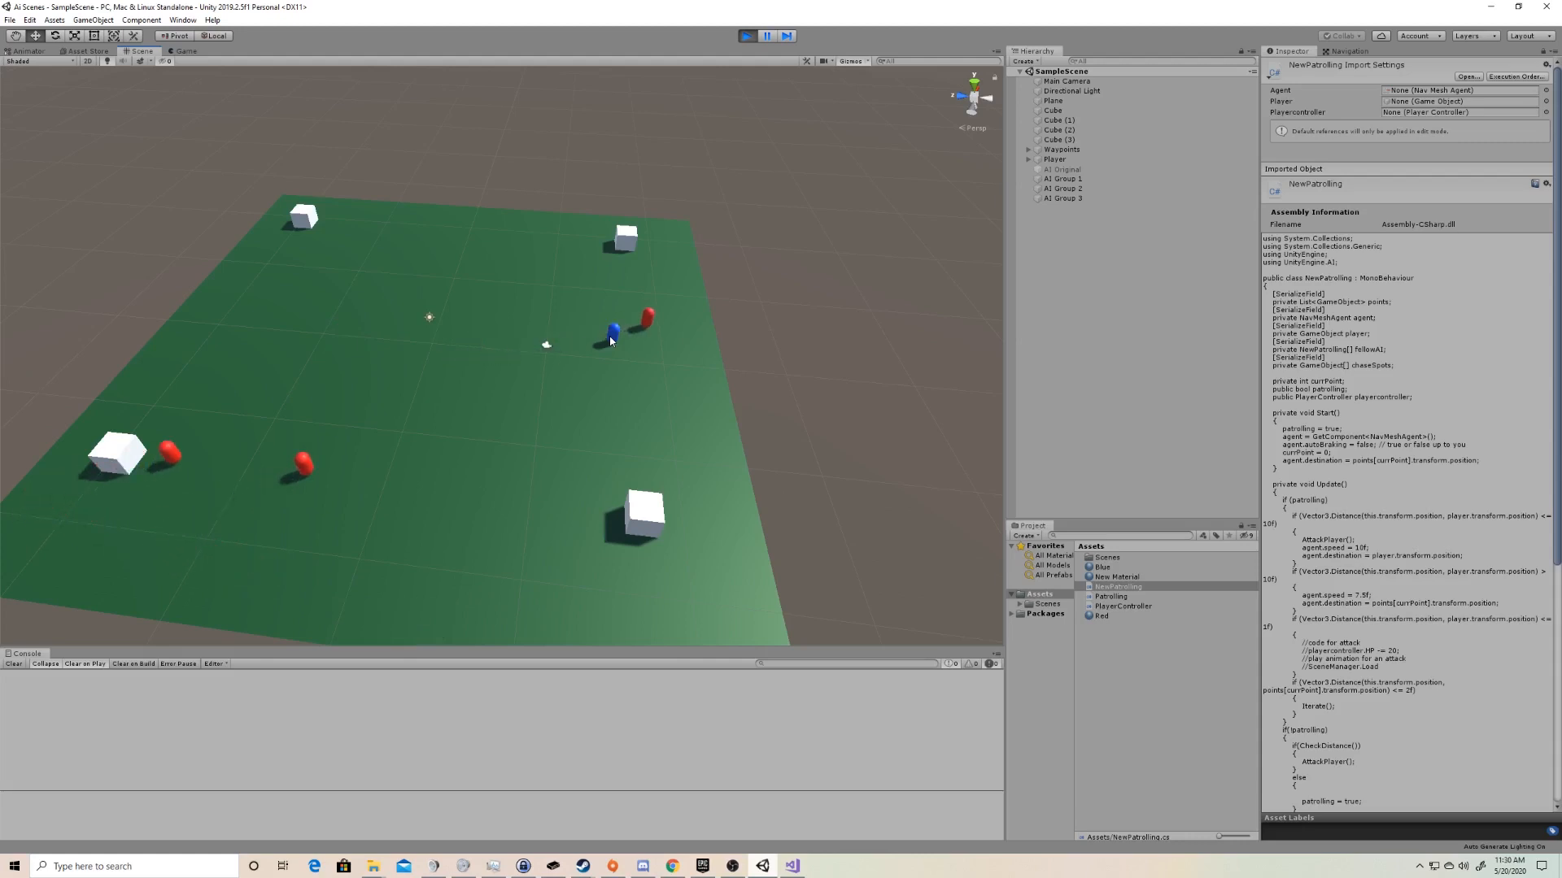
pyautogui.click(1054, 160)
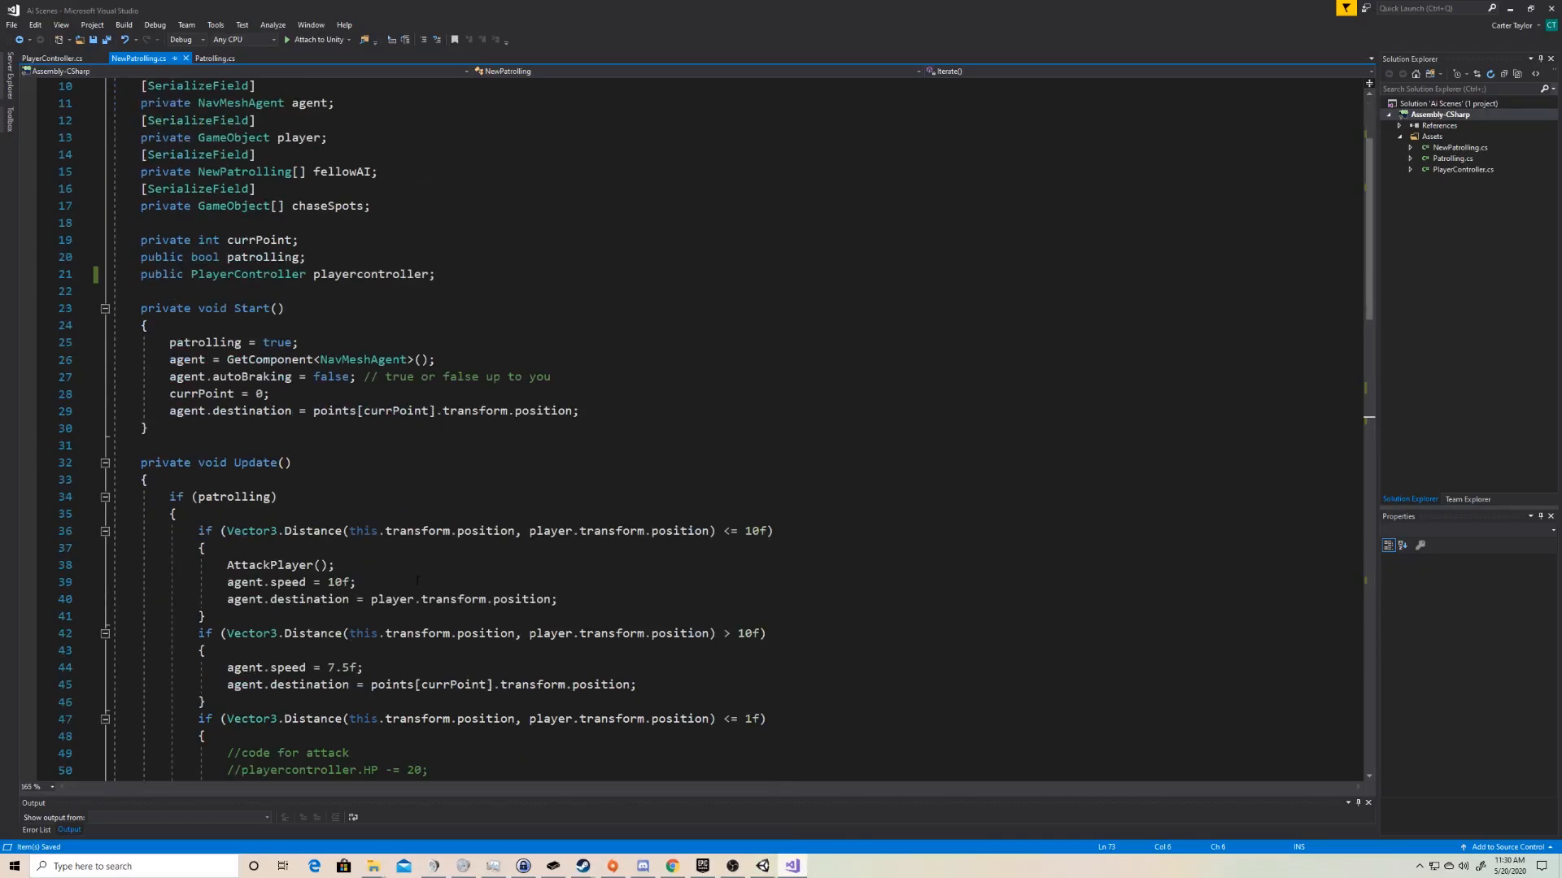
pyautogui.scroll(3)
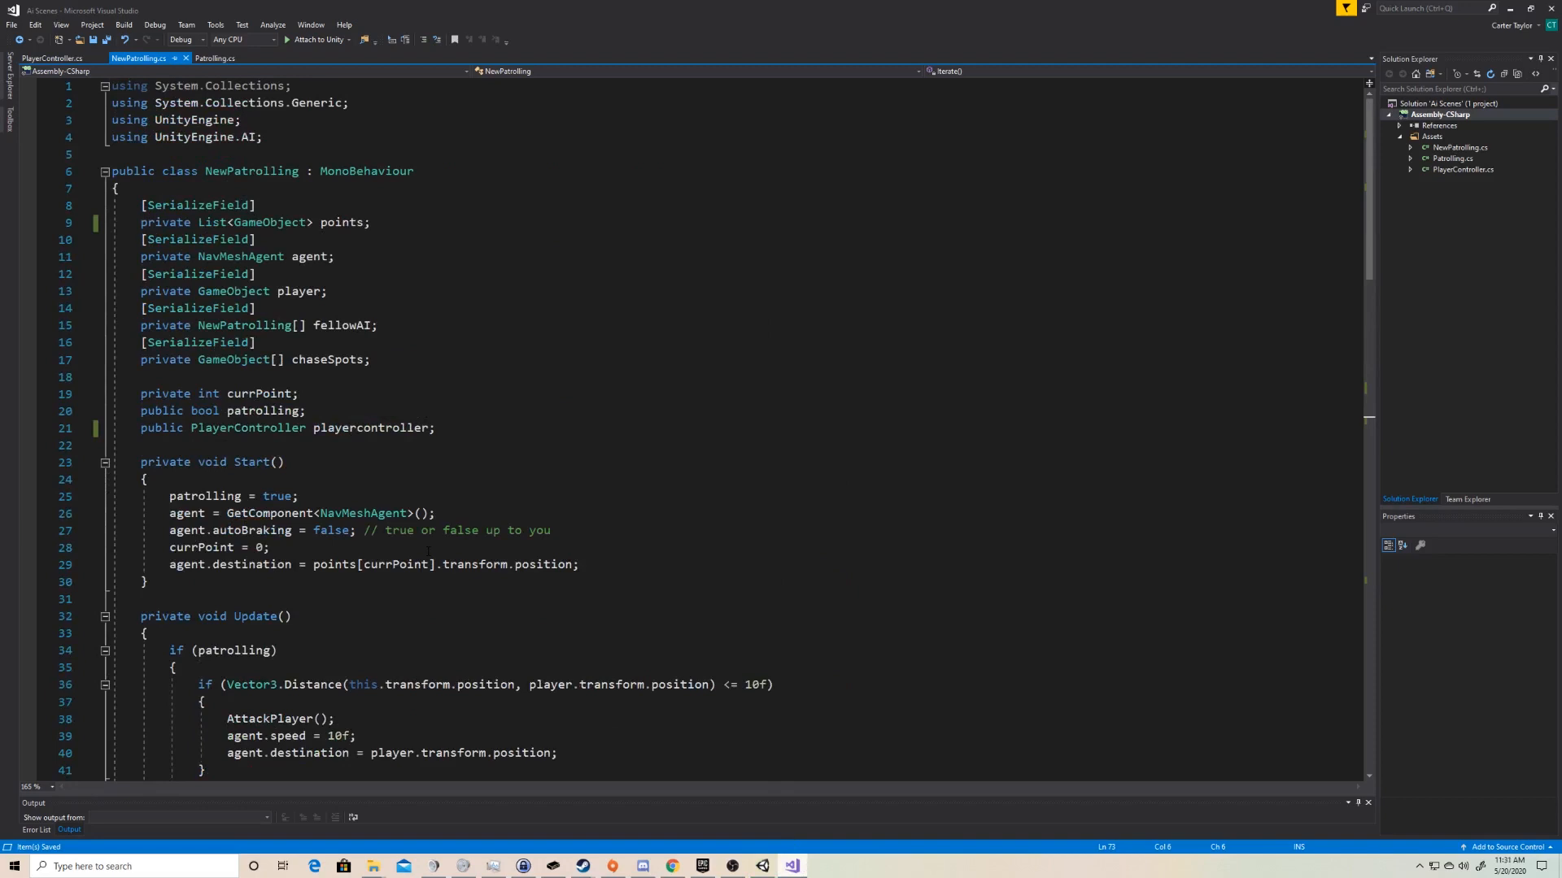
pyautogui.scroll(-3)
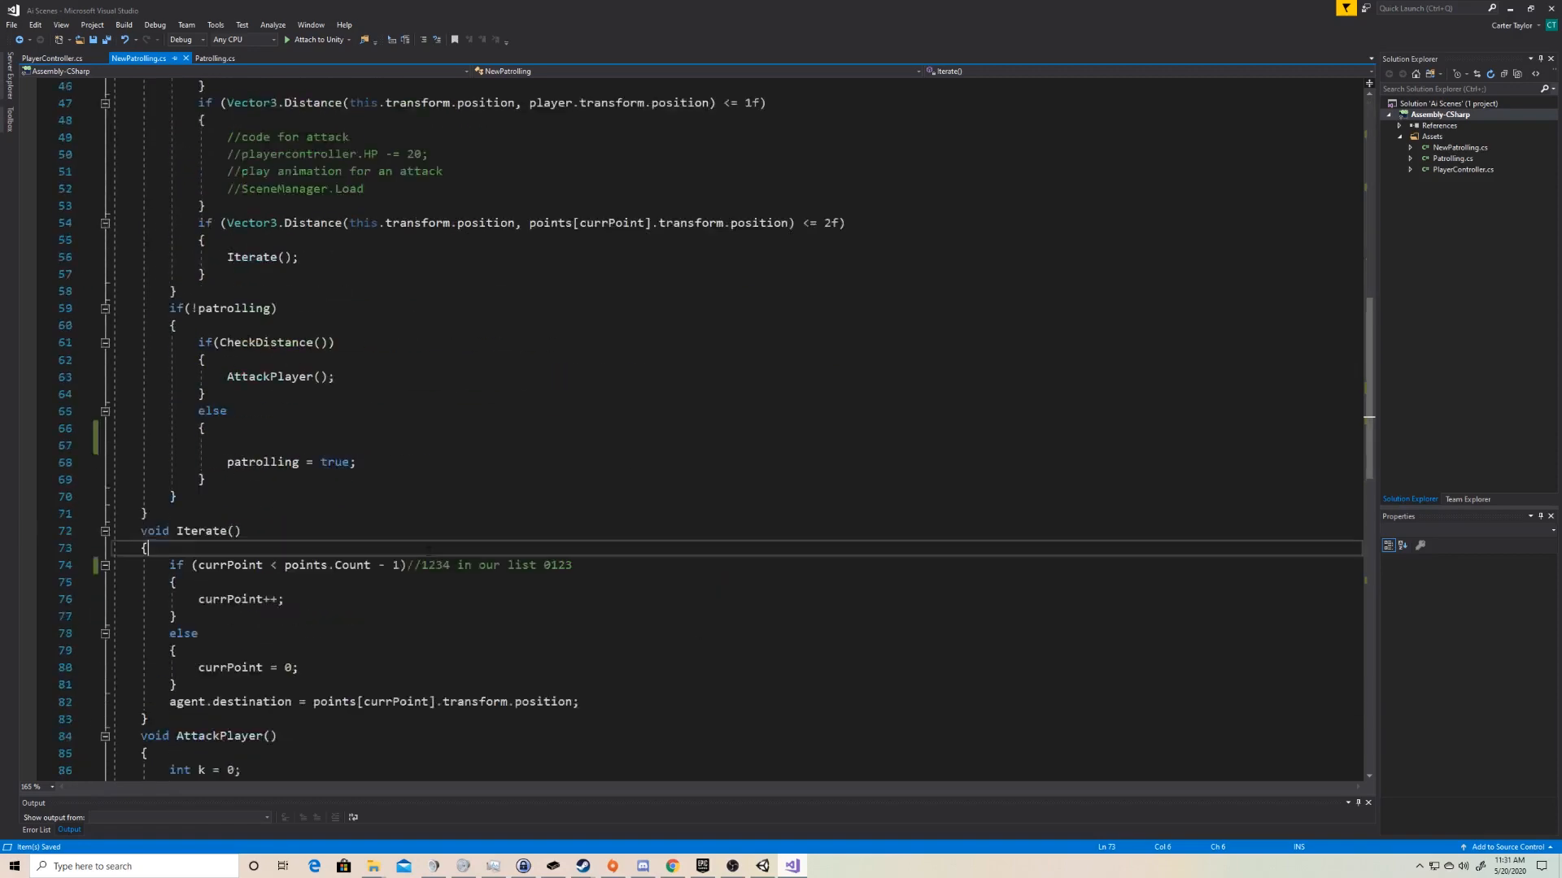
pyautogui.scroll(-3)
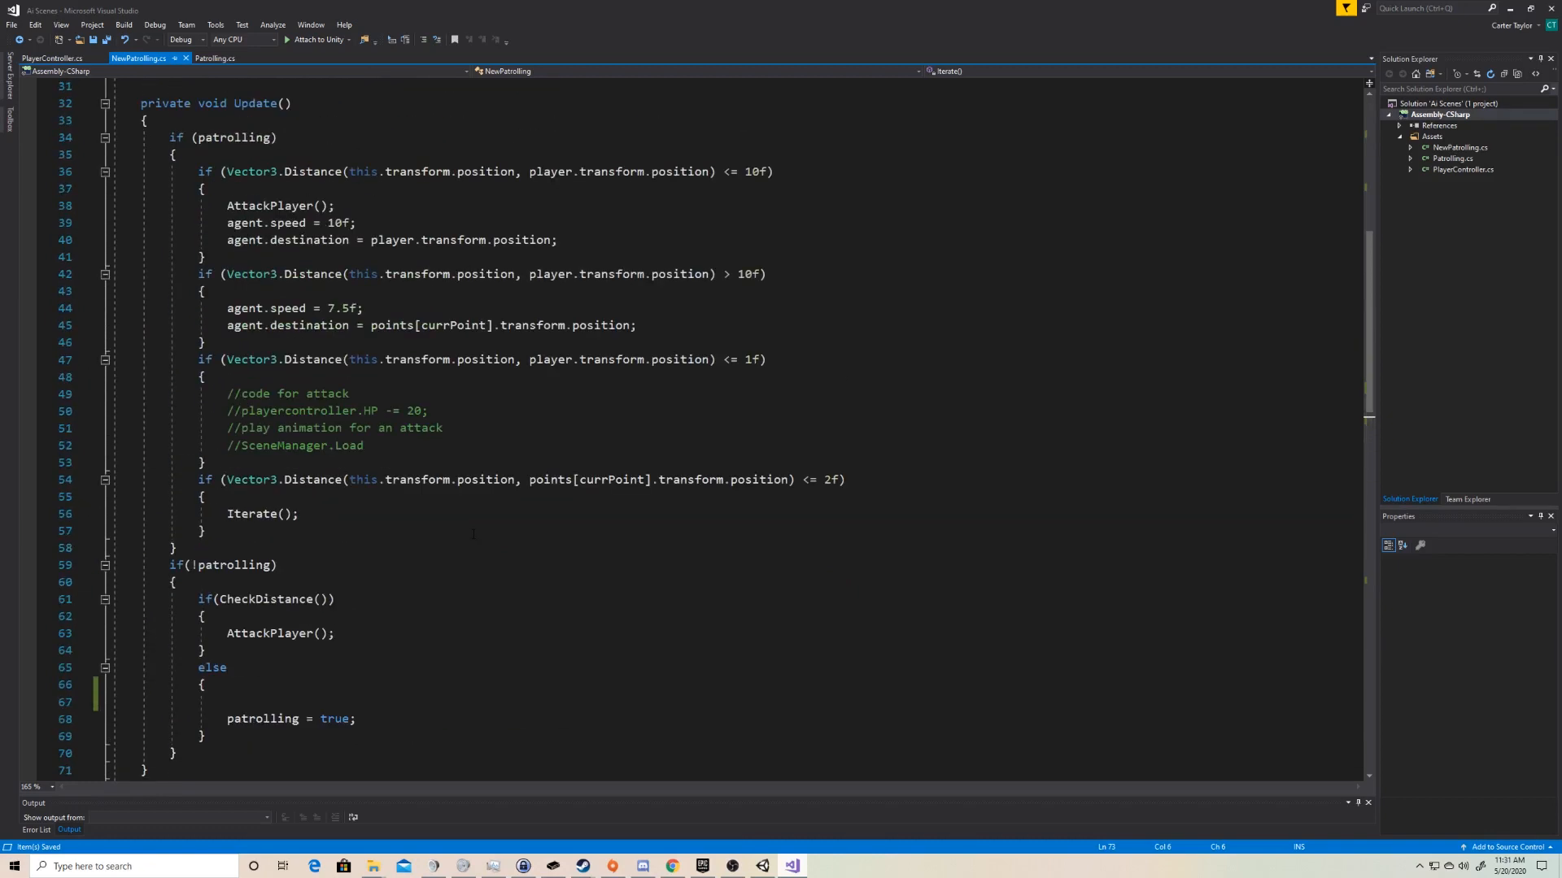
pyautogui.click(280, 206)
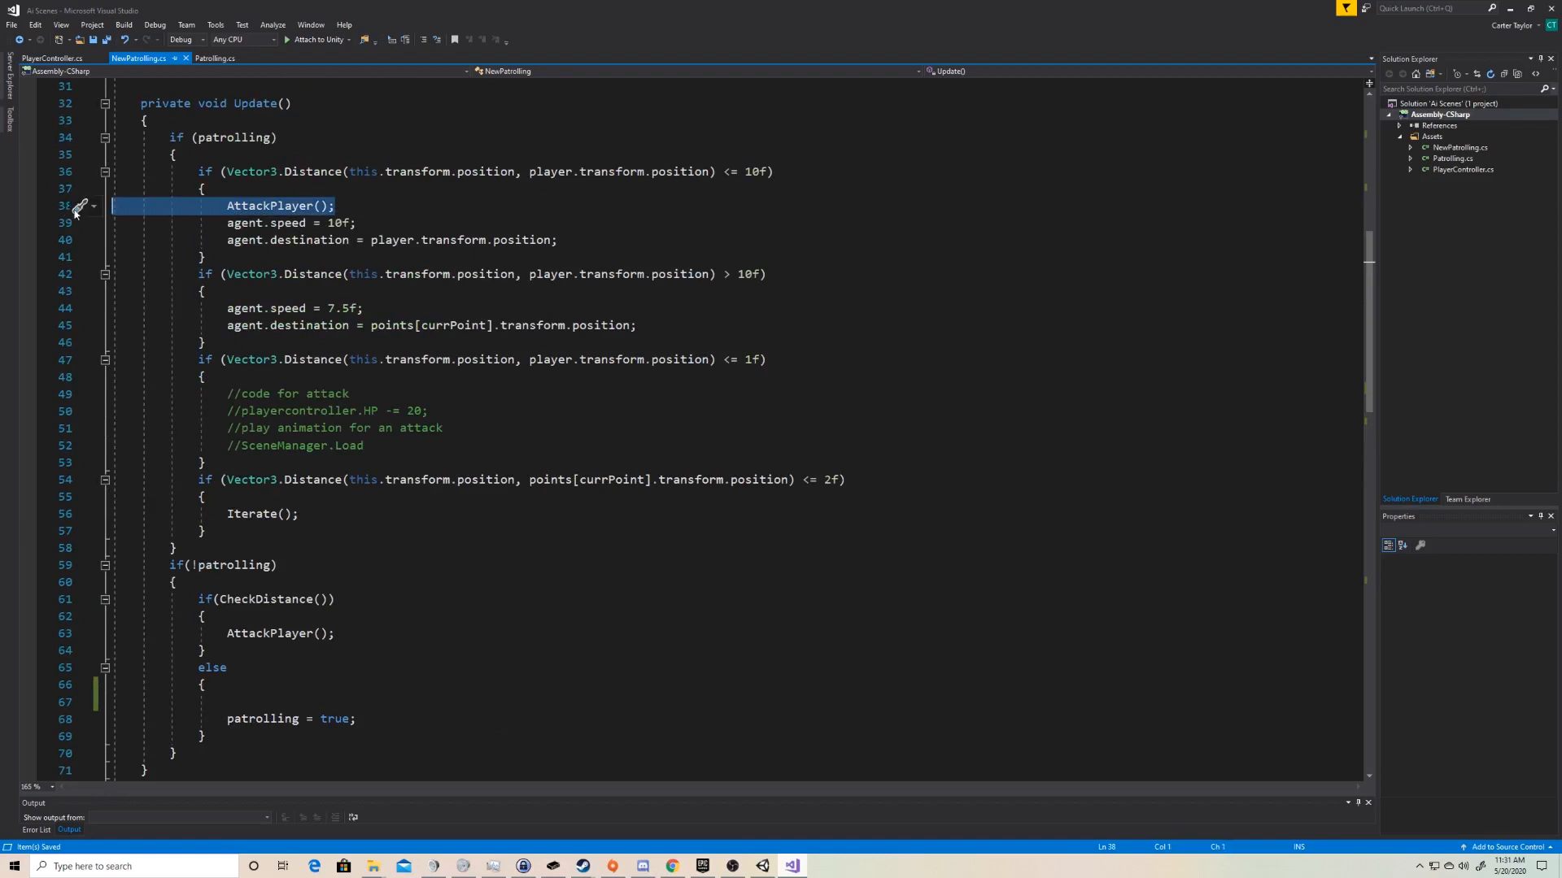
pyautogui.moveTo(73, 212)
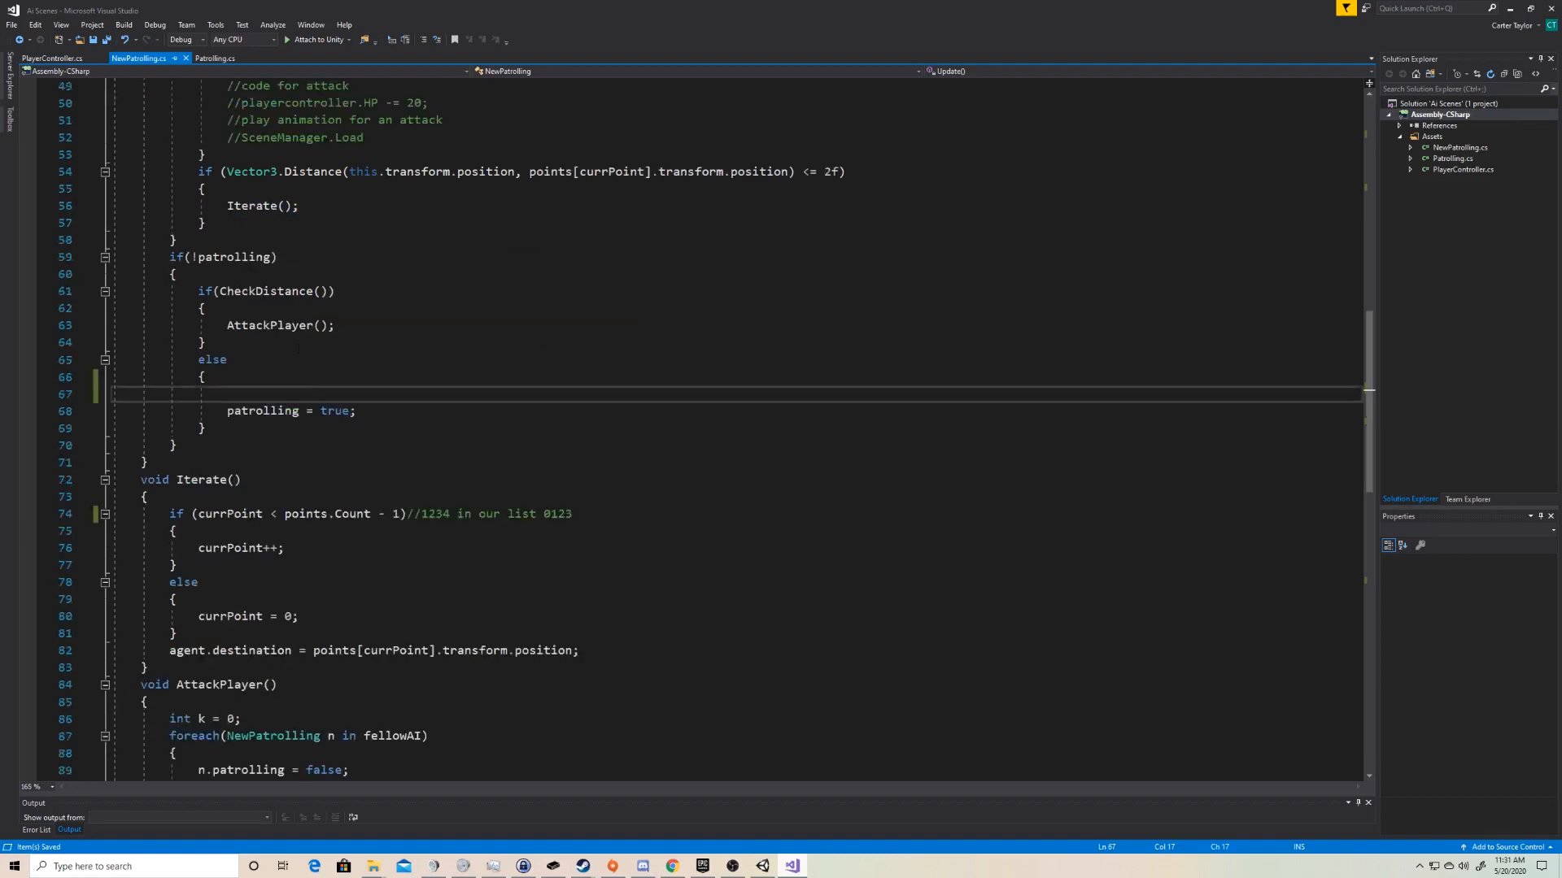
pyautogui.scroll(-3)
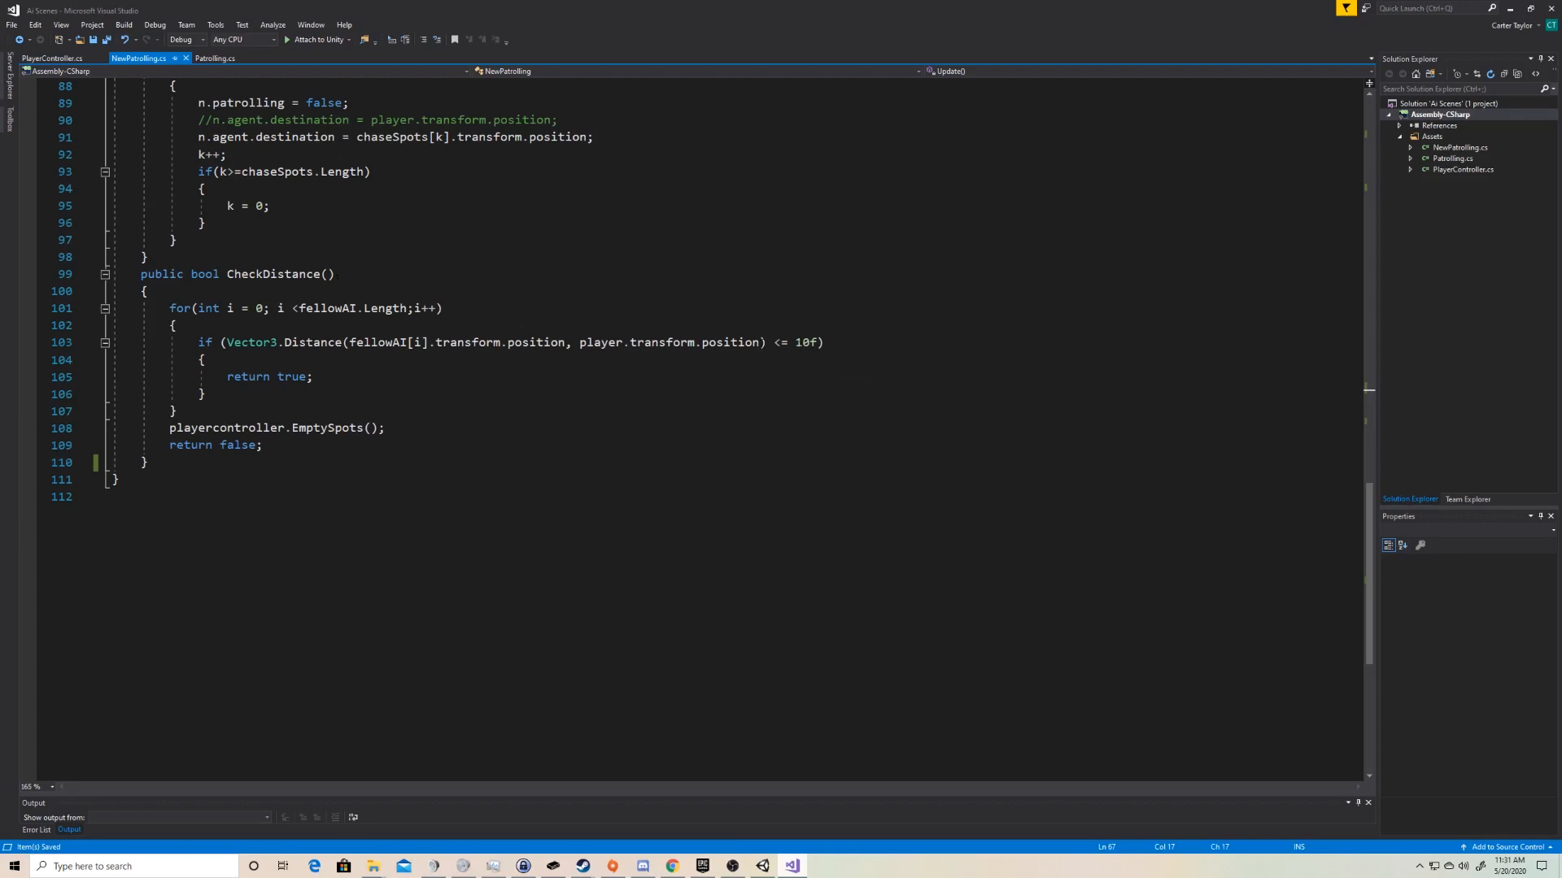
pyautogui.scroll(3)
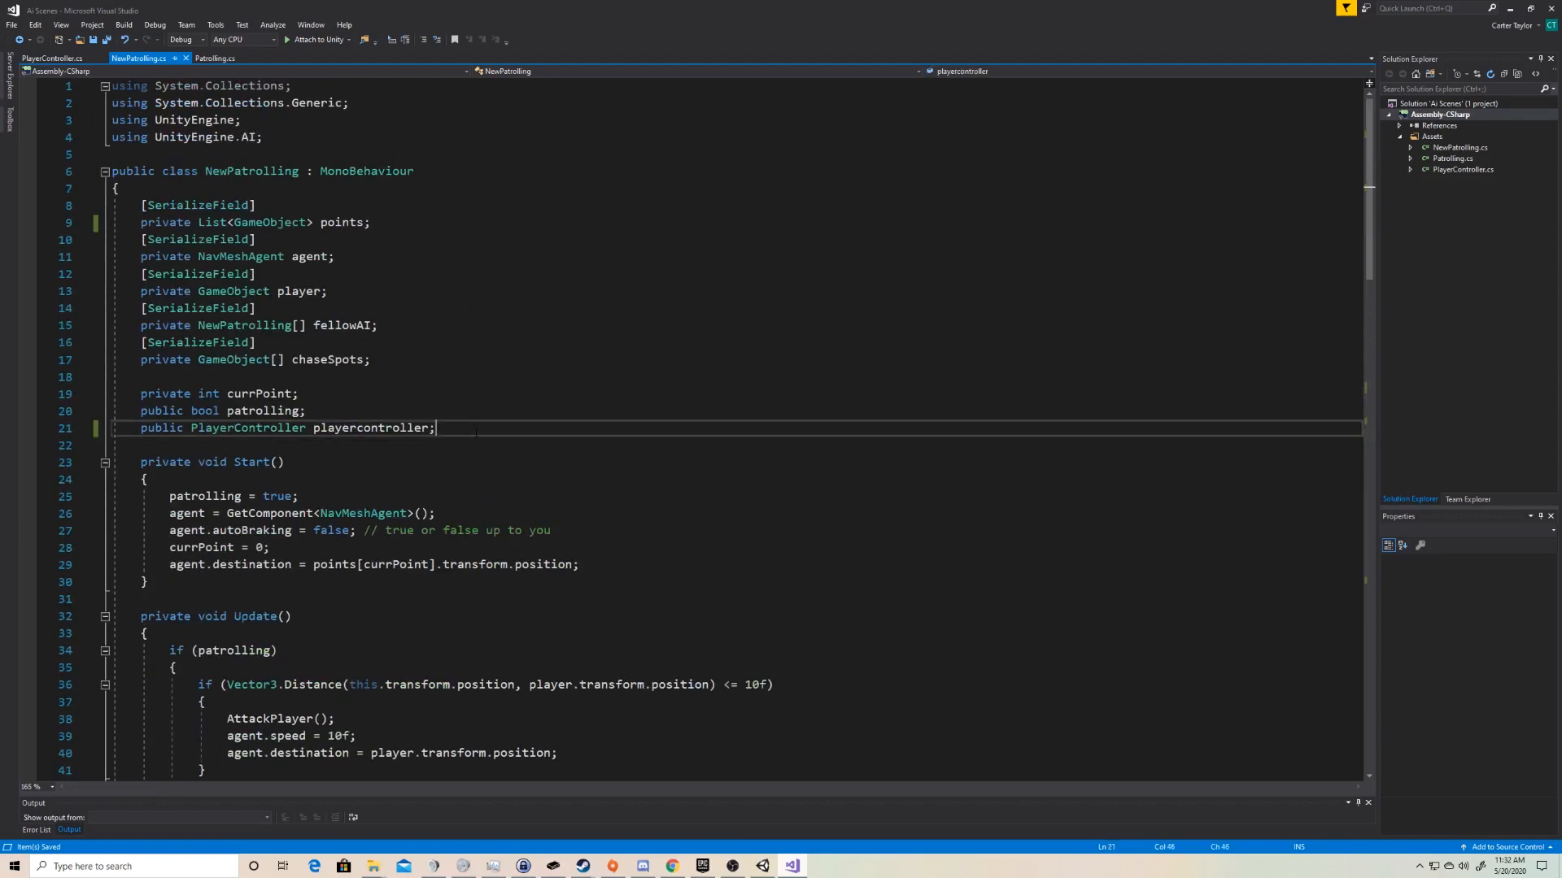
# - Declare a private Vector3 temphold field in NewPatrolling
pyautogui.write('private Vector3')
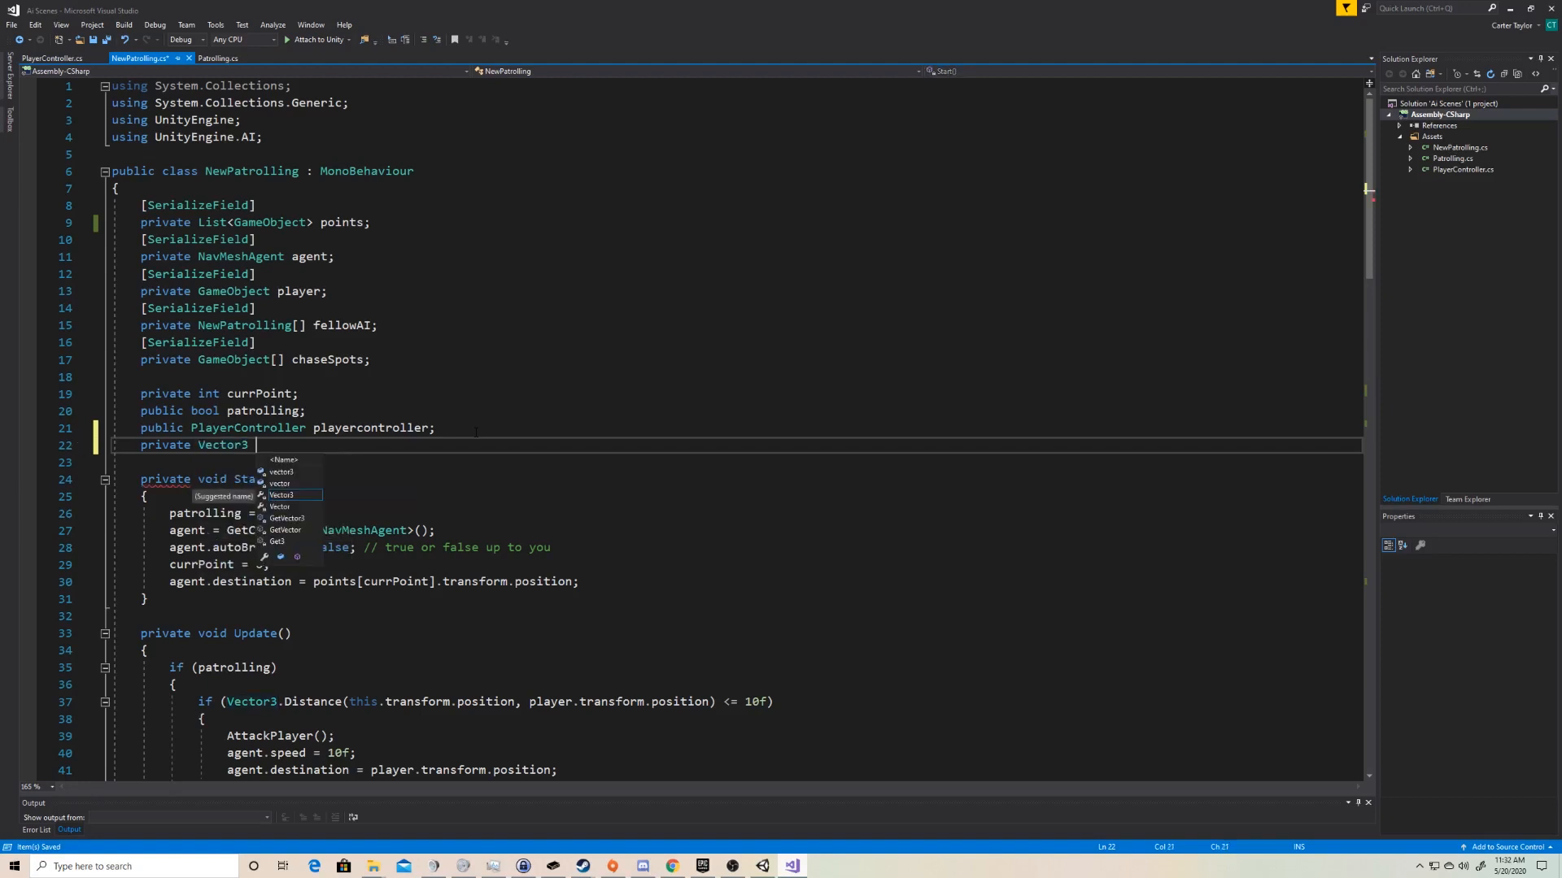
pyautogui.write('temphold =')
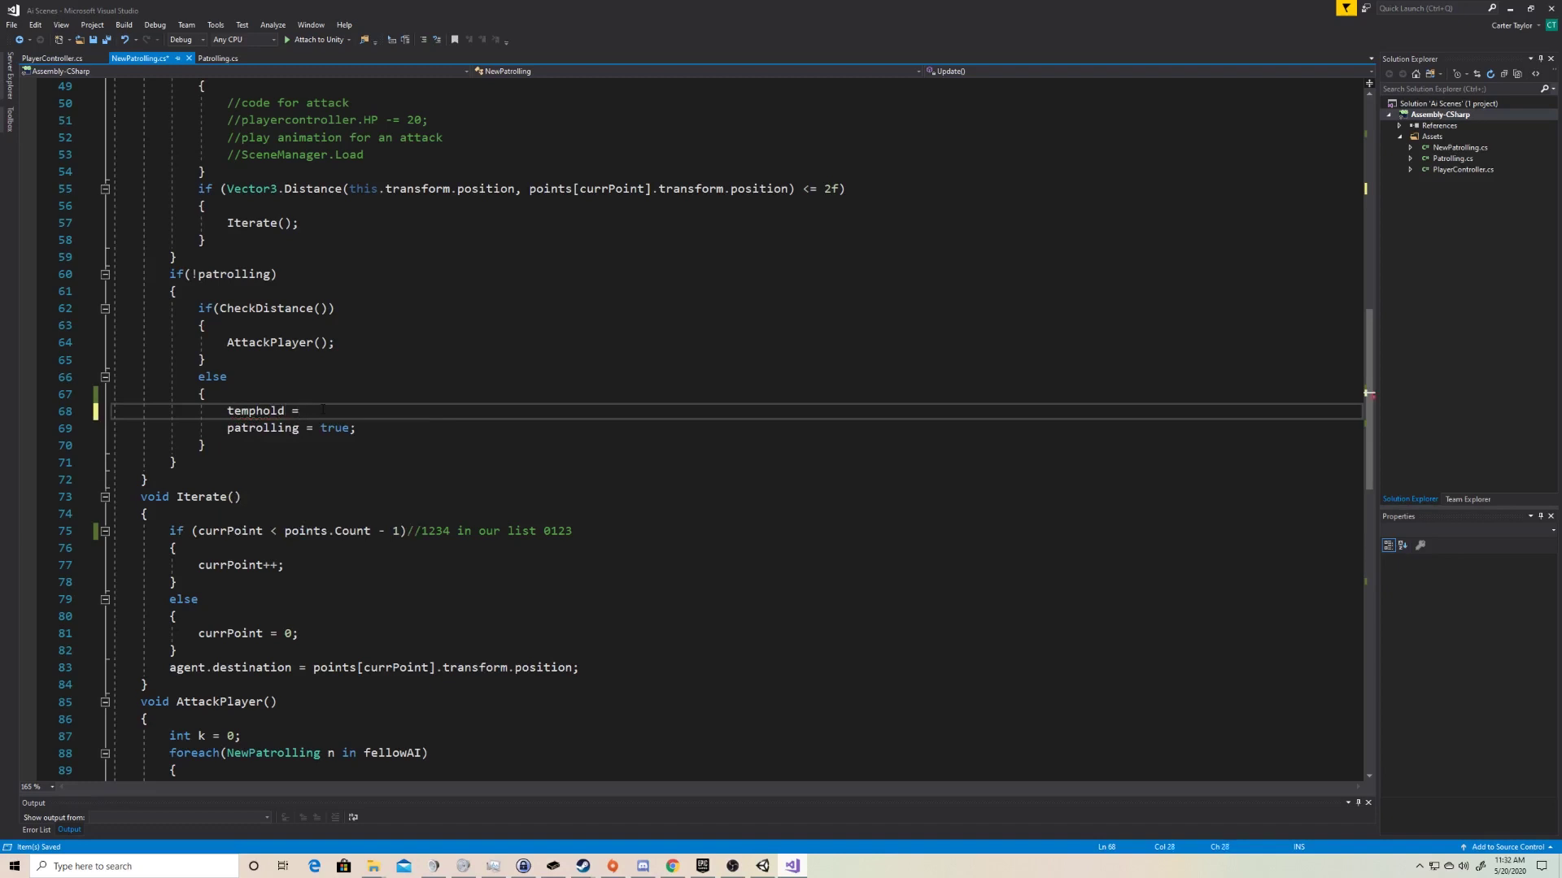
# - Assign temphold = this.GetComponent<NavMeshAgent>().destination in Update's not-patrolling else branch
pyautogui.write('this')
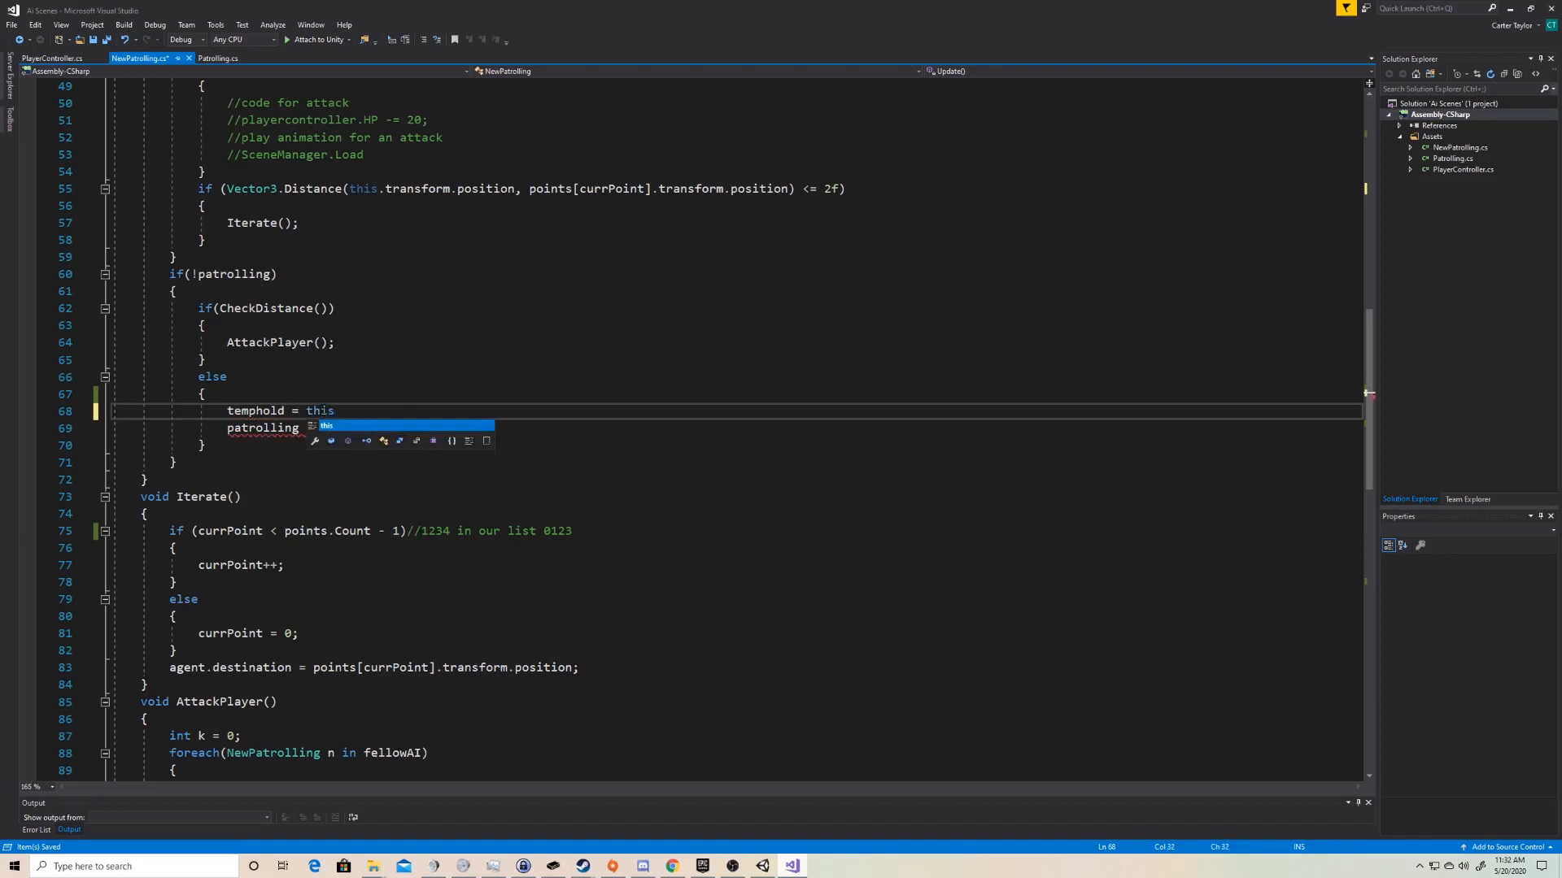
pyautogui.write('.tran')
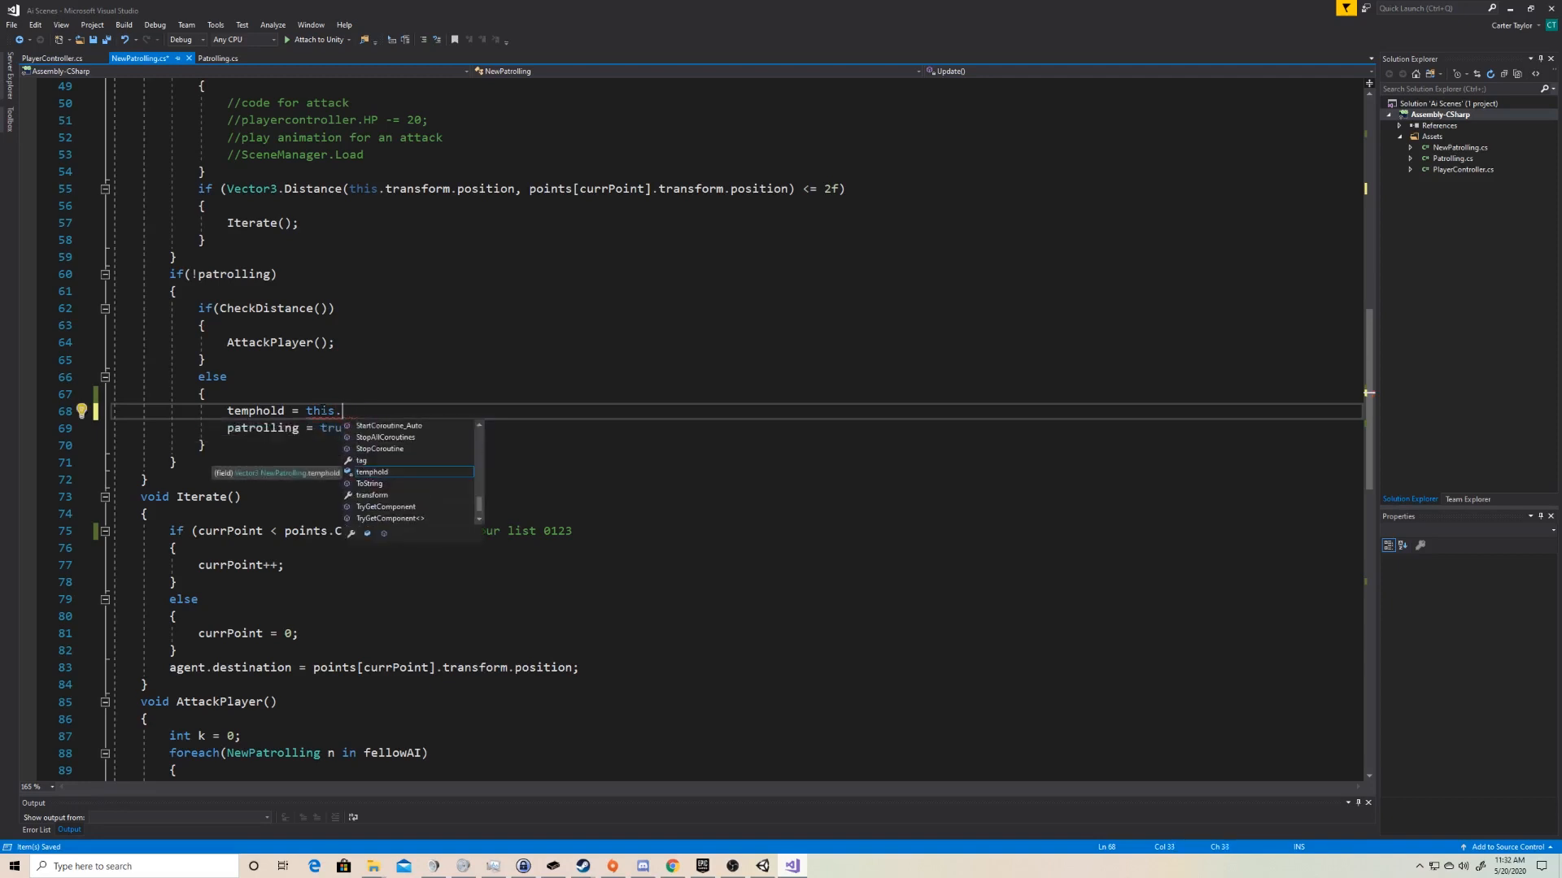
pyautogui.write('GetComponent')
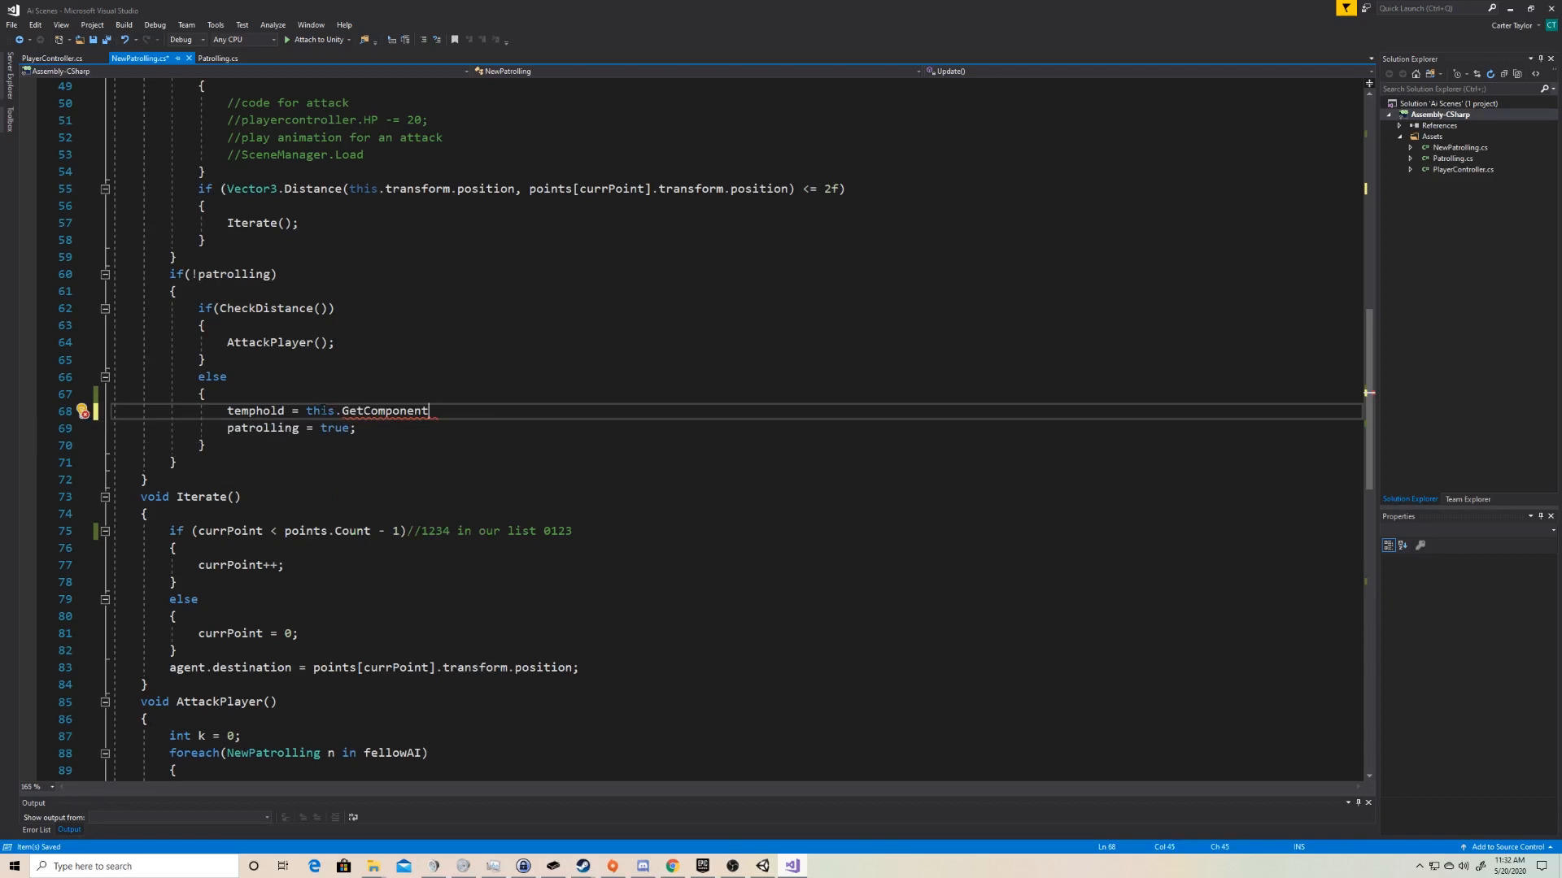
pyautogui.write('<N>')
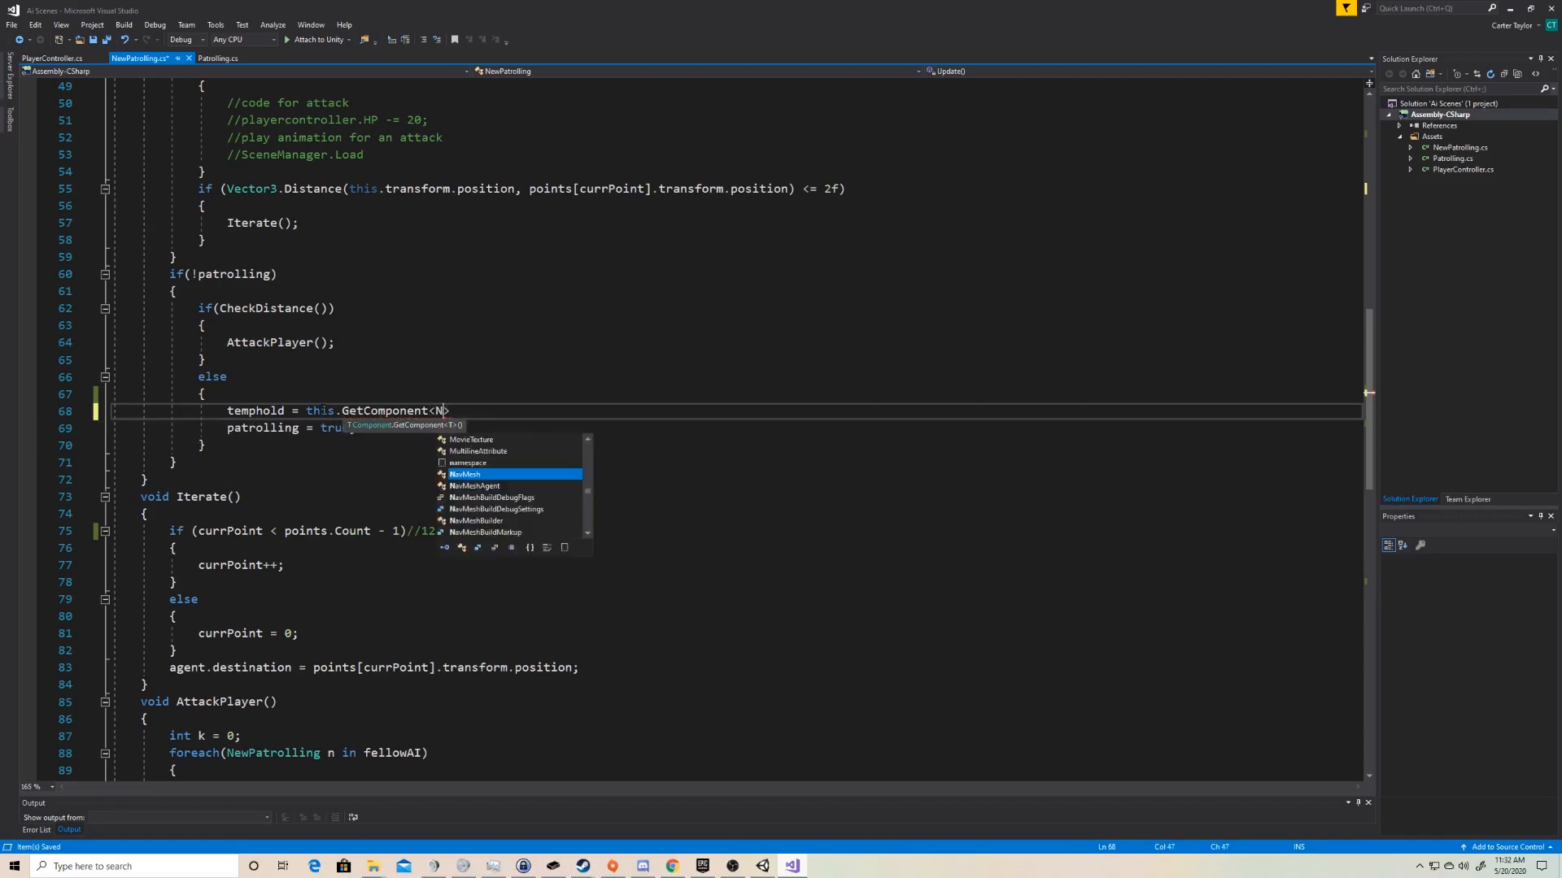
pyautogui.write('avMeshAgent')
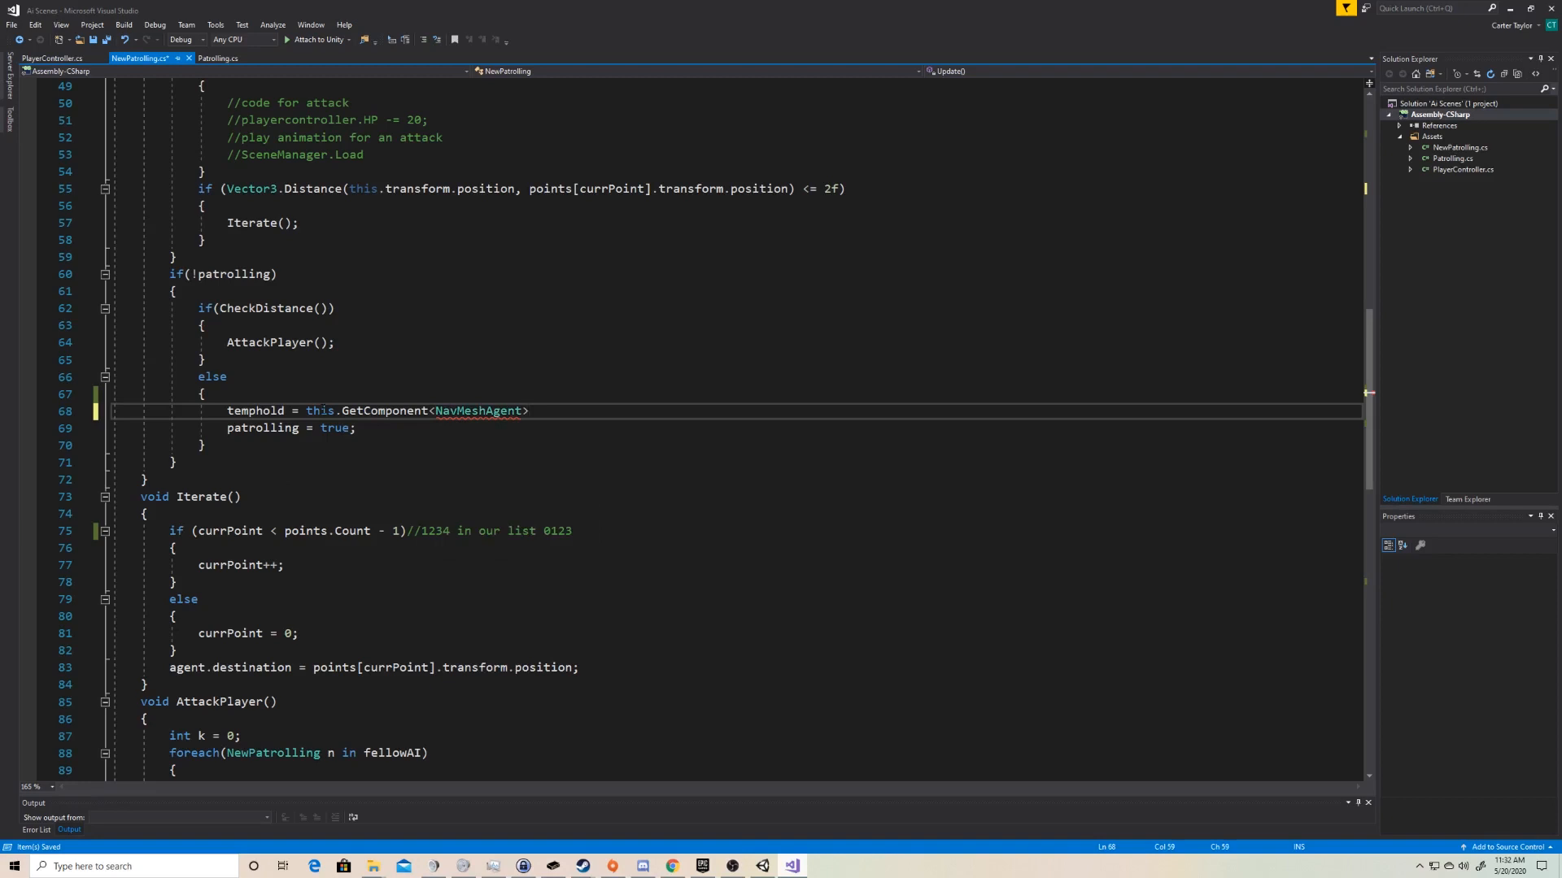
pyautogui.write('()')
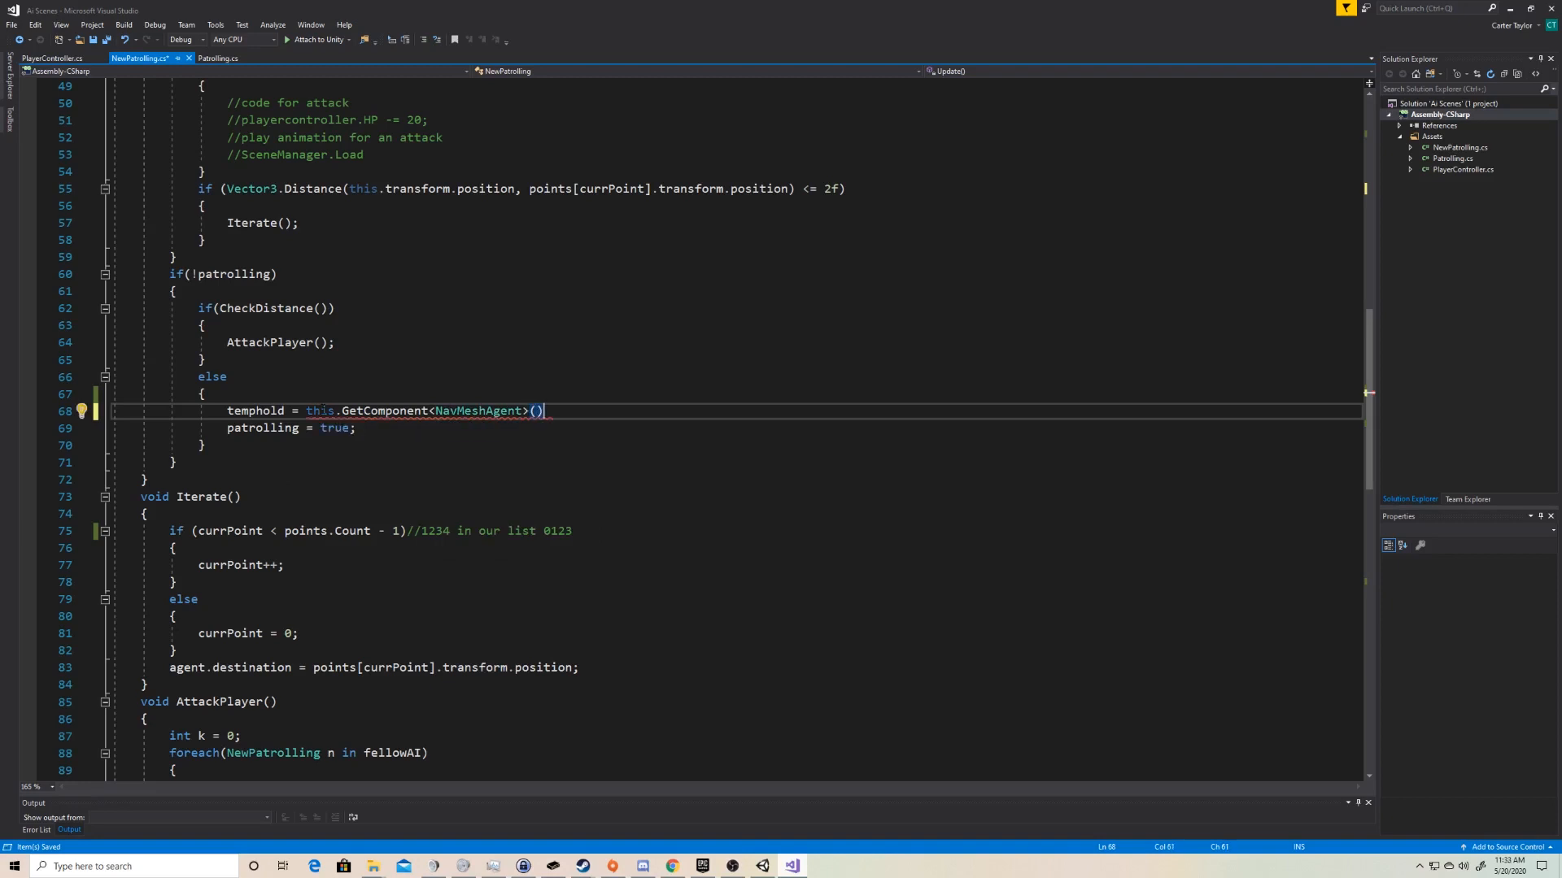
pyautogui.write('.')
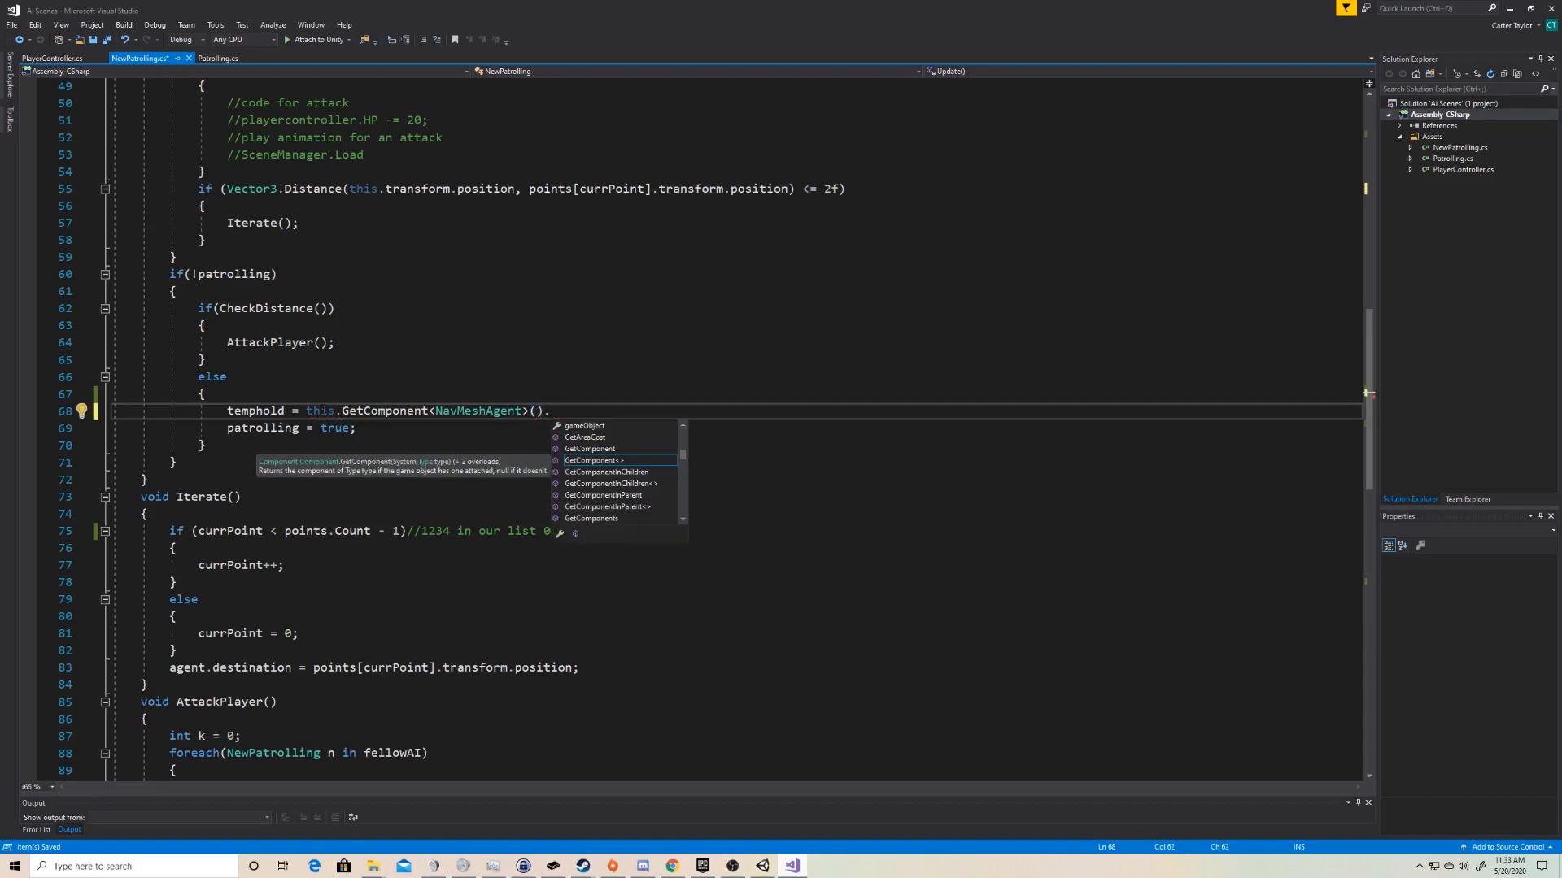
pyautogui.write('destination')
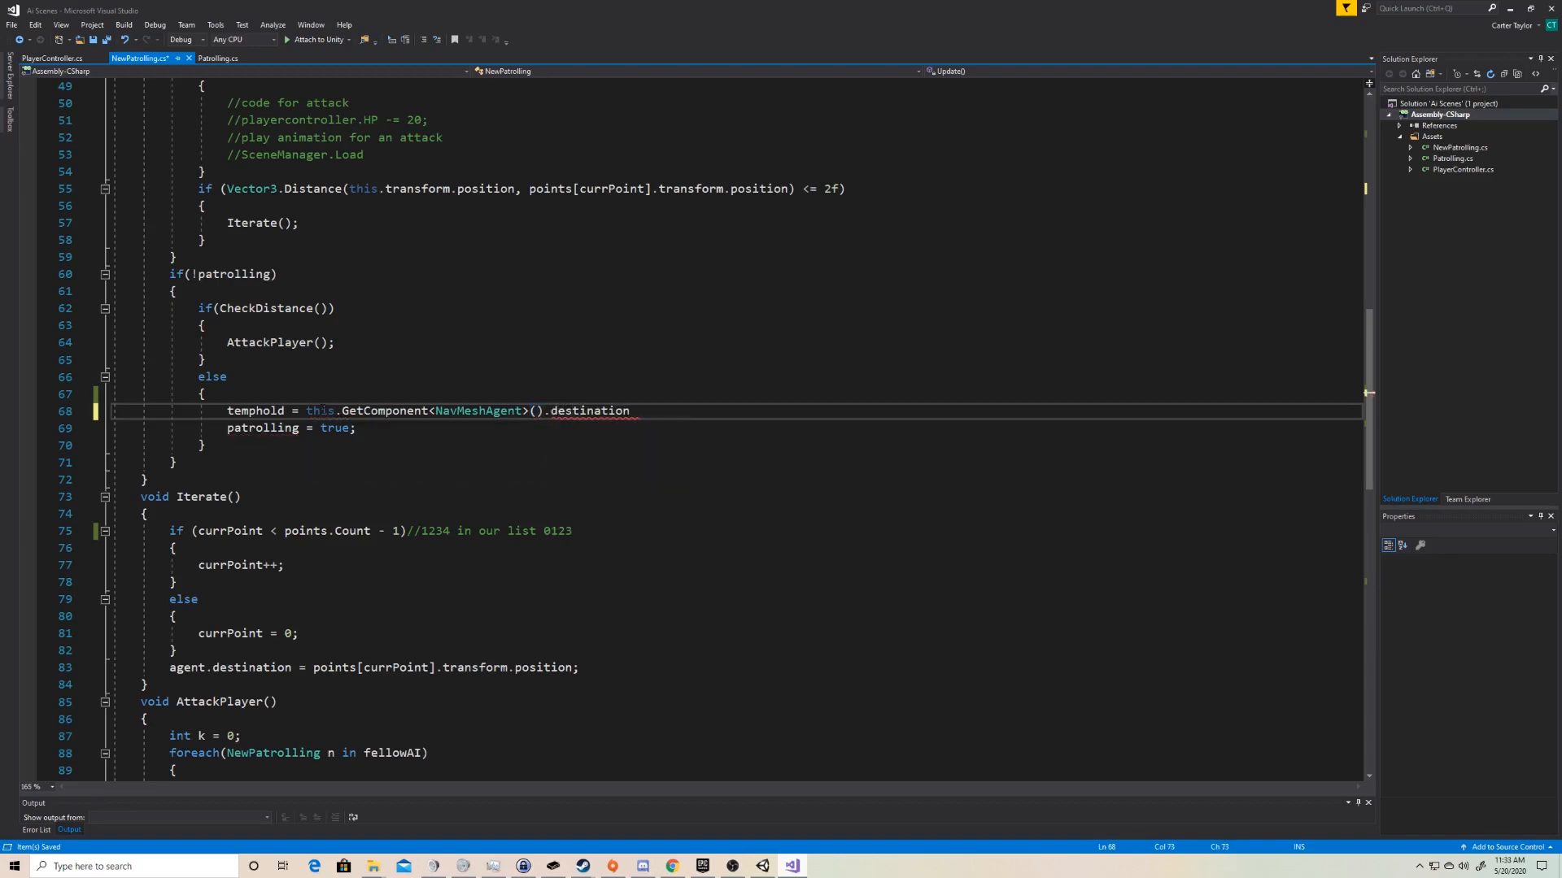
pyautogui.write(';')
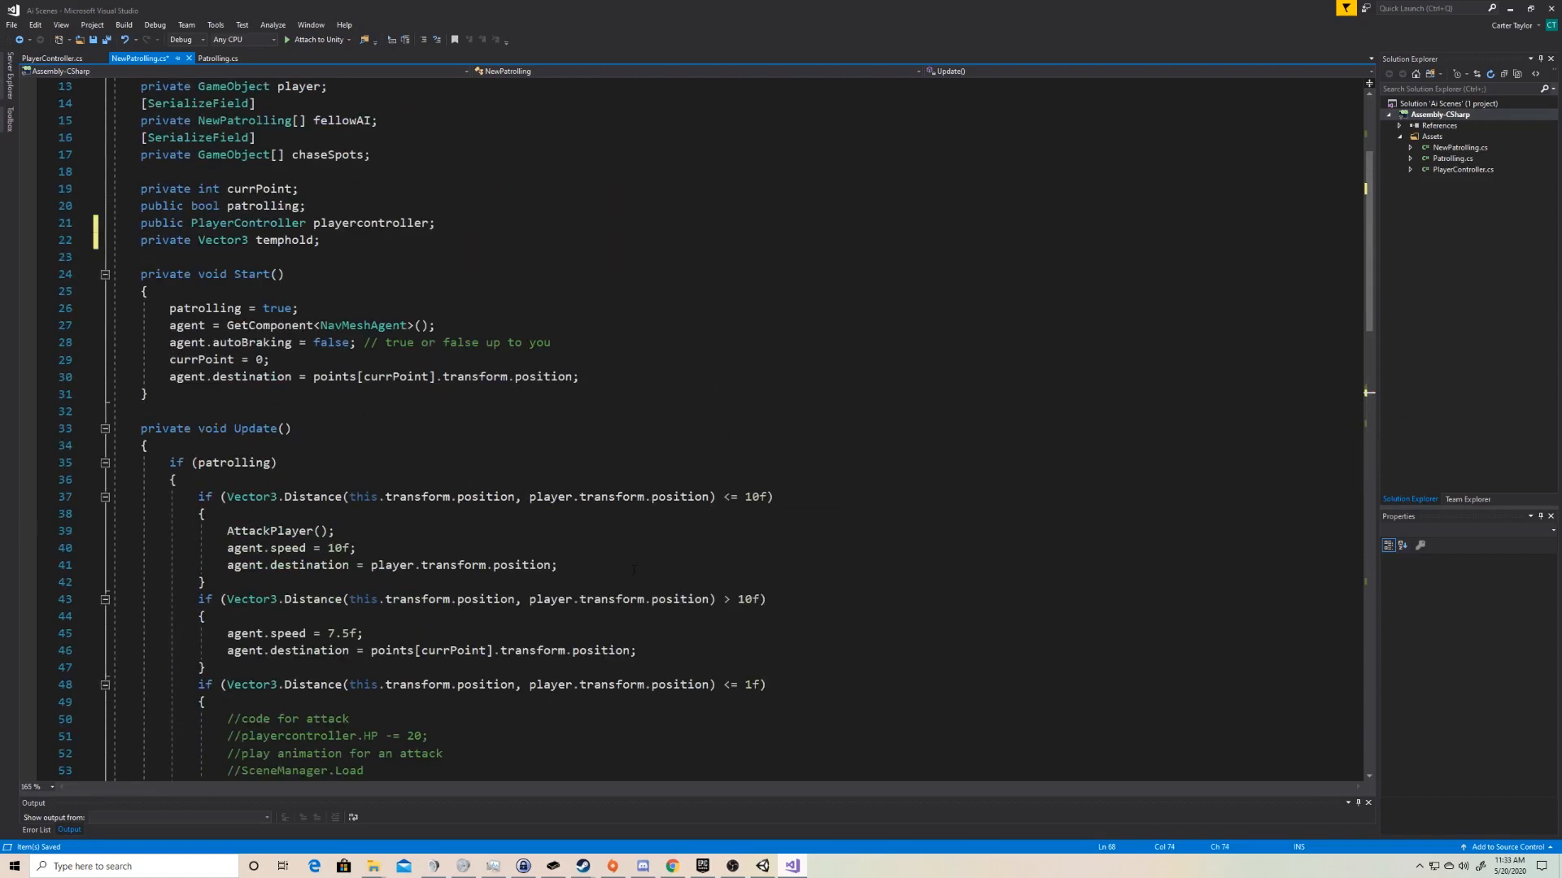
pyautogui.scroll(-3)
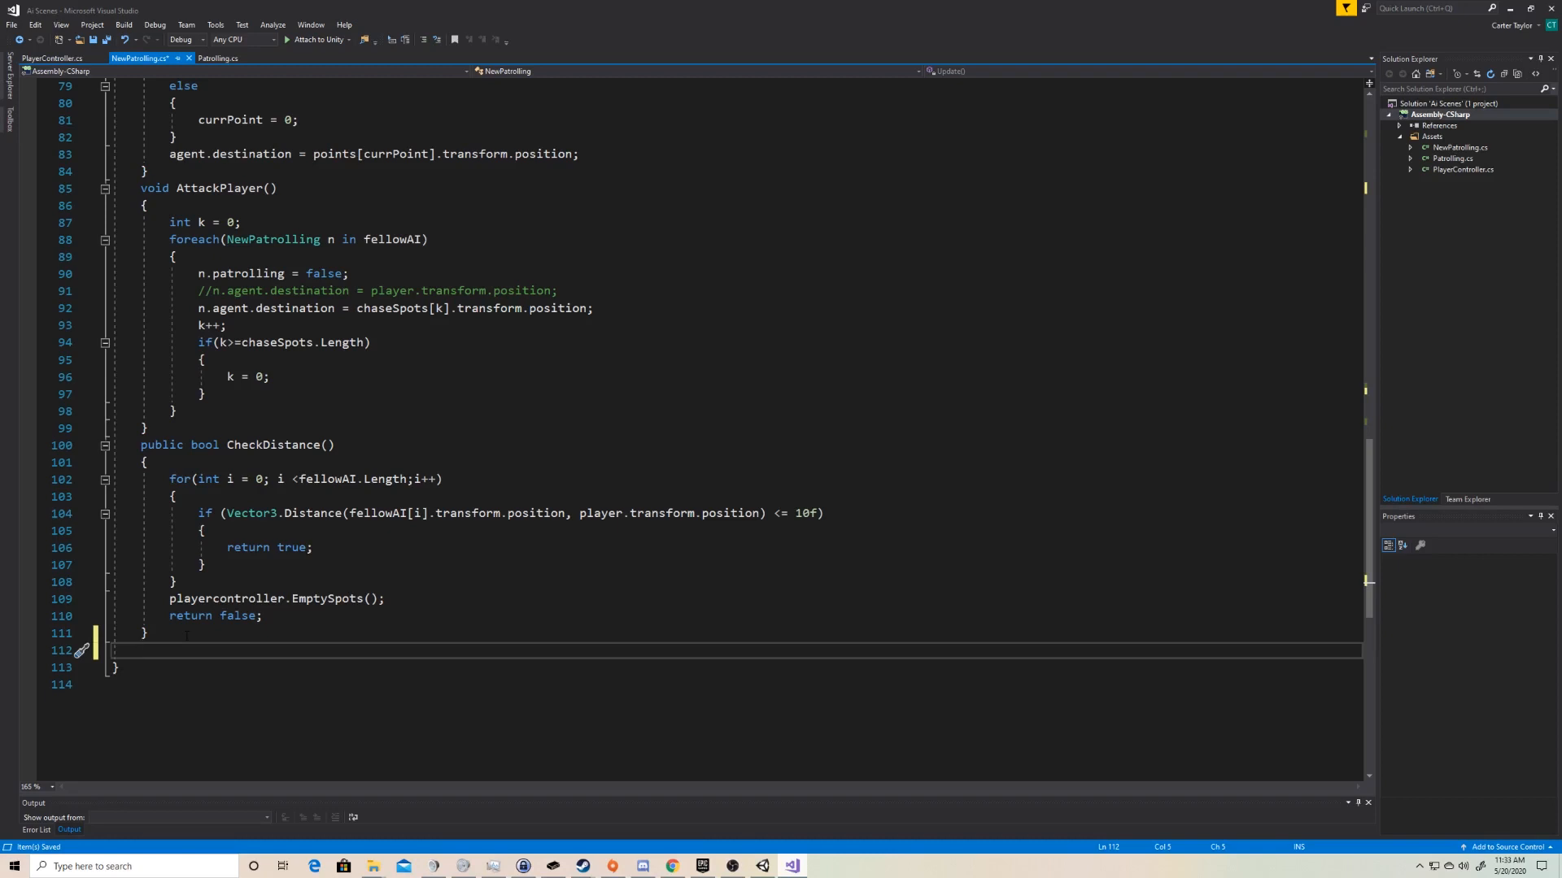
# - Add an empty void AddWaypoints() method with braces after CheckDistance
pyautogui.write('void')
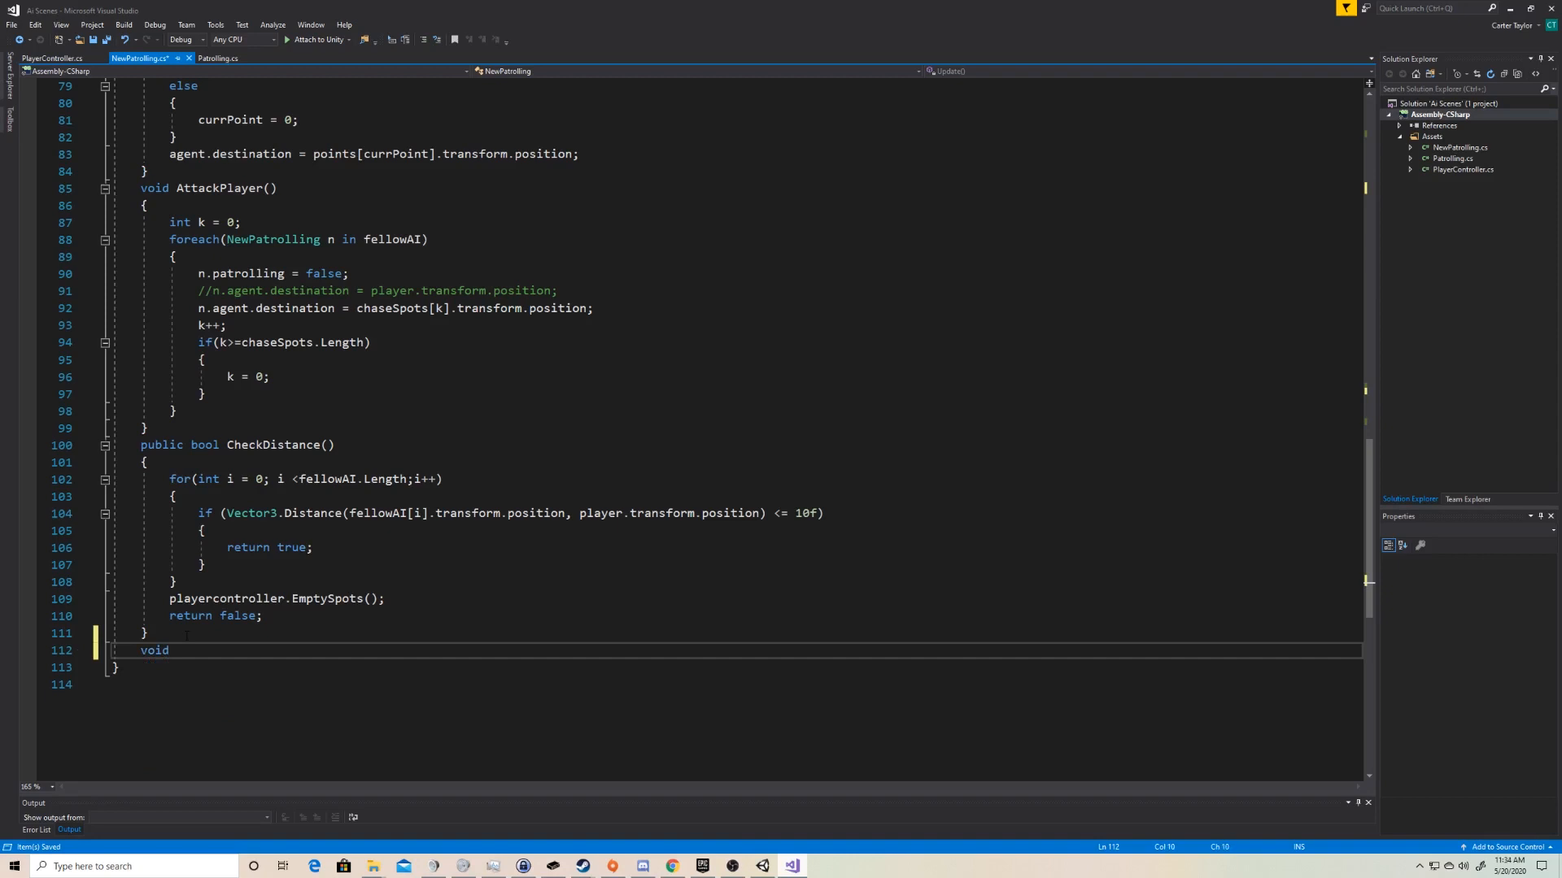
pyautogui.write('AddWa')
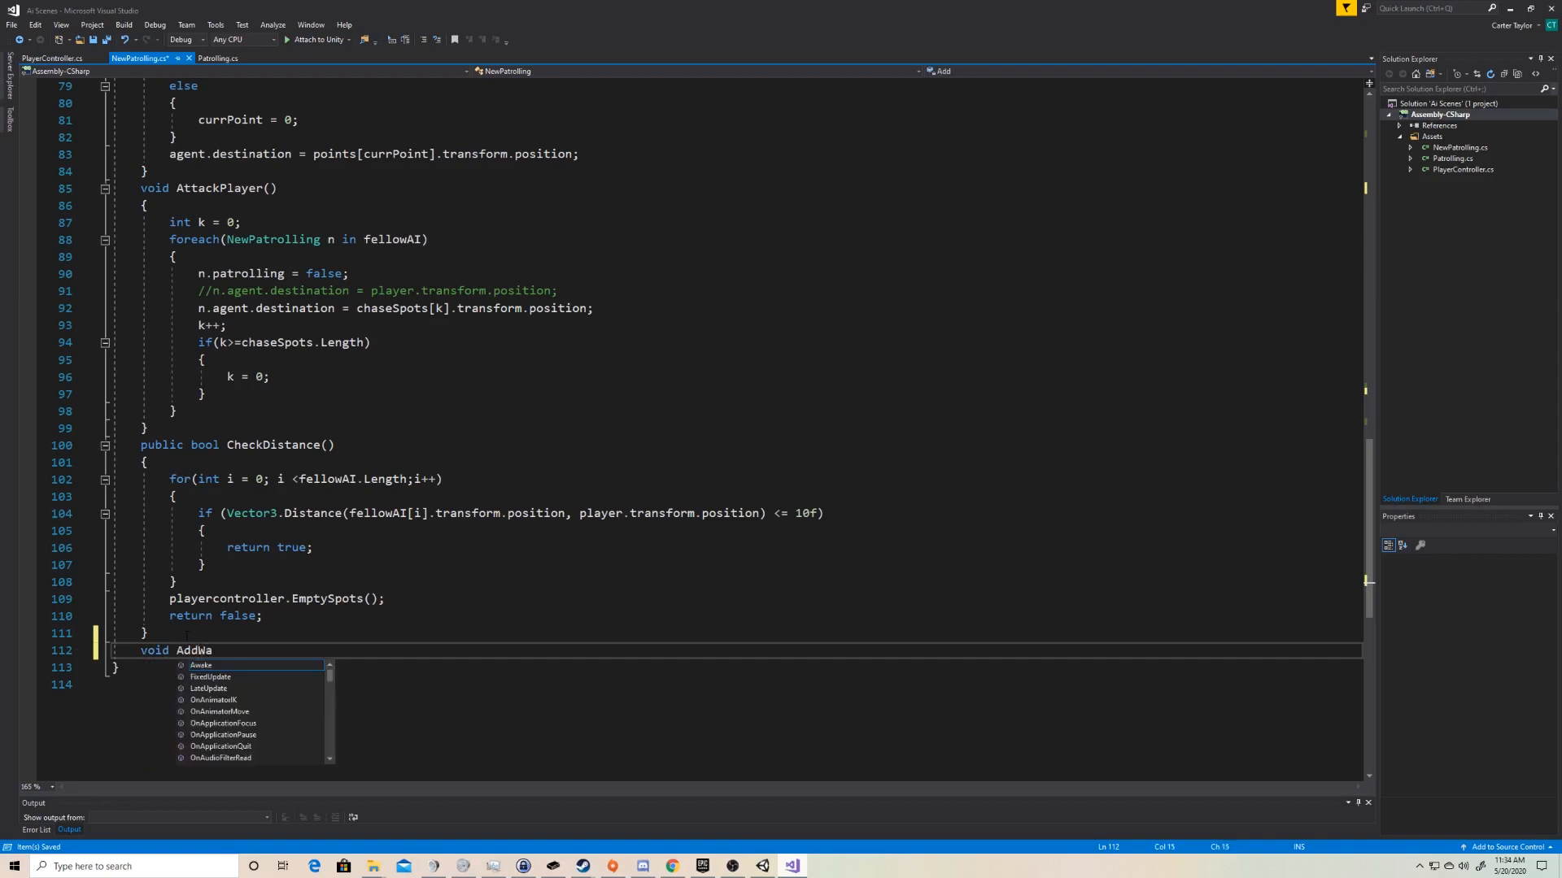
pyautogui.write('ypoints')
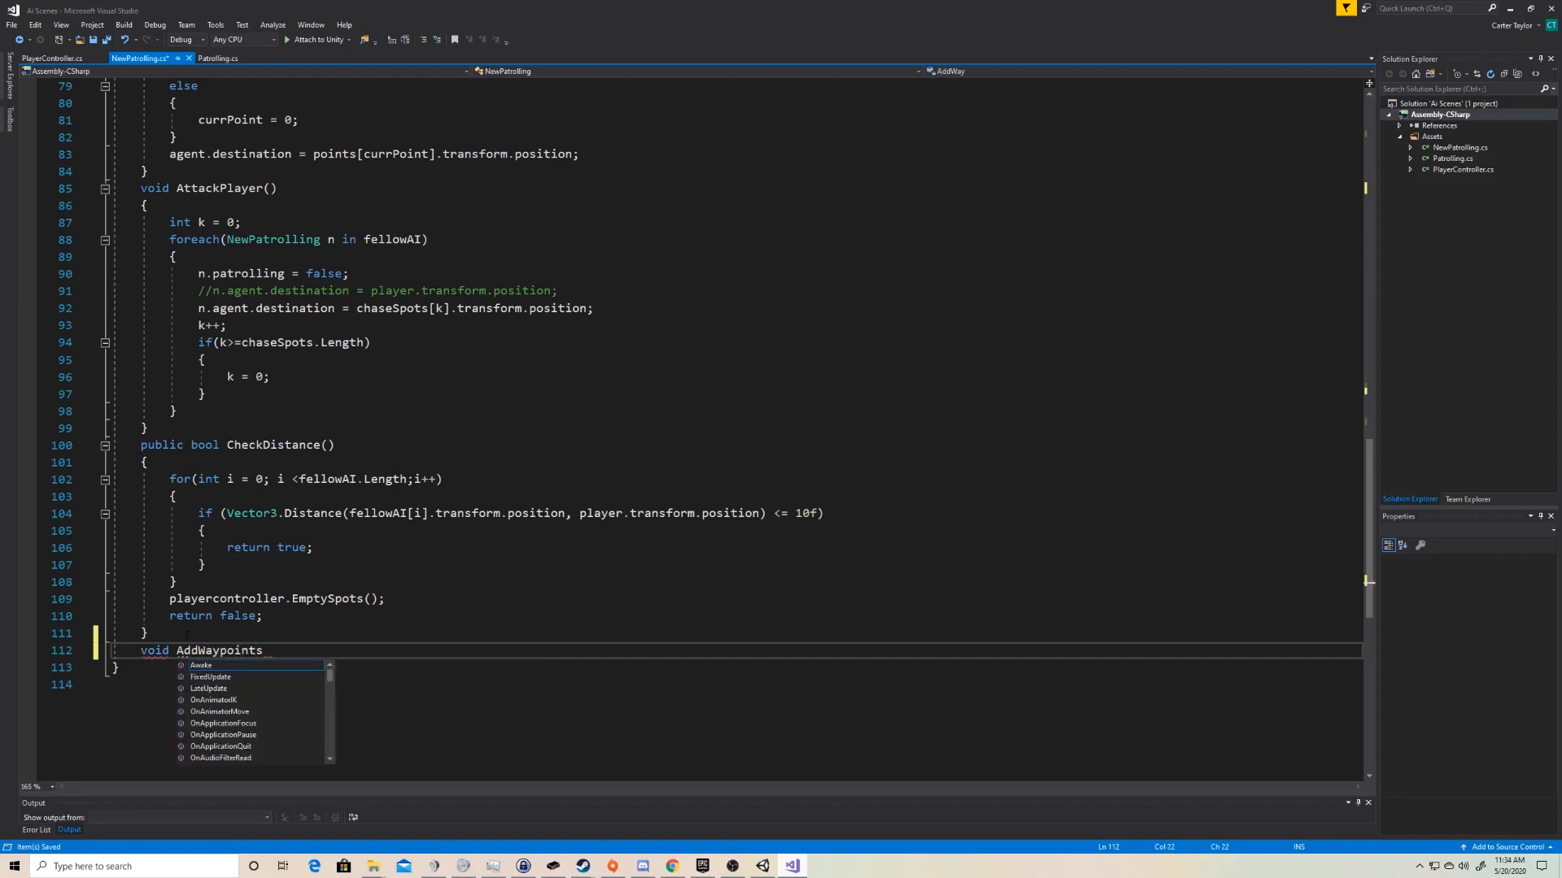
pyautogui.write('()')
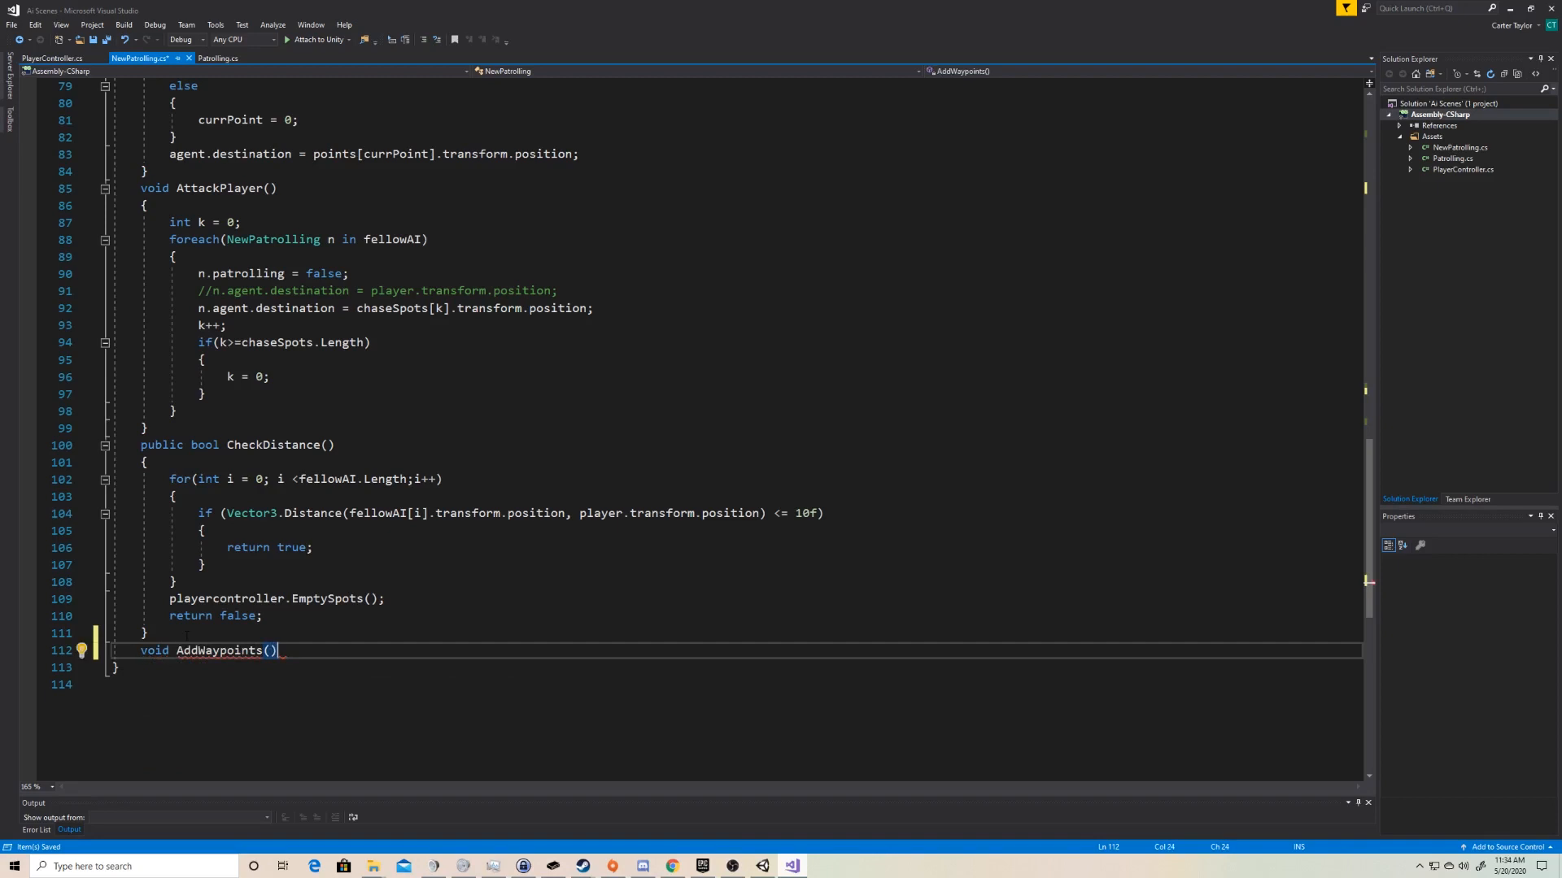
pyautogui.press('Enter')
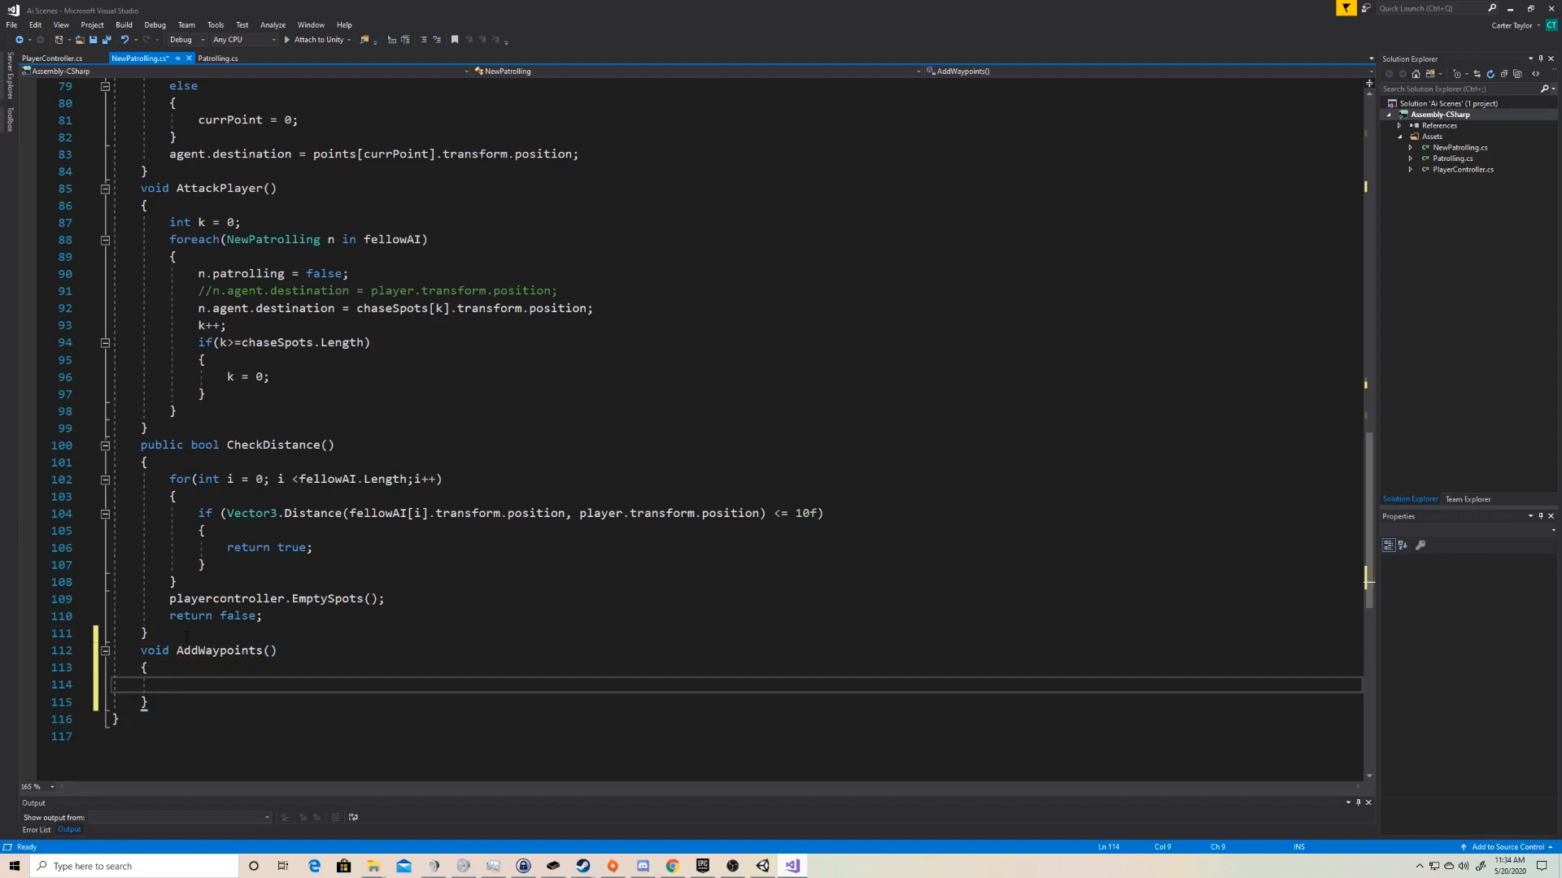
pyautogui.click(171, 685)
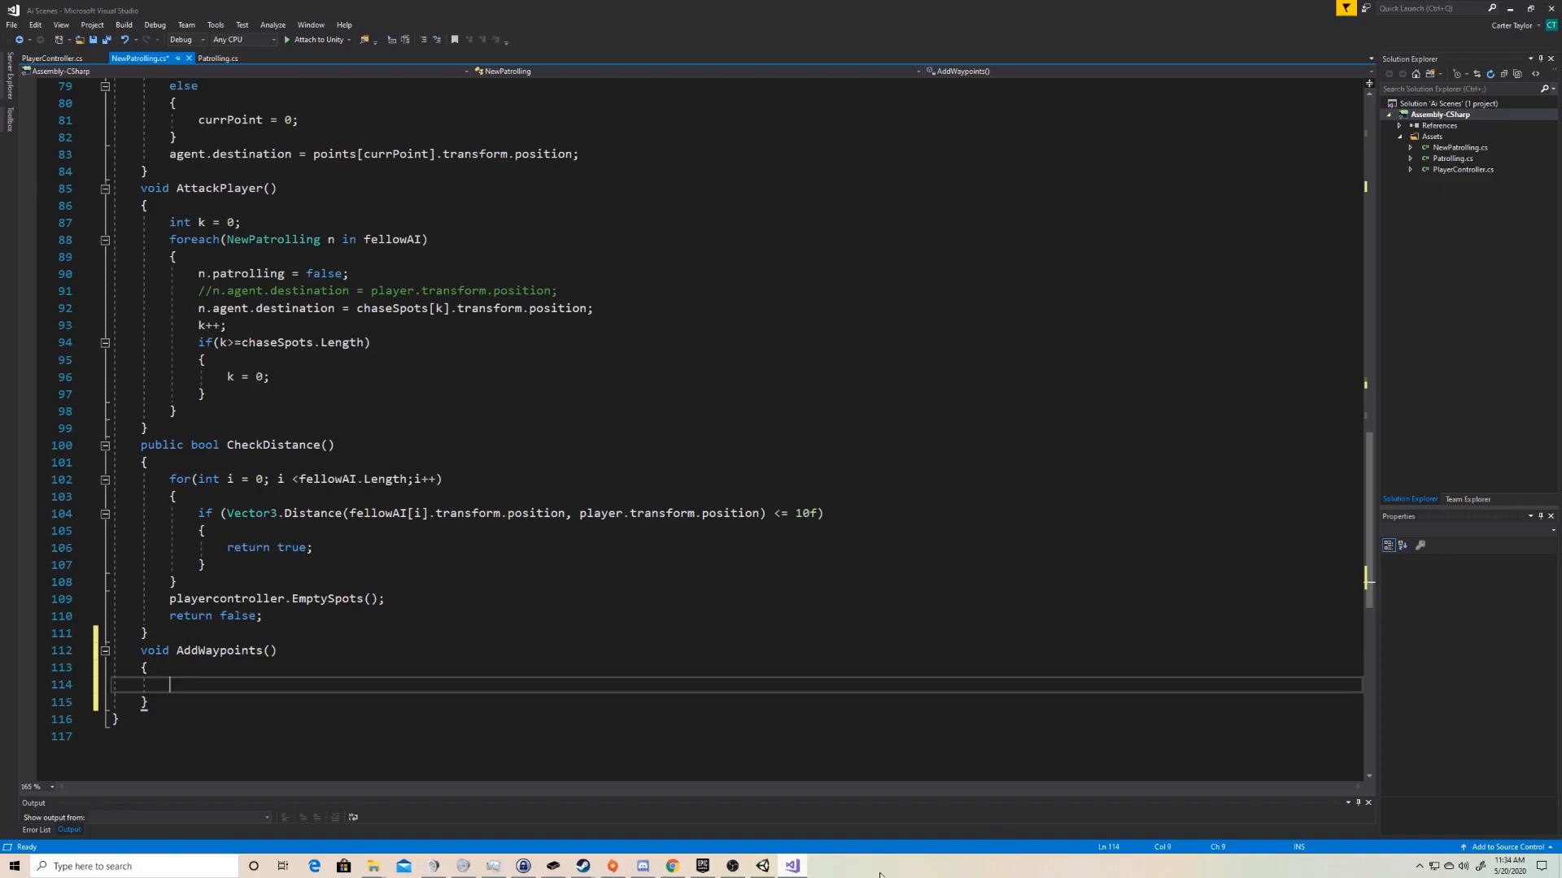
pyautogui.click(761, 865)
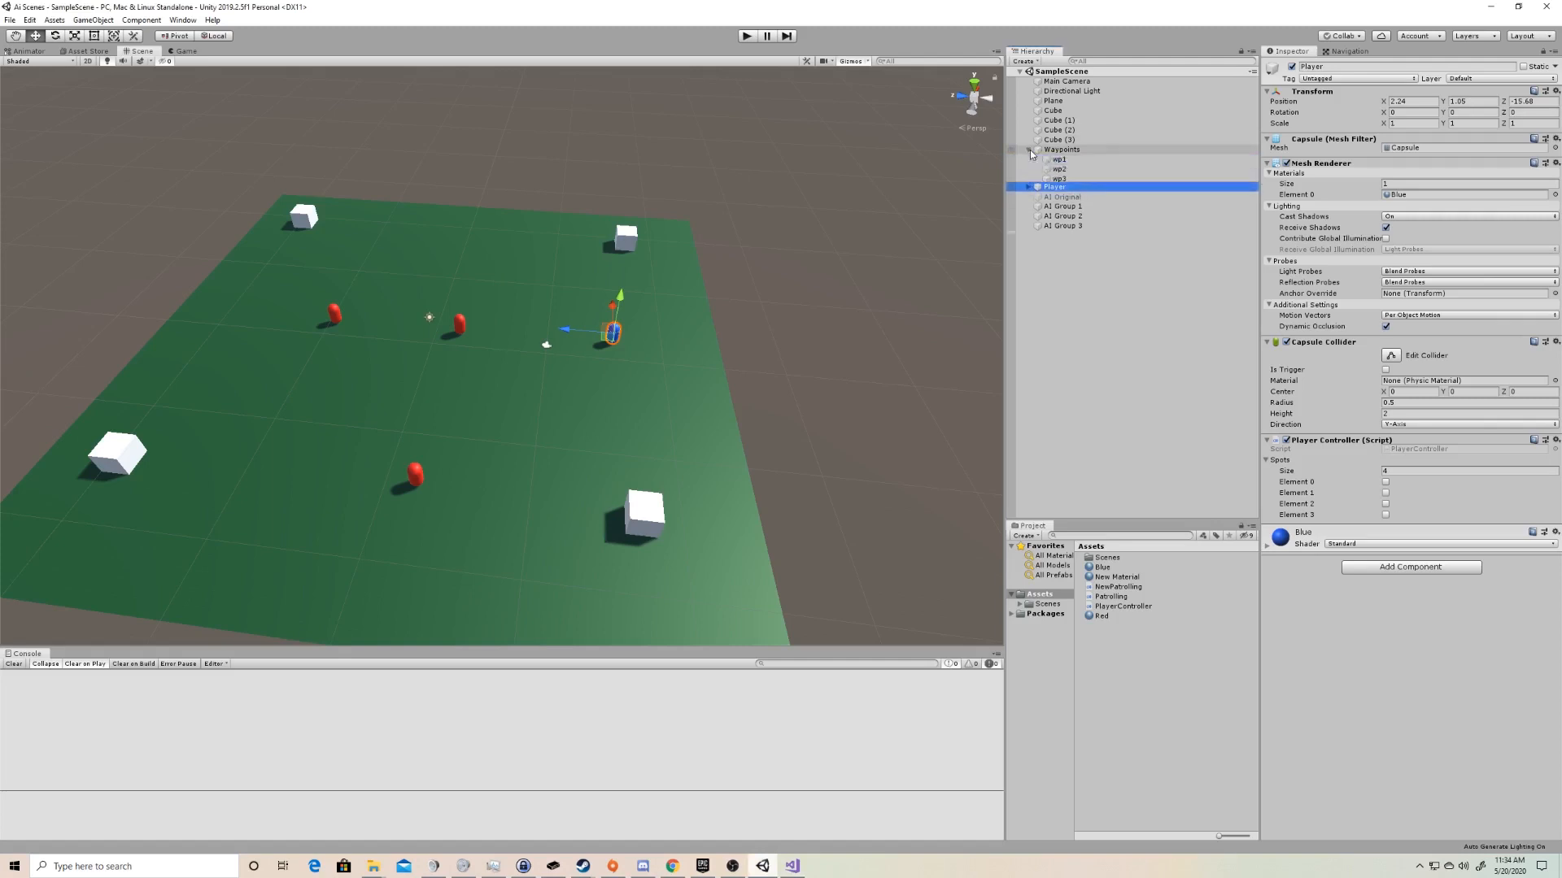
# - Inspect the positions of wp3, wp4, wp2 and wp1, then collapse the Waypoints group
pyautogui.click(1054, 179)
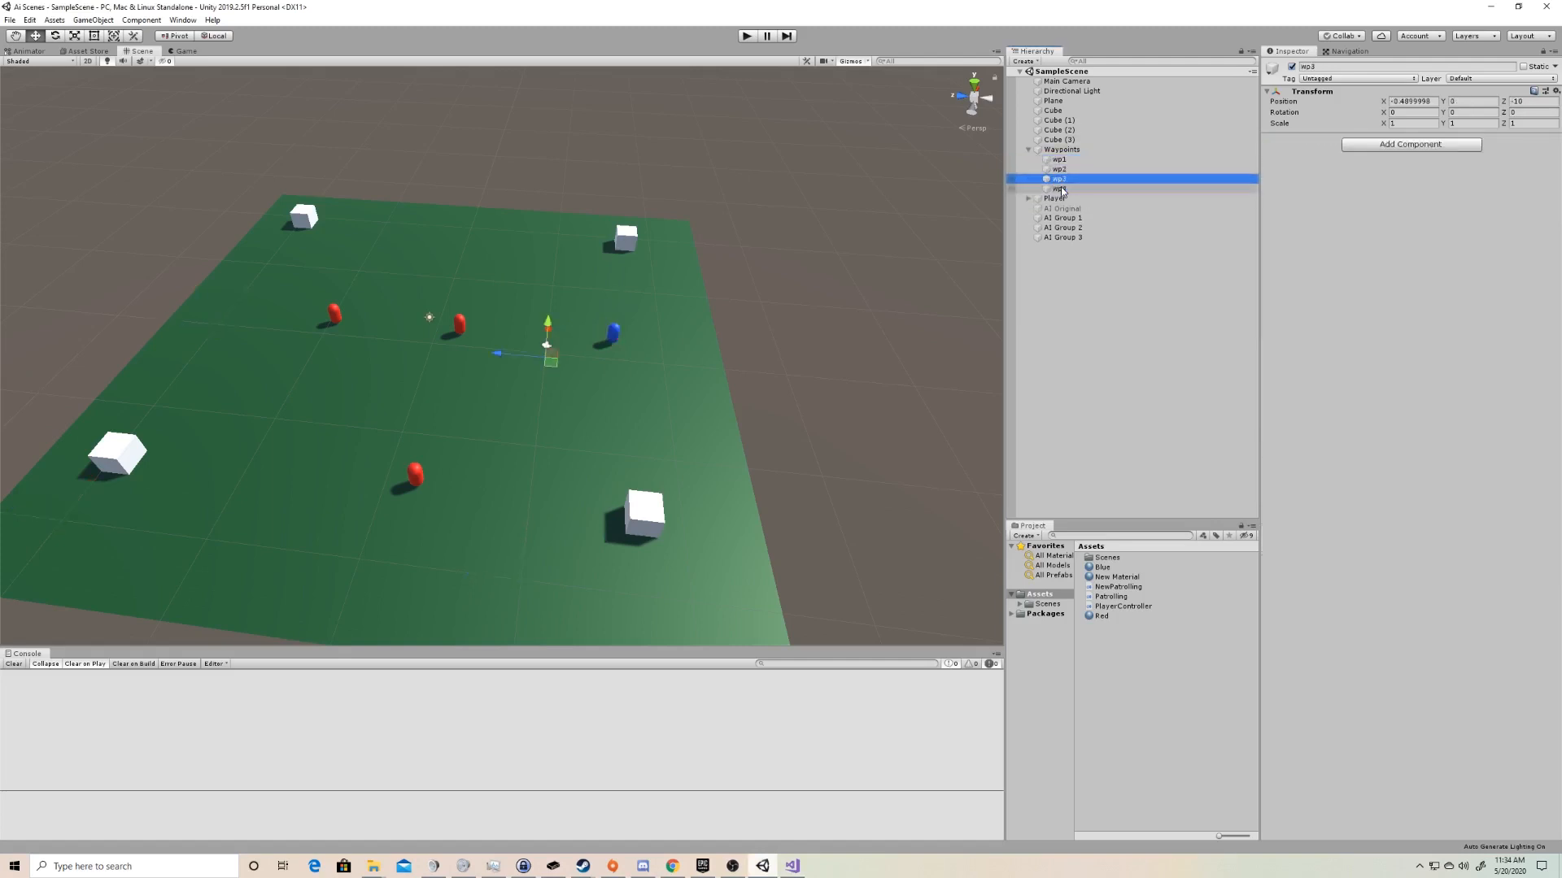
pyautogui.click(1056, 187)
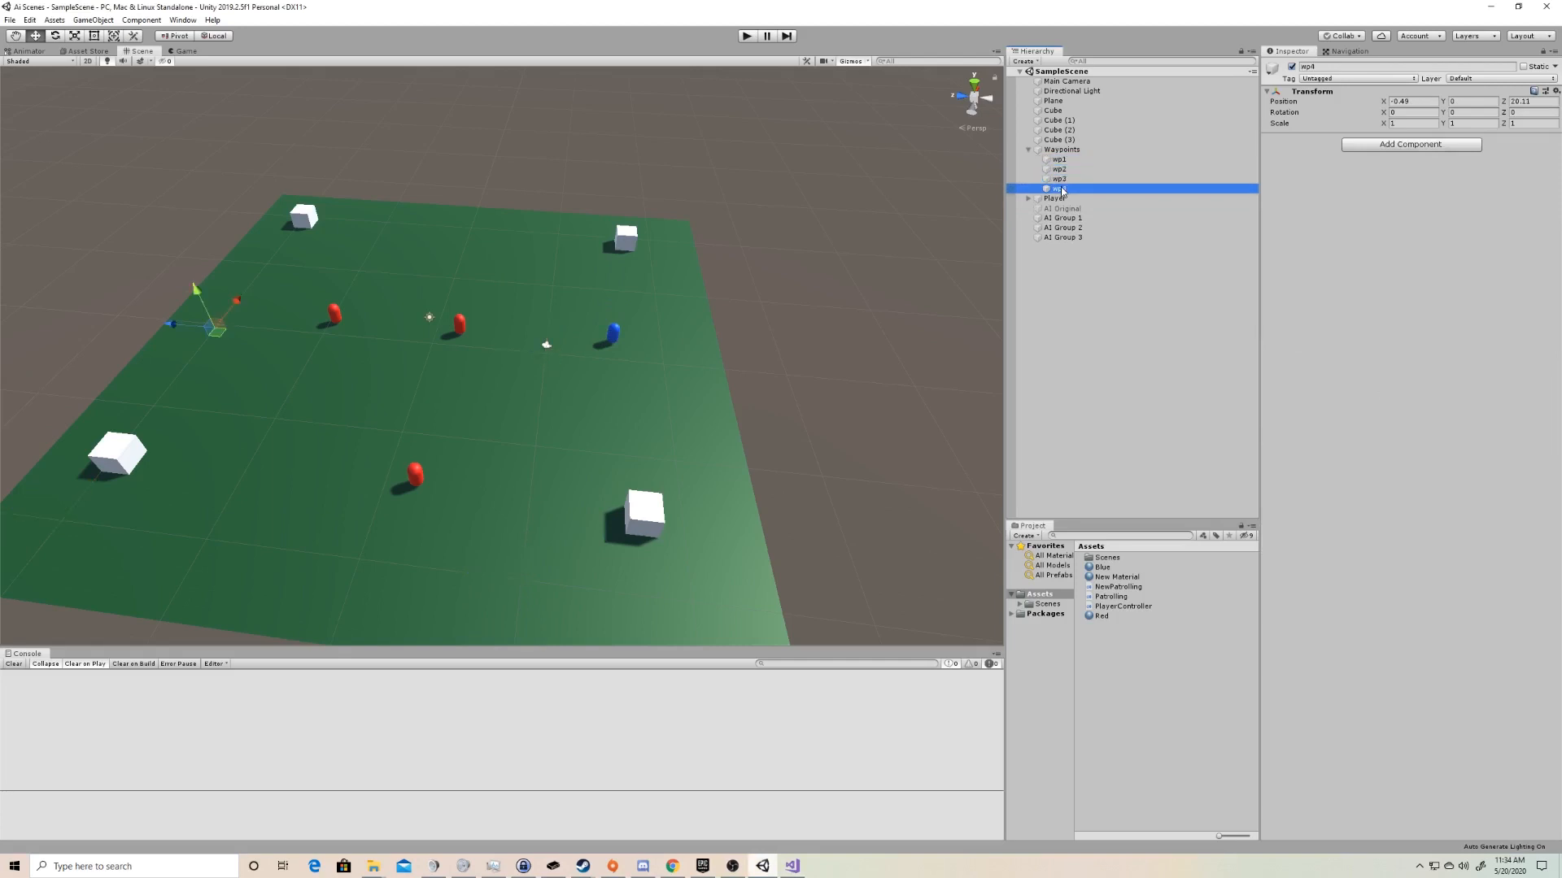
pyautogui.click(1054, 159)
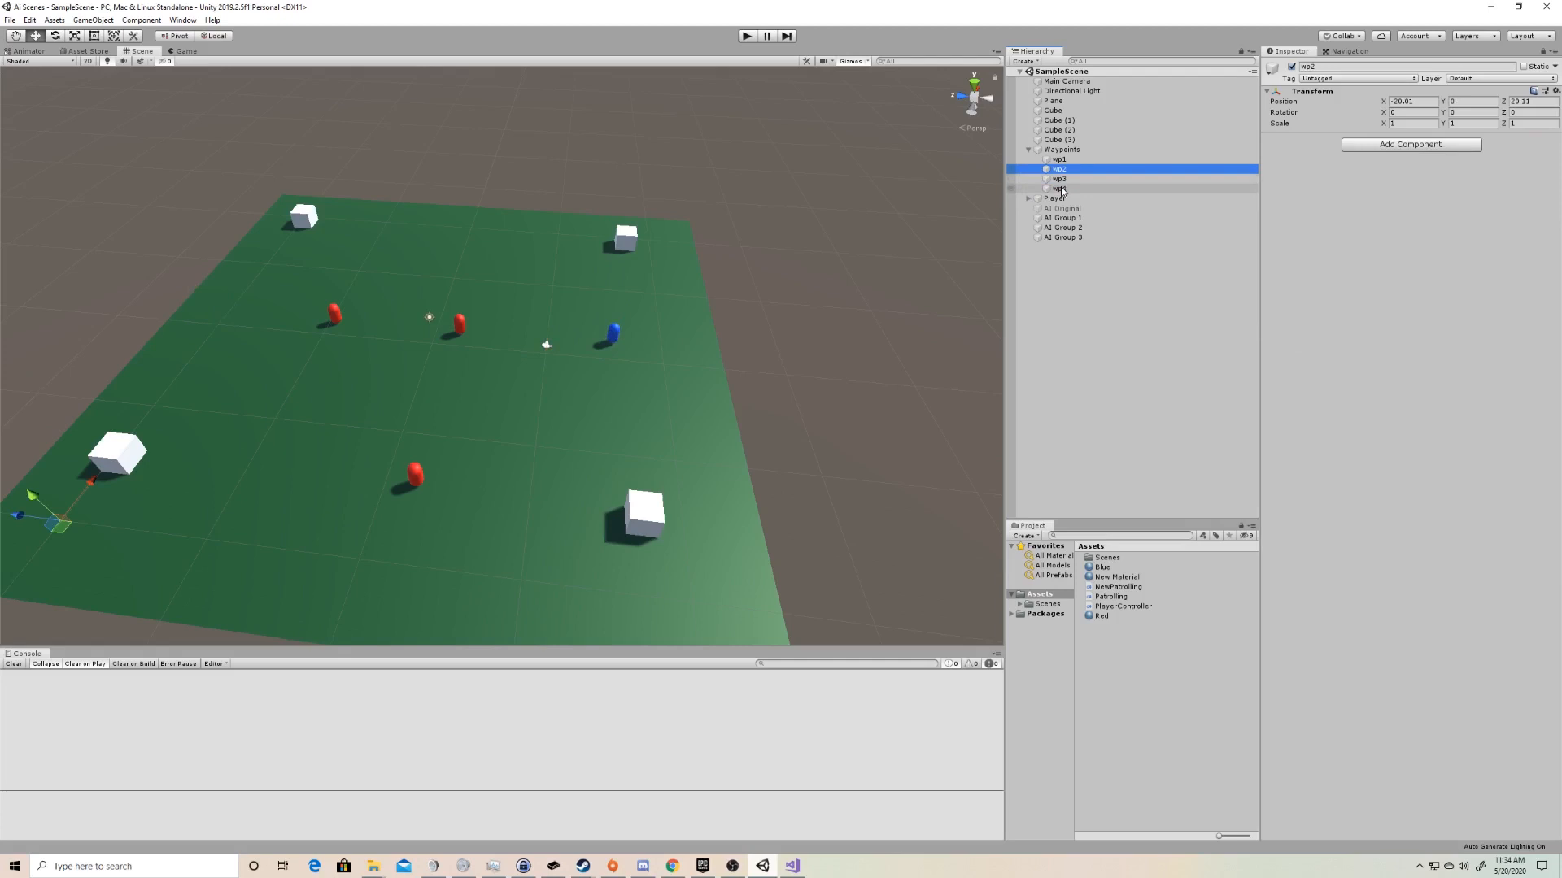
pyautogui.click(1061, 159)
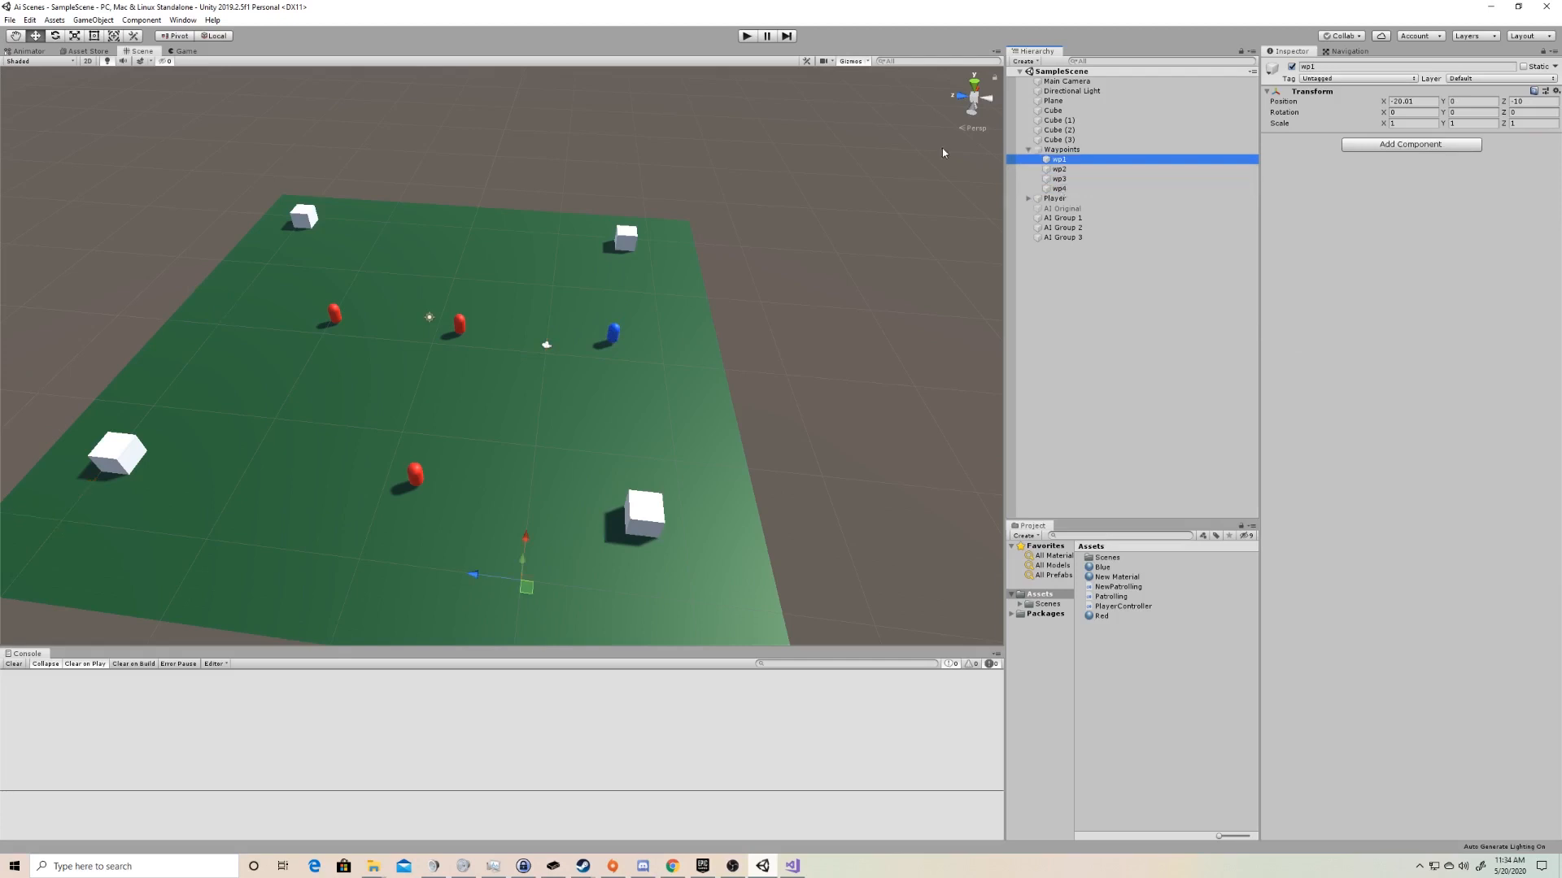
pyautogui.click(1031, 150)
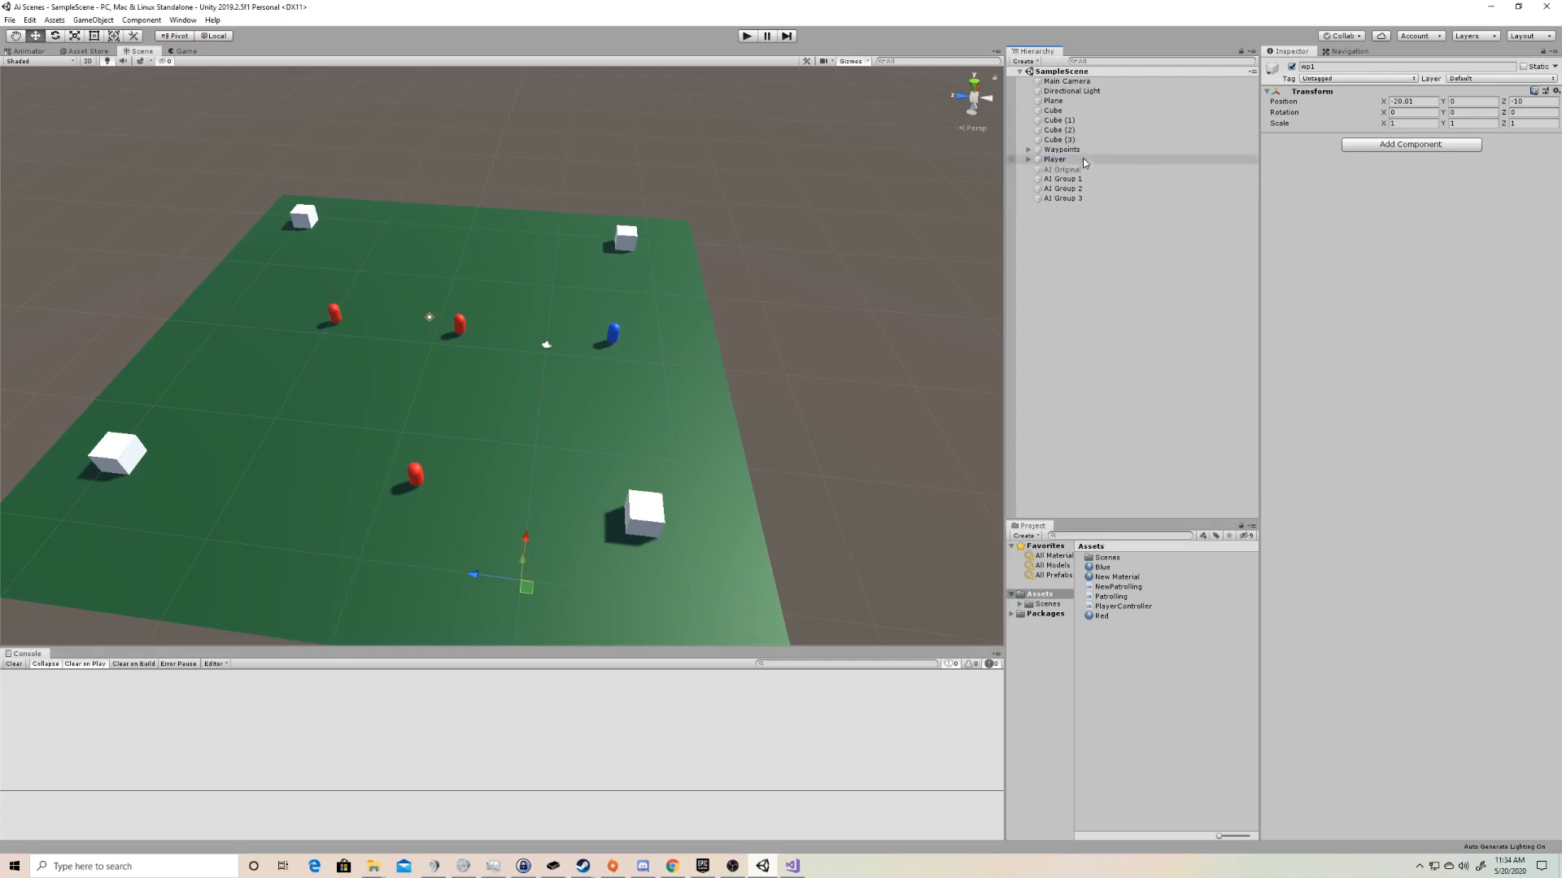
pyautogui.click(1064, 148)
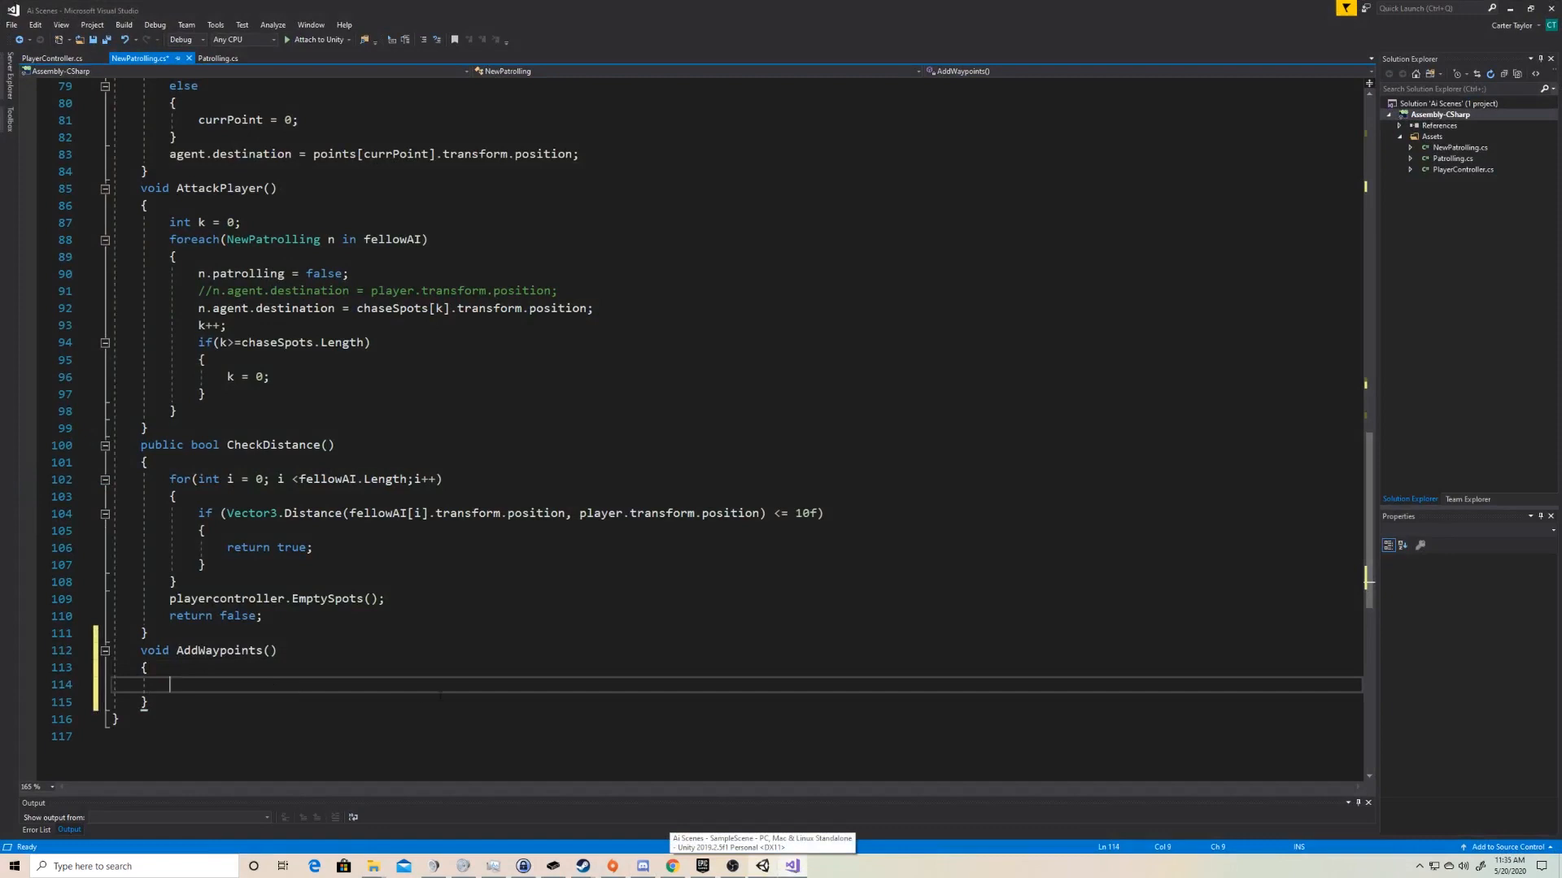
# - Write points.Add(new GameObject()); inside AddWaypoints
pyautogui.write('points')
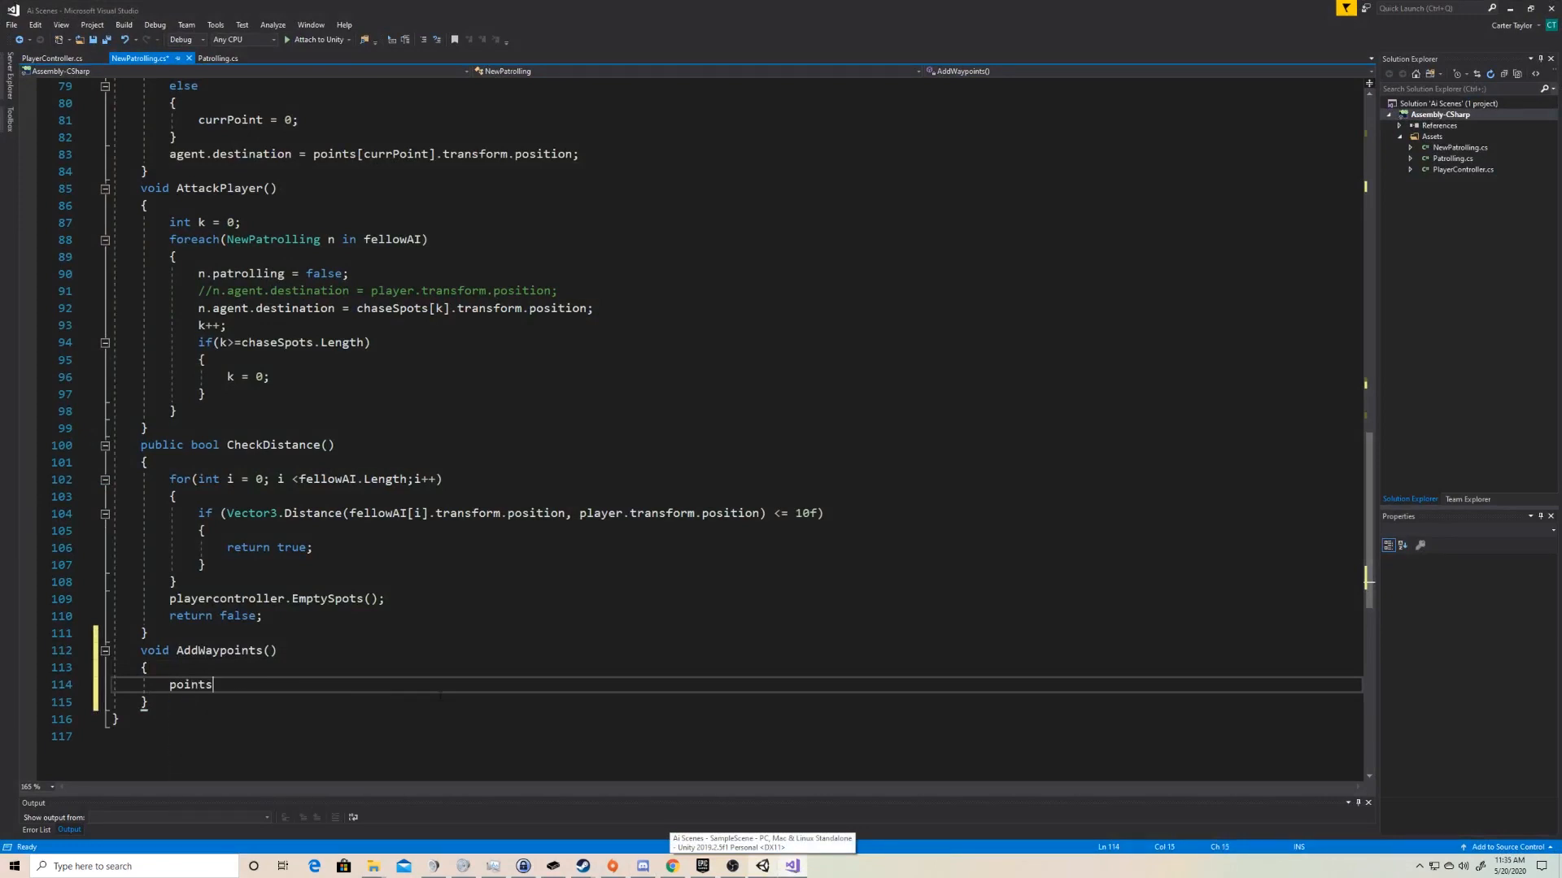
pyautogui.write('.Add')
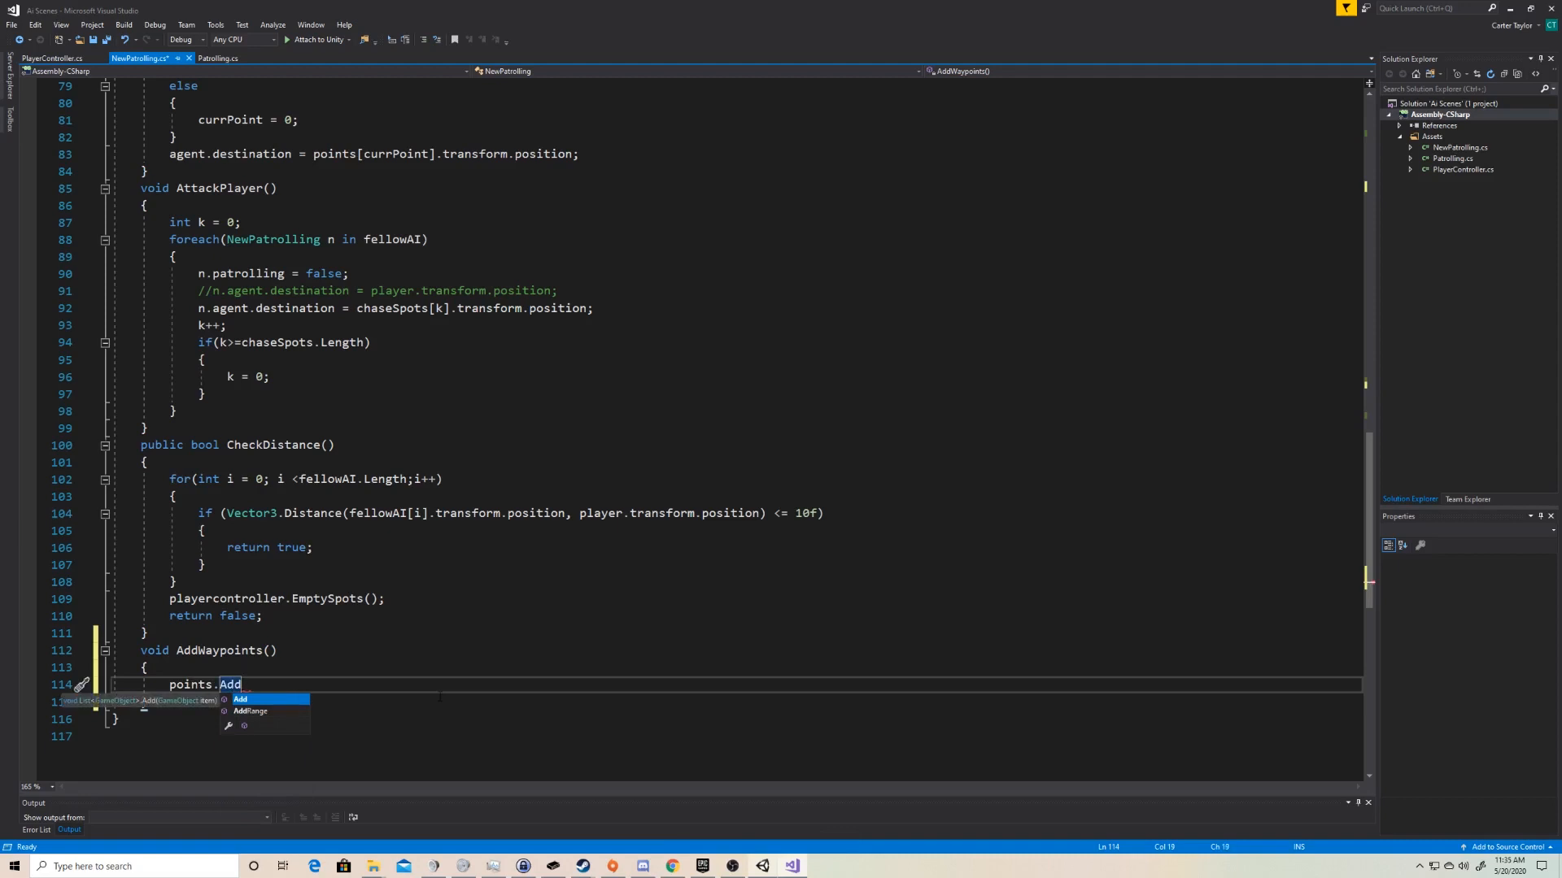
pyautogui.write('(')
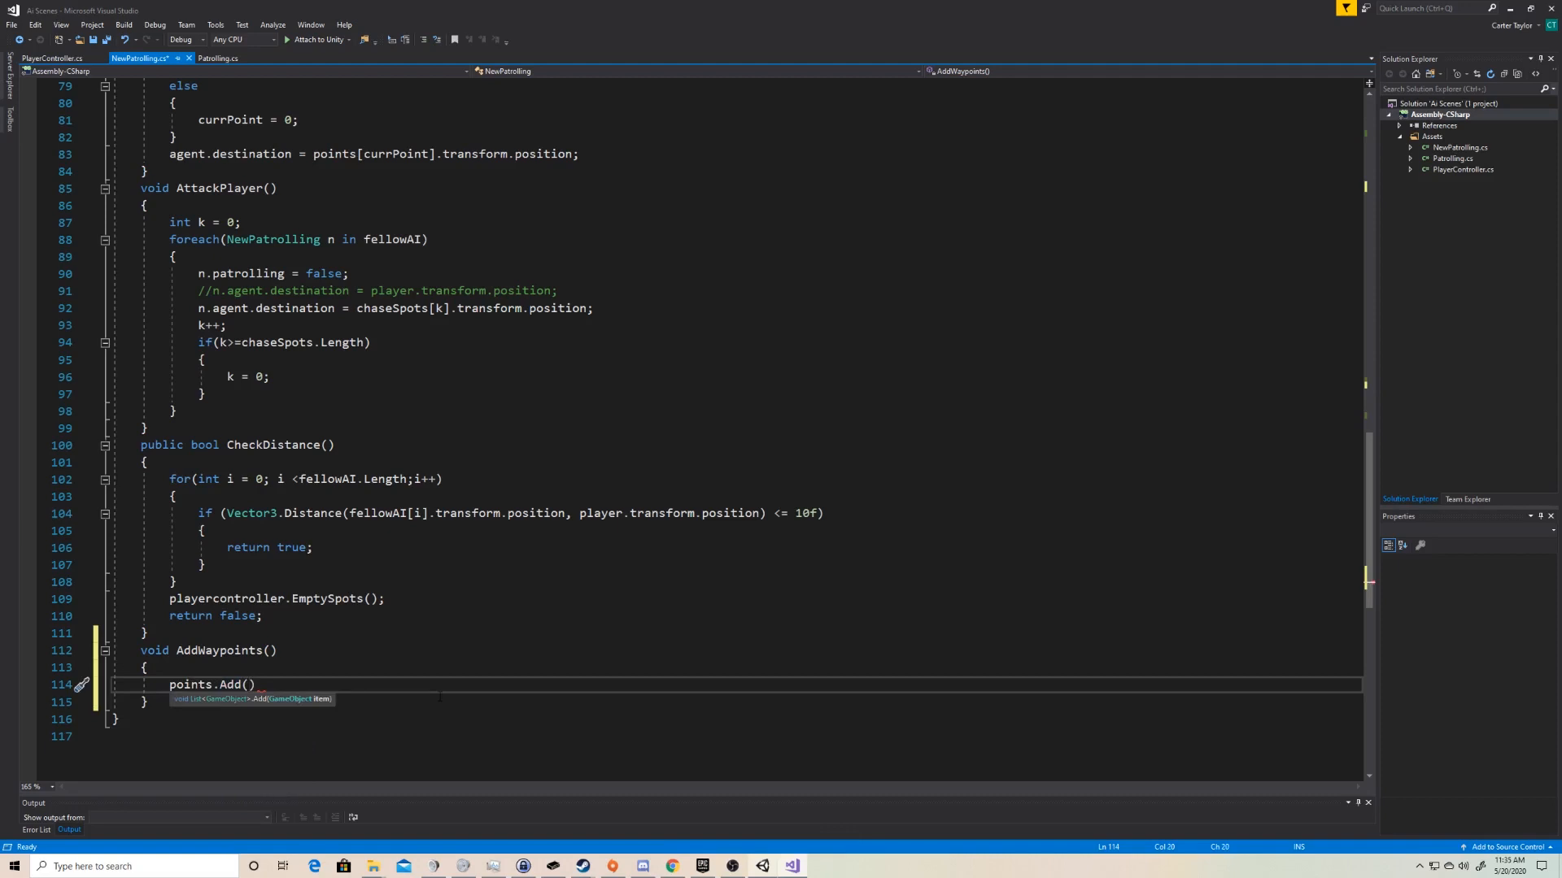
pyautogui.write('new GameObject(')
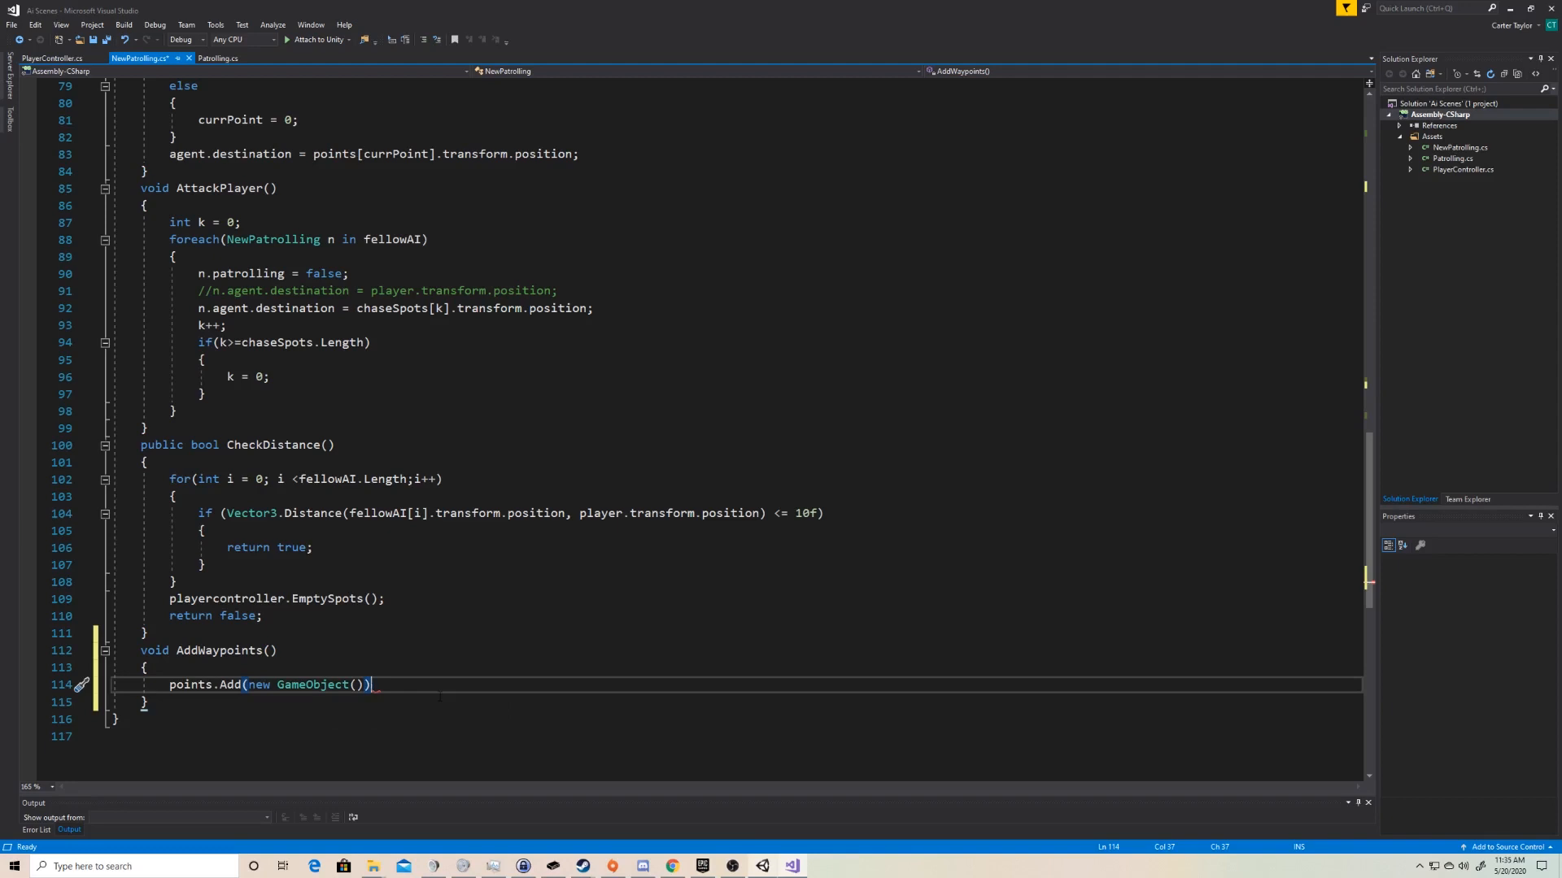
pyautogui.write(';')
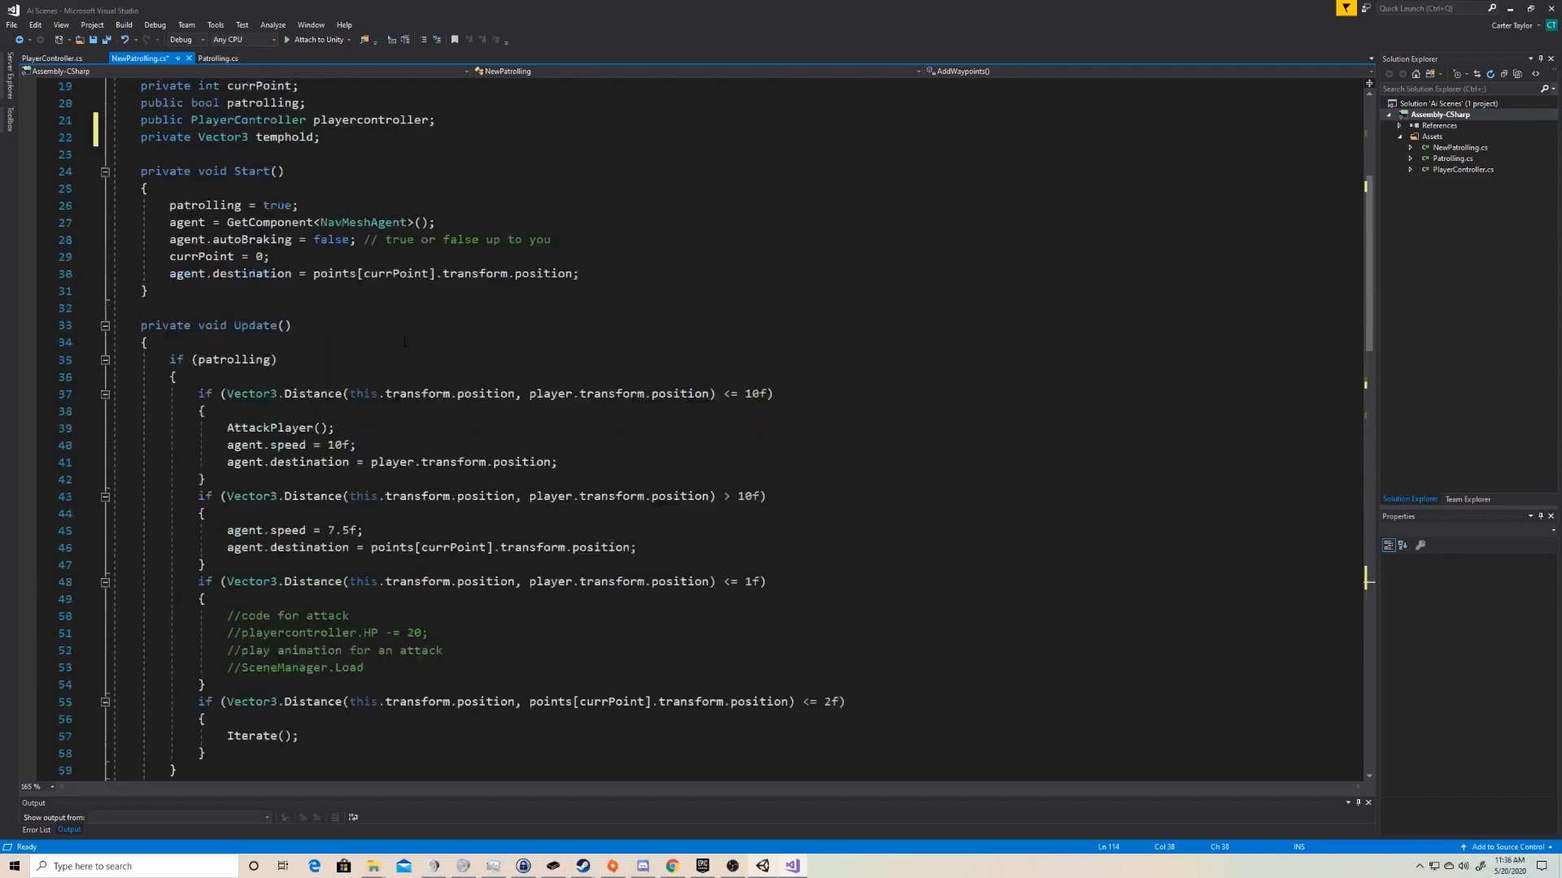
# - Review the Update code near temphold and return to AddWaypoints for a new line
pyautogui.scroll(-3)
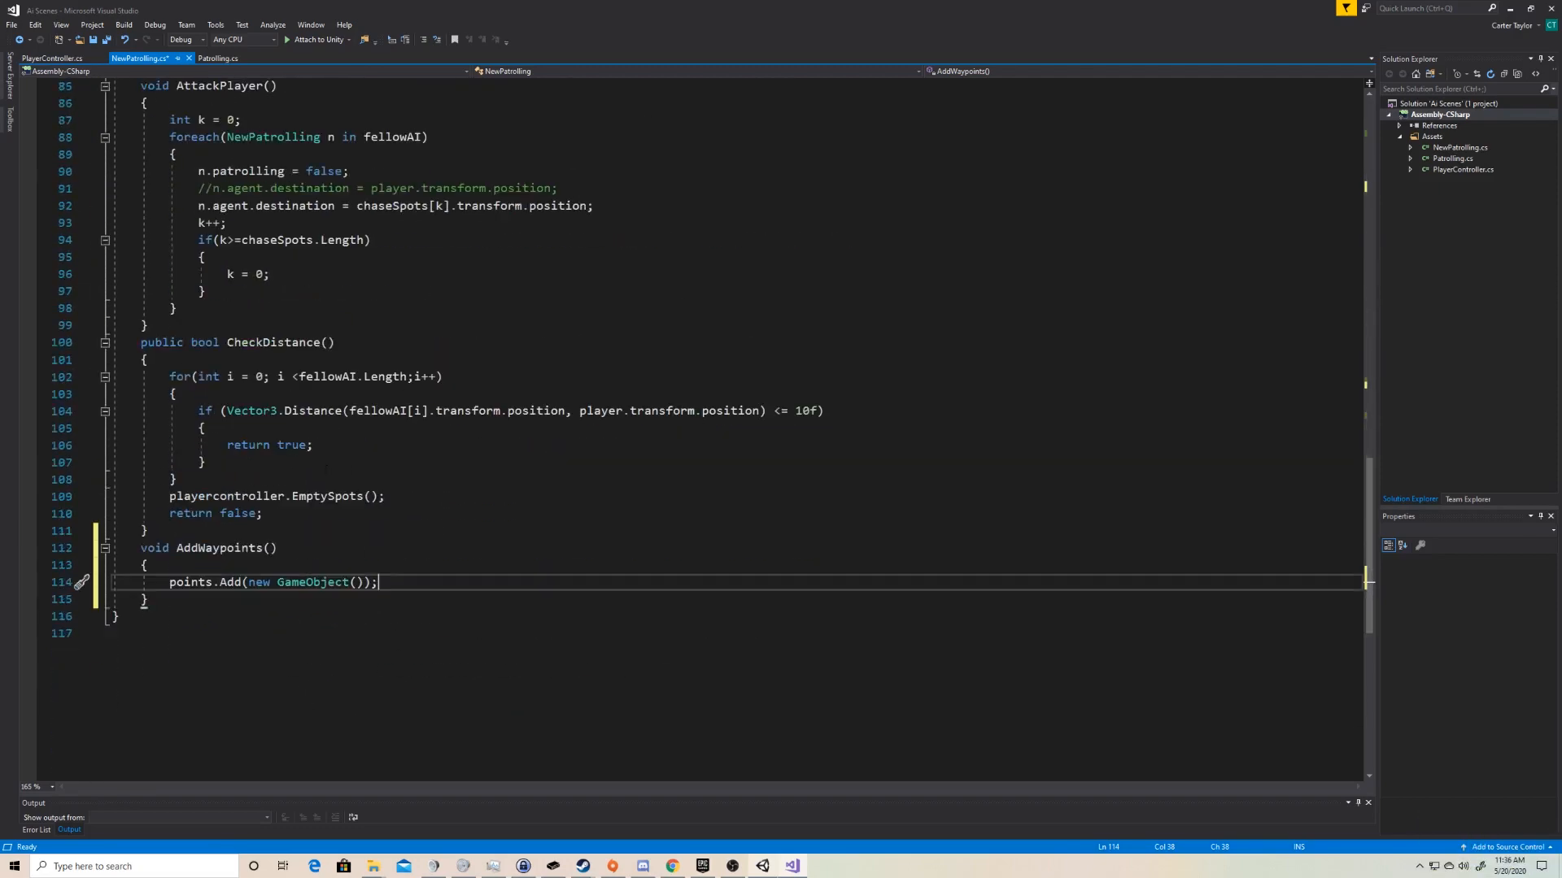
pyautogui.scroll(3)
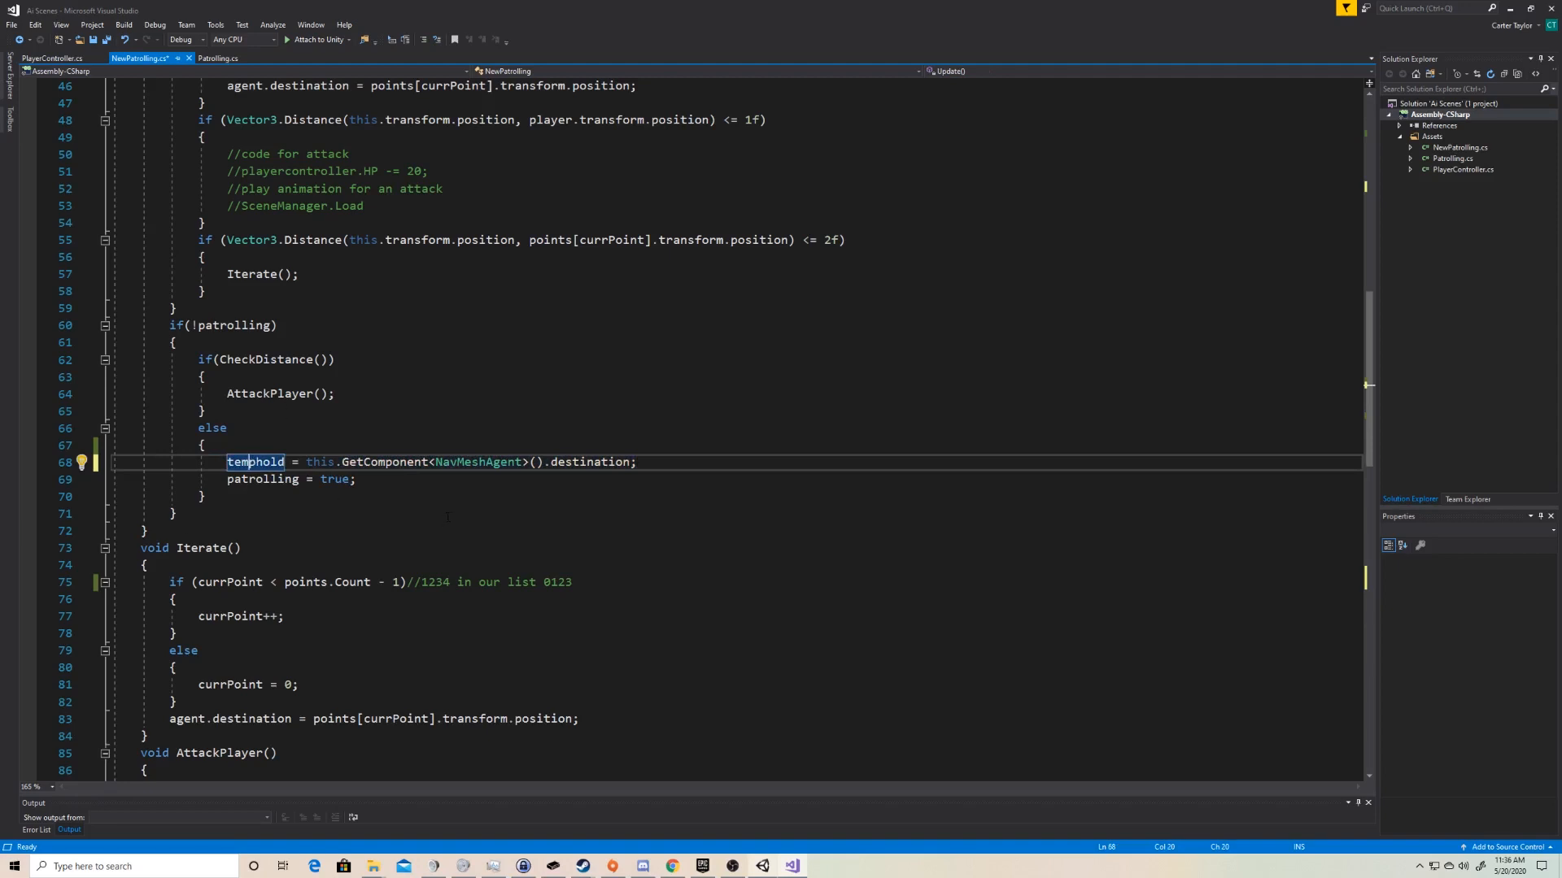
pyautogui.scroll(-3)
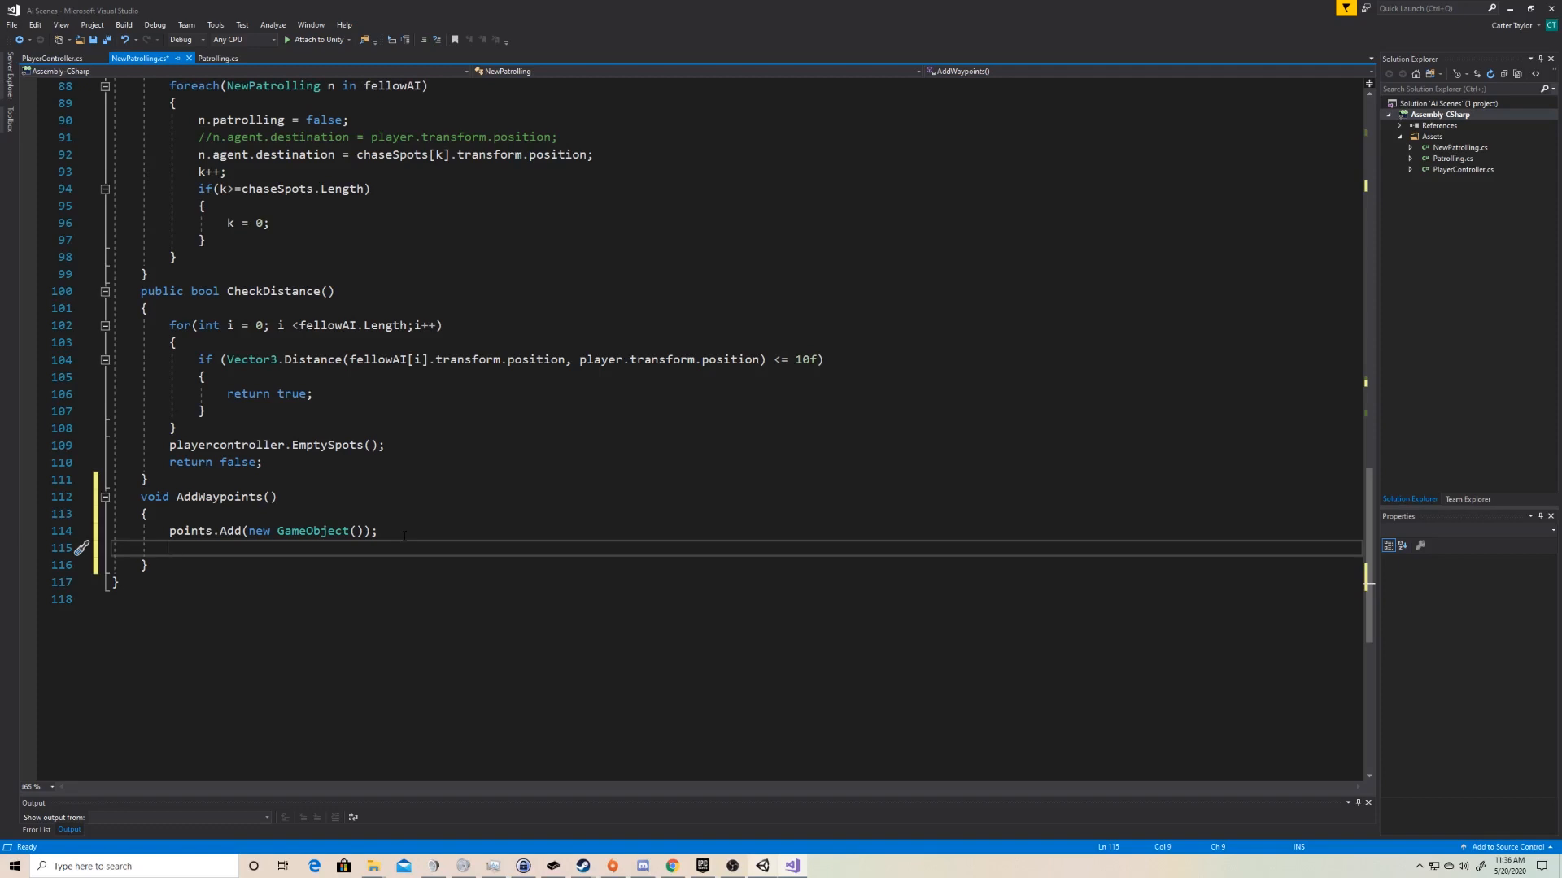
# - Write points[points.Count-1].transform.position on the new line in AddWaypoints
pyautogui.write('points')
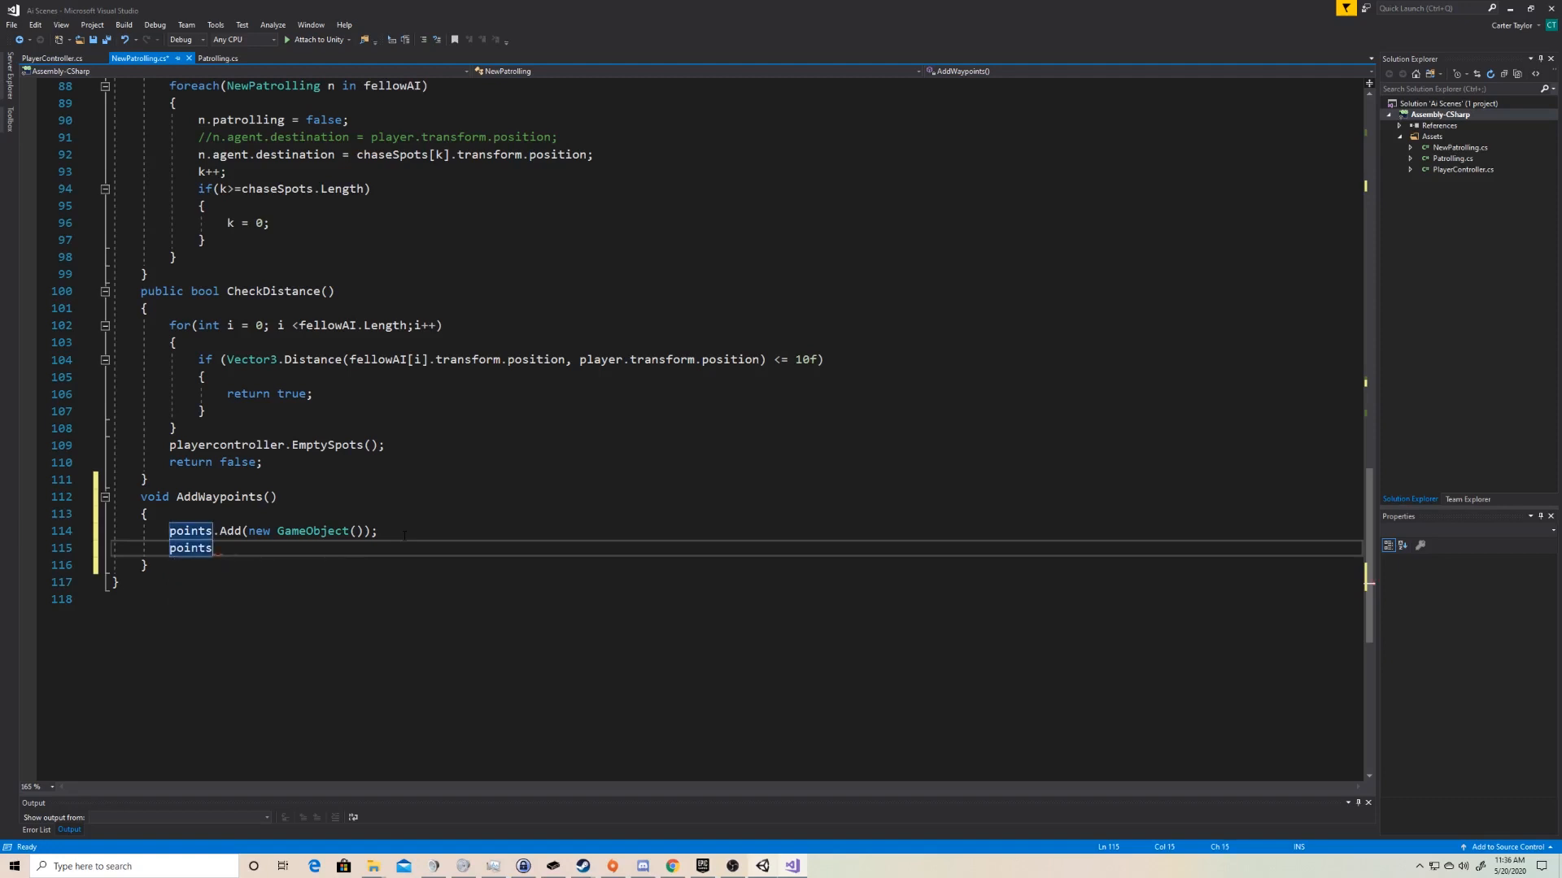
pyautogui.write('[points')
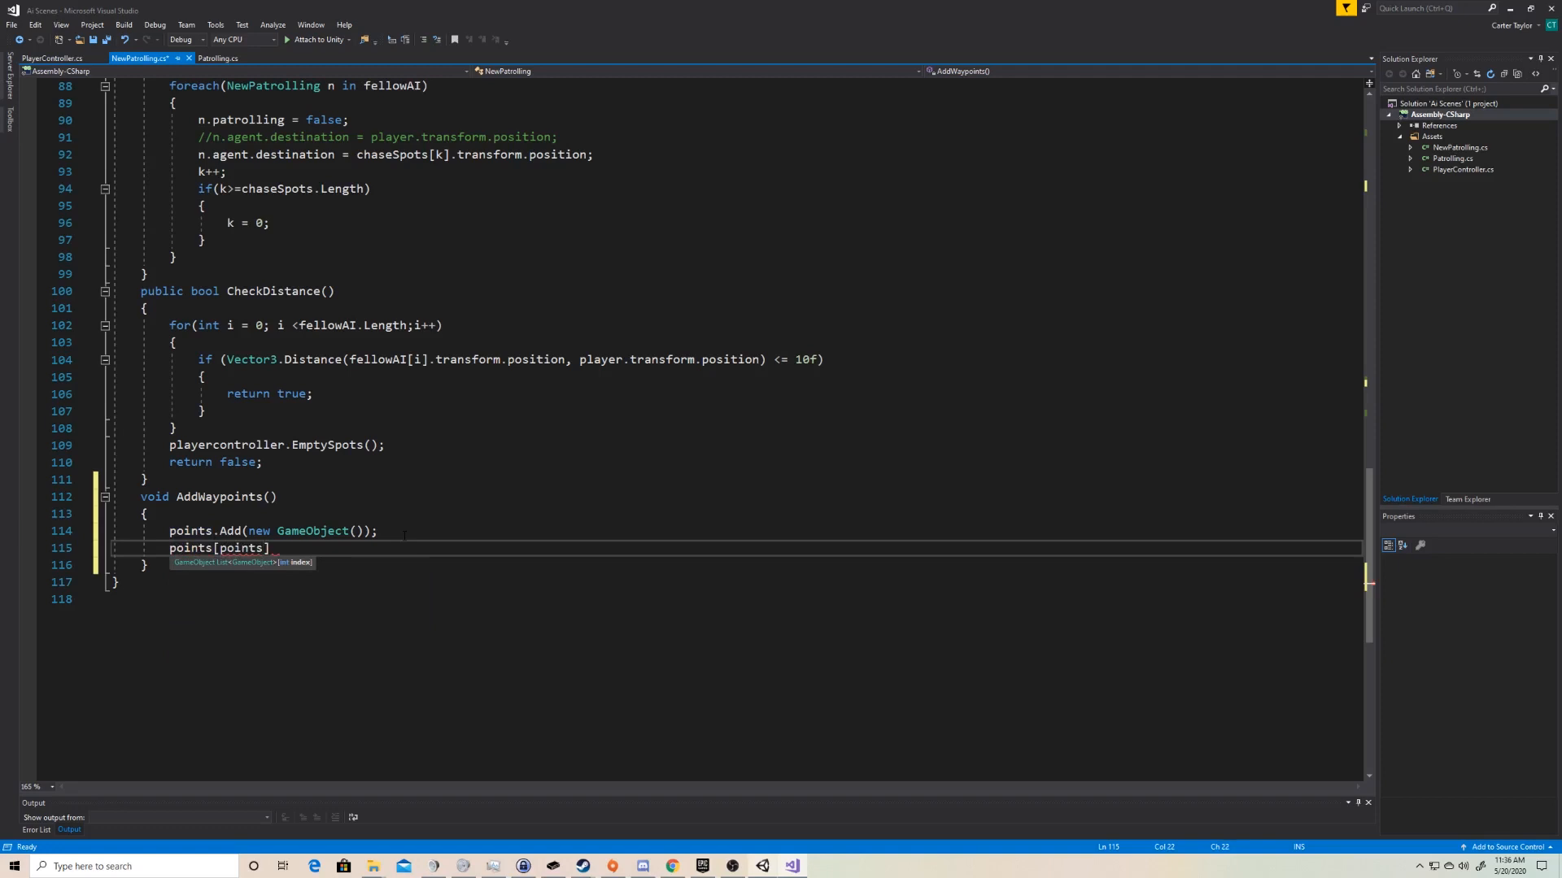
pyautogui.write('Count')
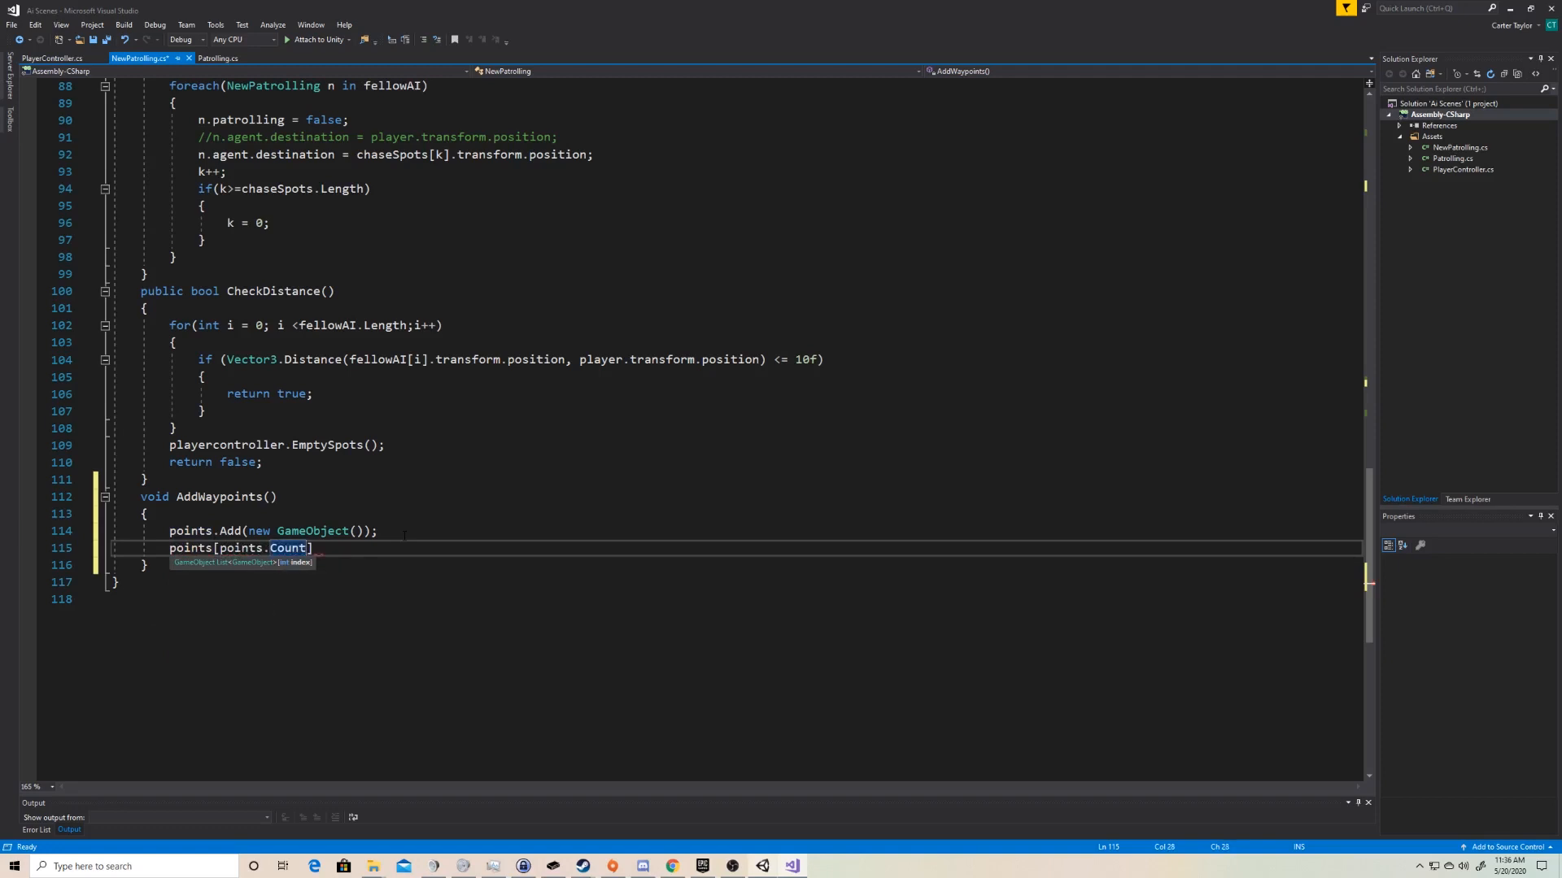
pyautogui.write('-1')
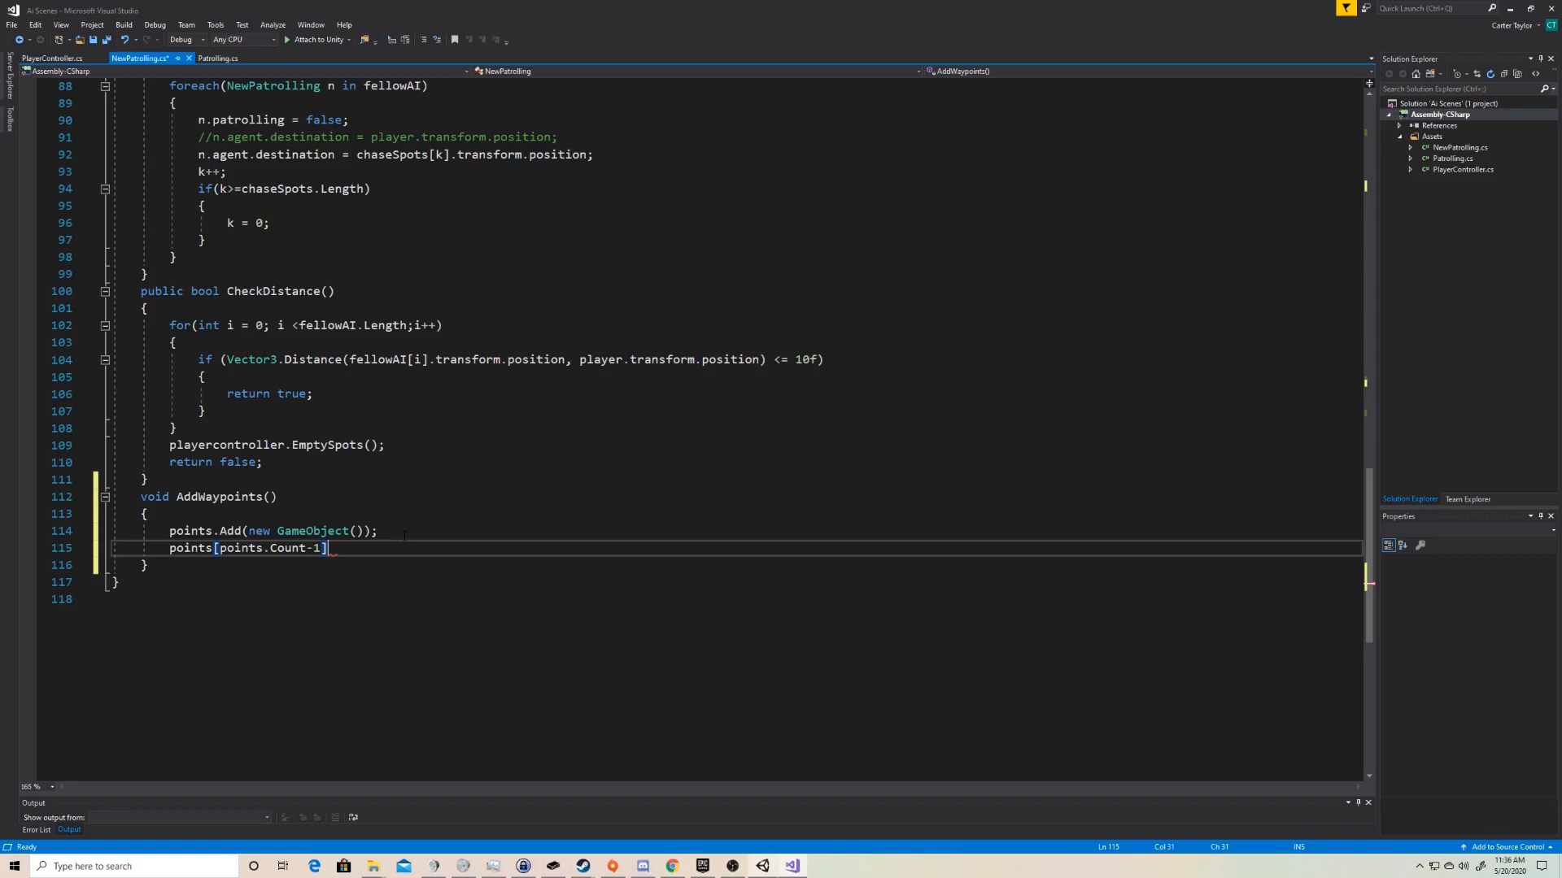
pyautogui.write('.t')
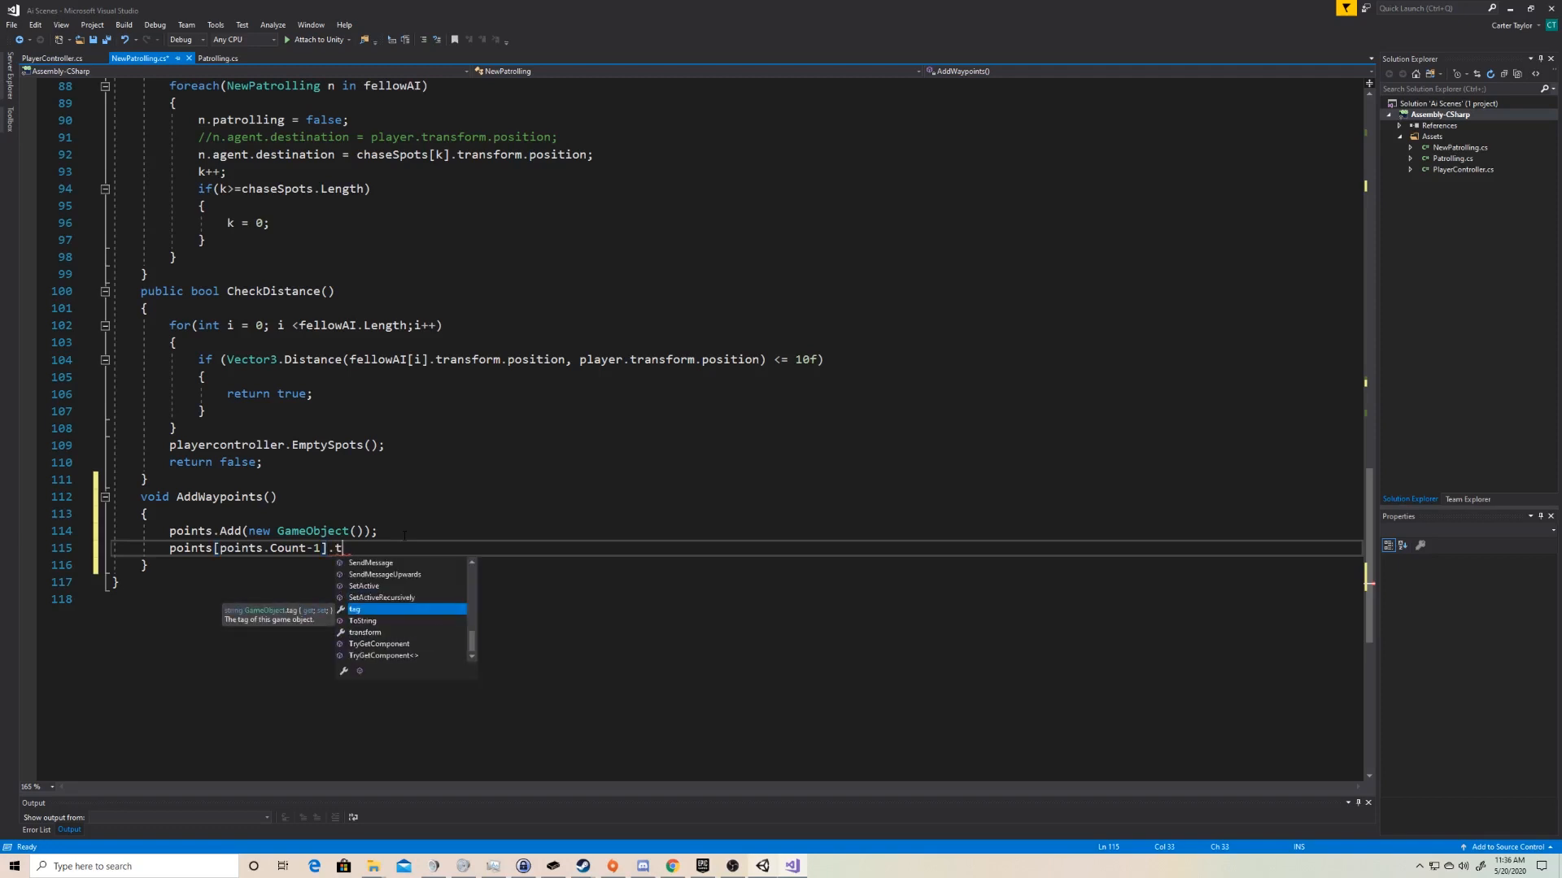
pyautogui.write('ransform.')
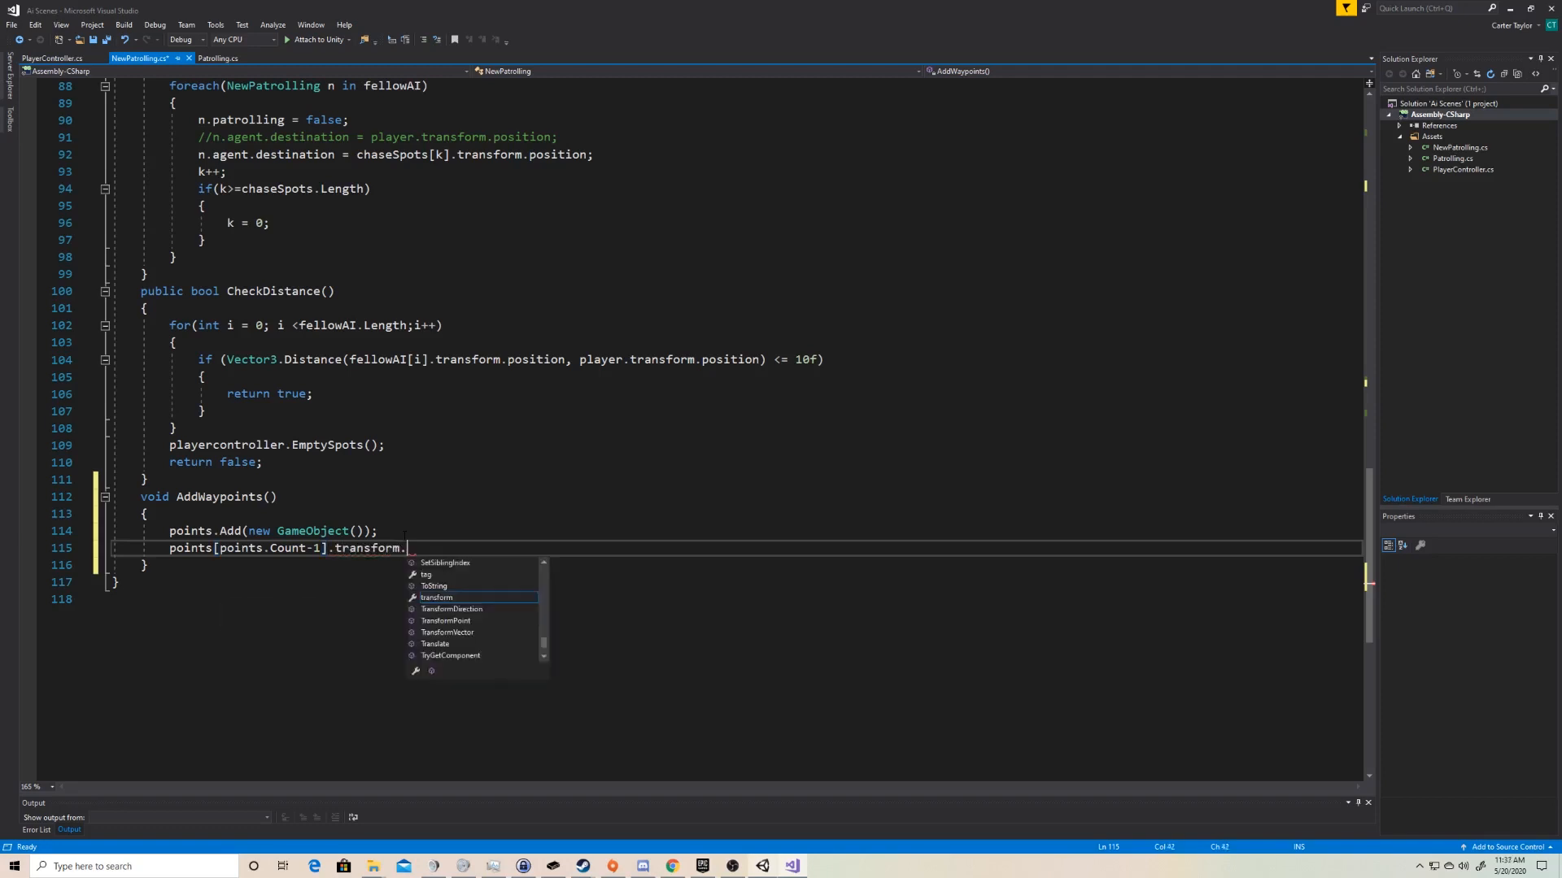
pyautogui.write('position')
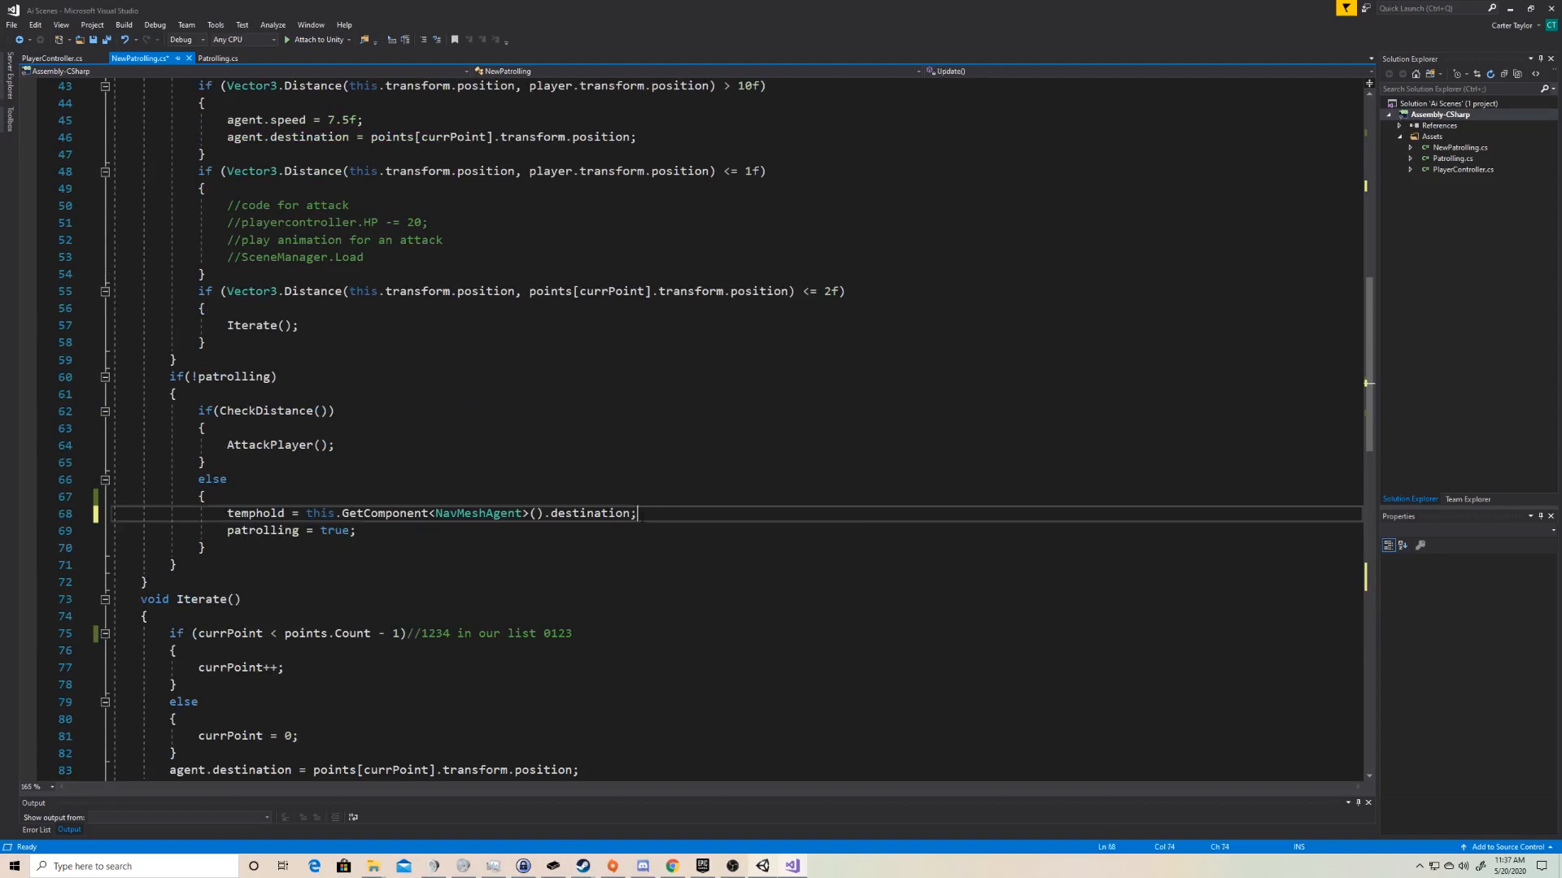
# - Call AddWaypoints(); in Update's else branch after the temphold assignment
pyautogui.write('Att')
pyautogui.write('AddWaypoints();')
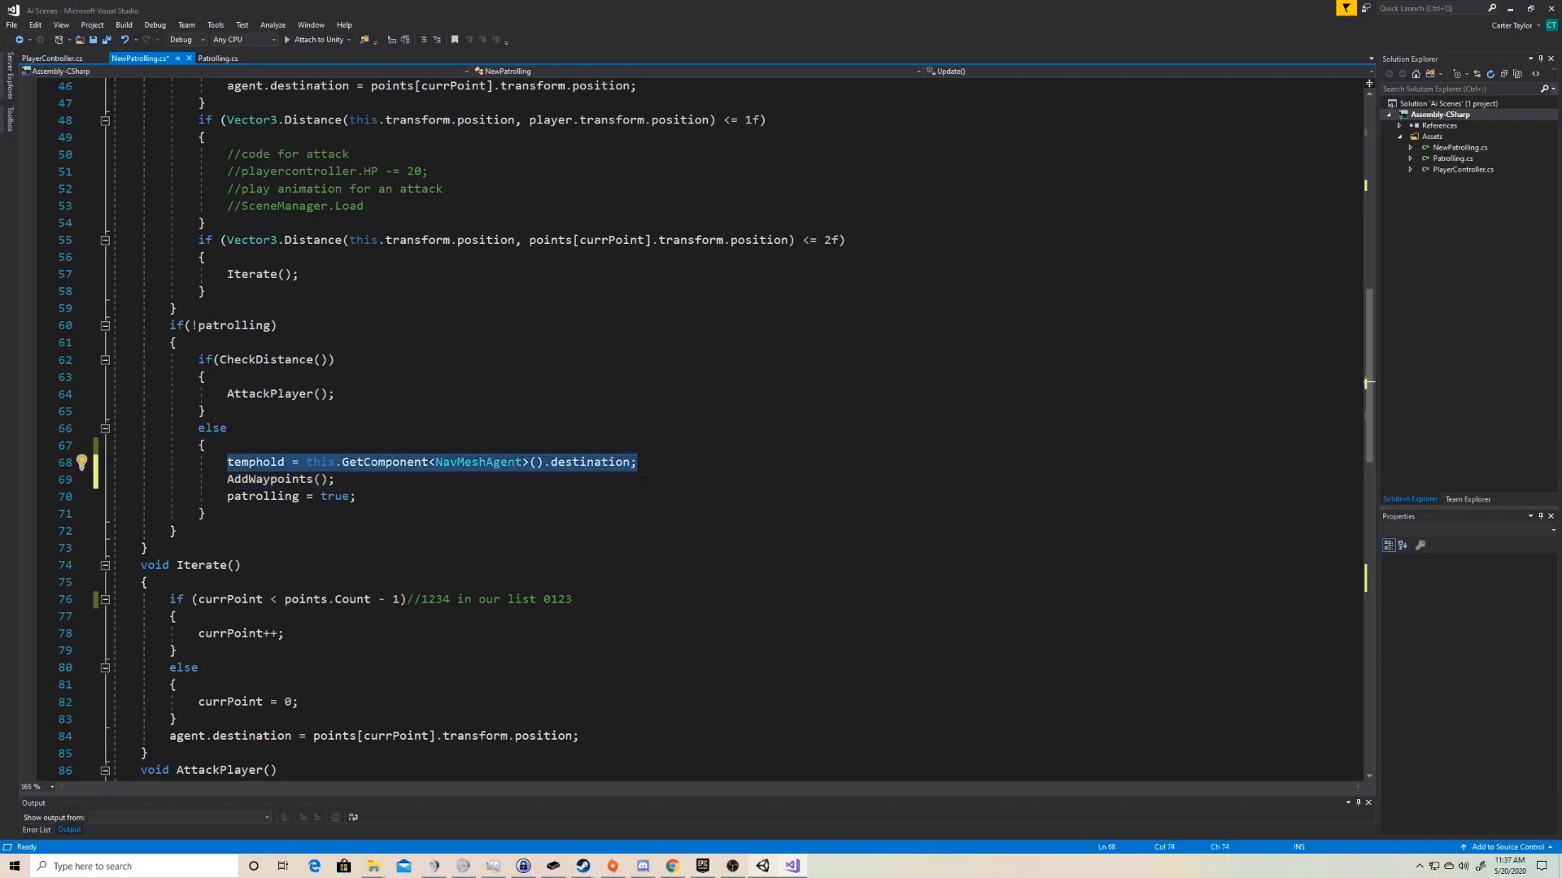
pyautogui.scroll(3)
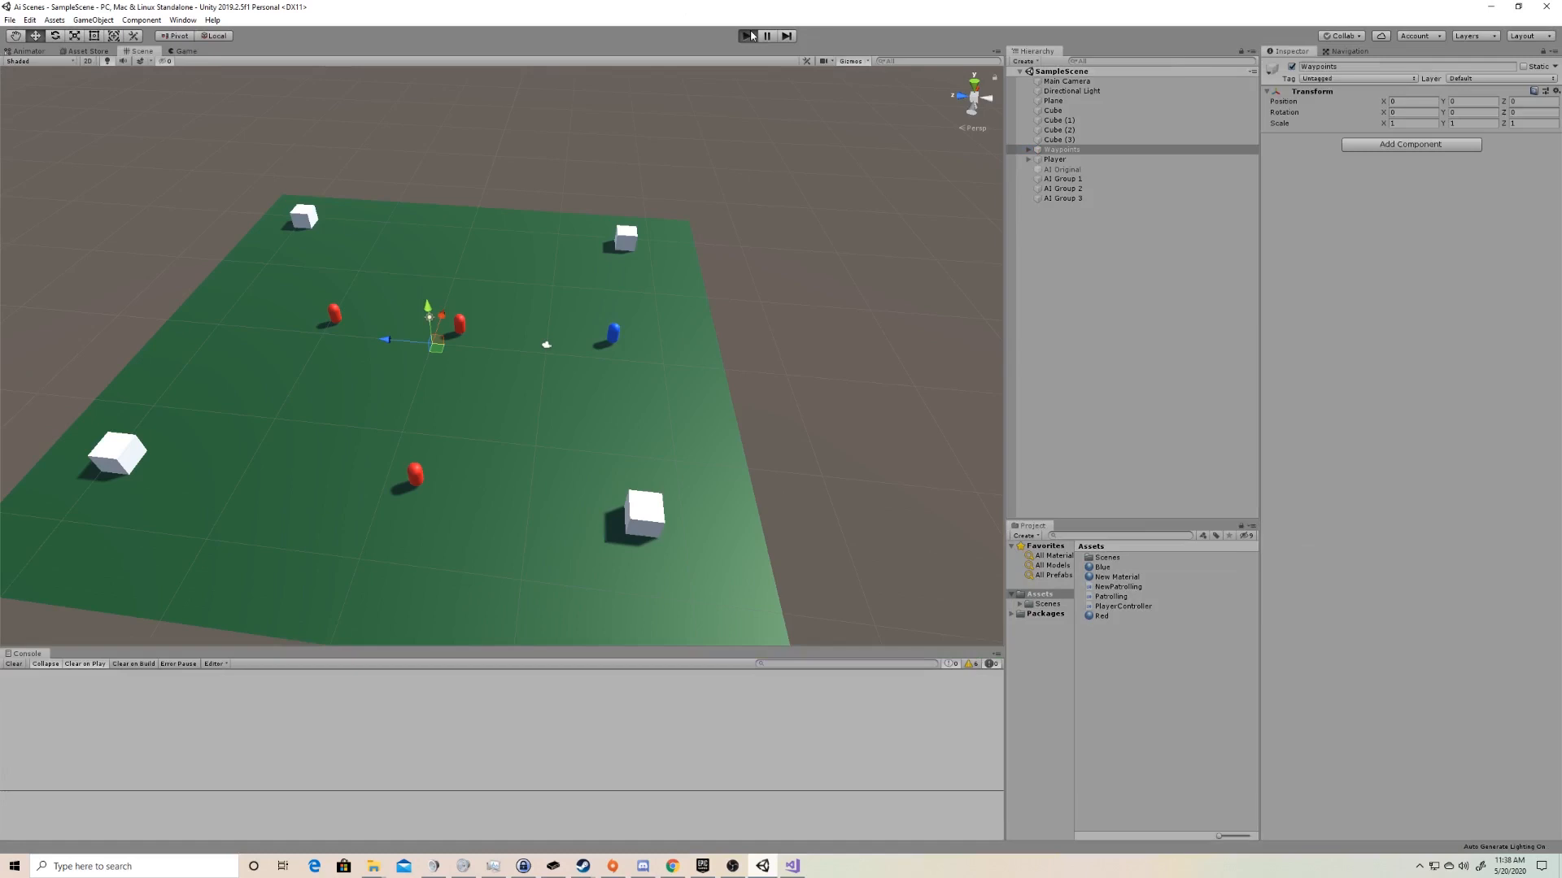
# - Enter Play mode, drag the Player away from the AI capsules, and inspect a spawned New Game Object and AI Group 3's five-point list
pyautogui.click(749, 36)
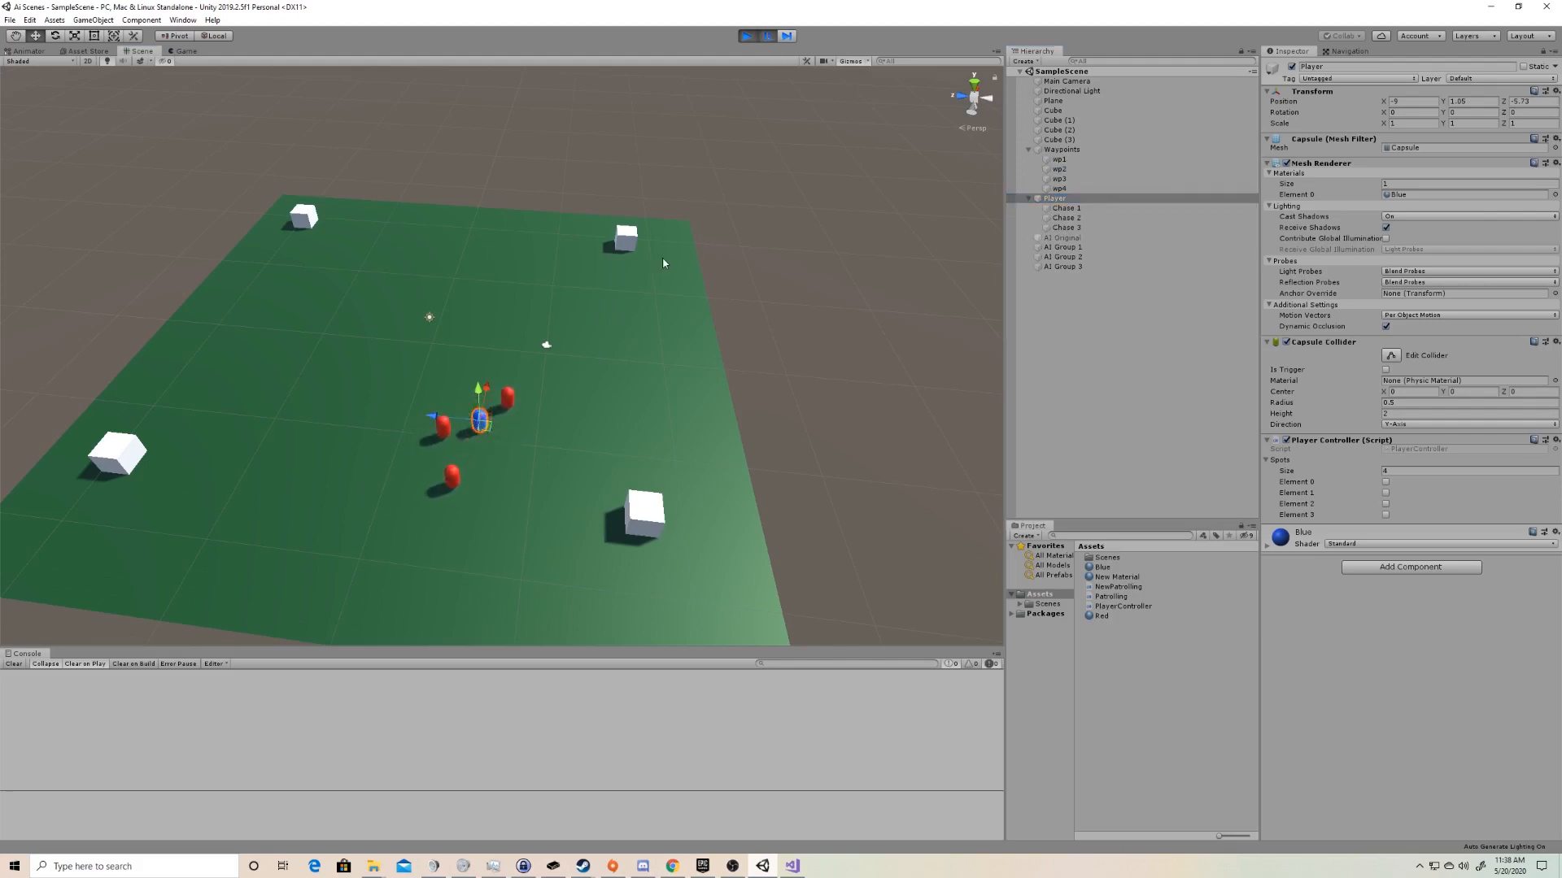
pyautogui.moveTo(478, 417); pyautogui.dragTo(867, 459)
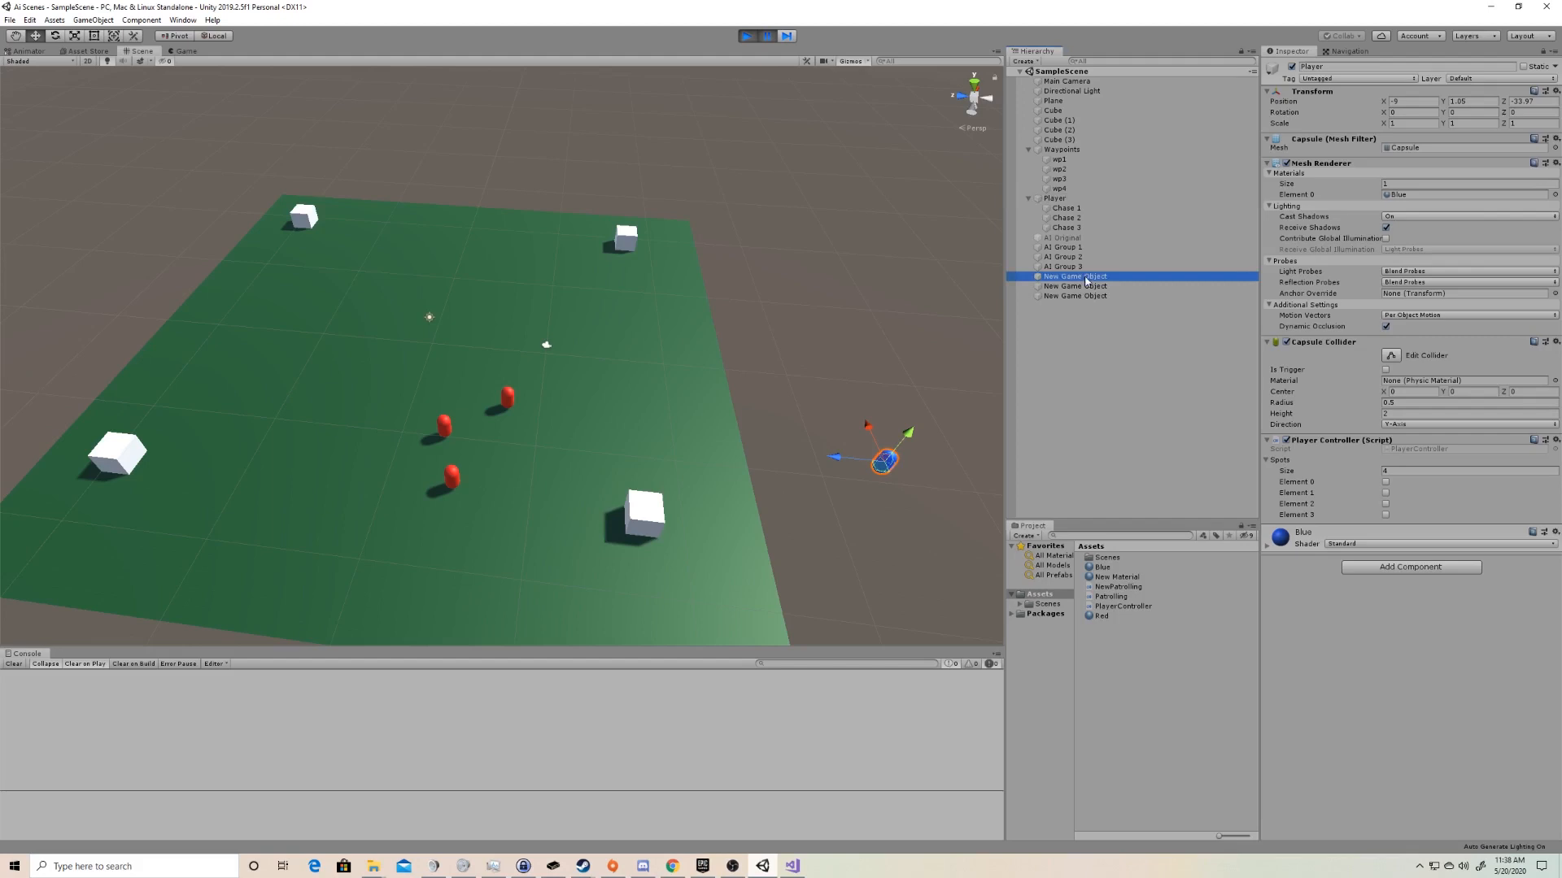
pyautogui.click(1074, 296)
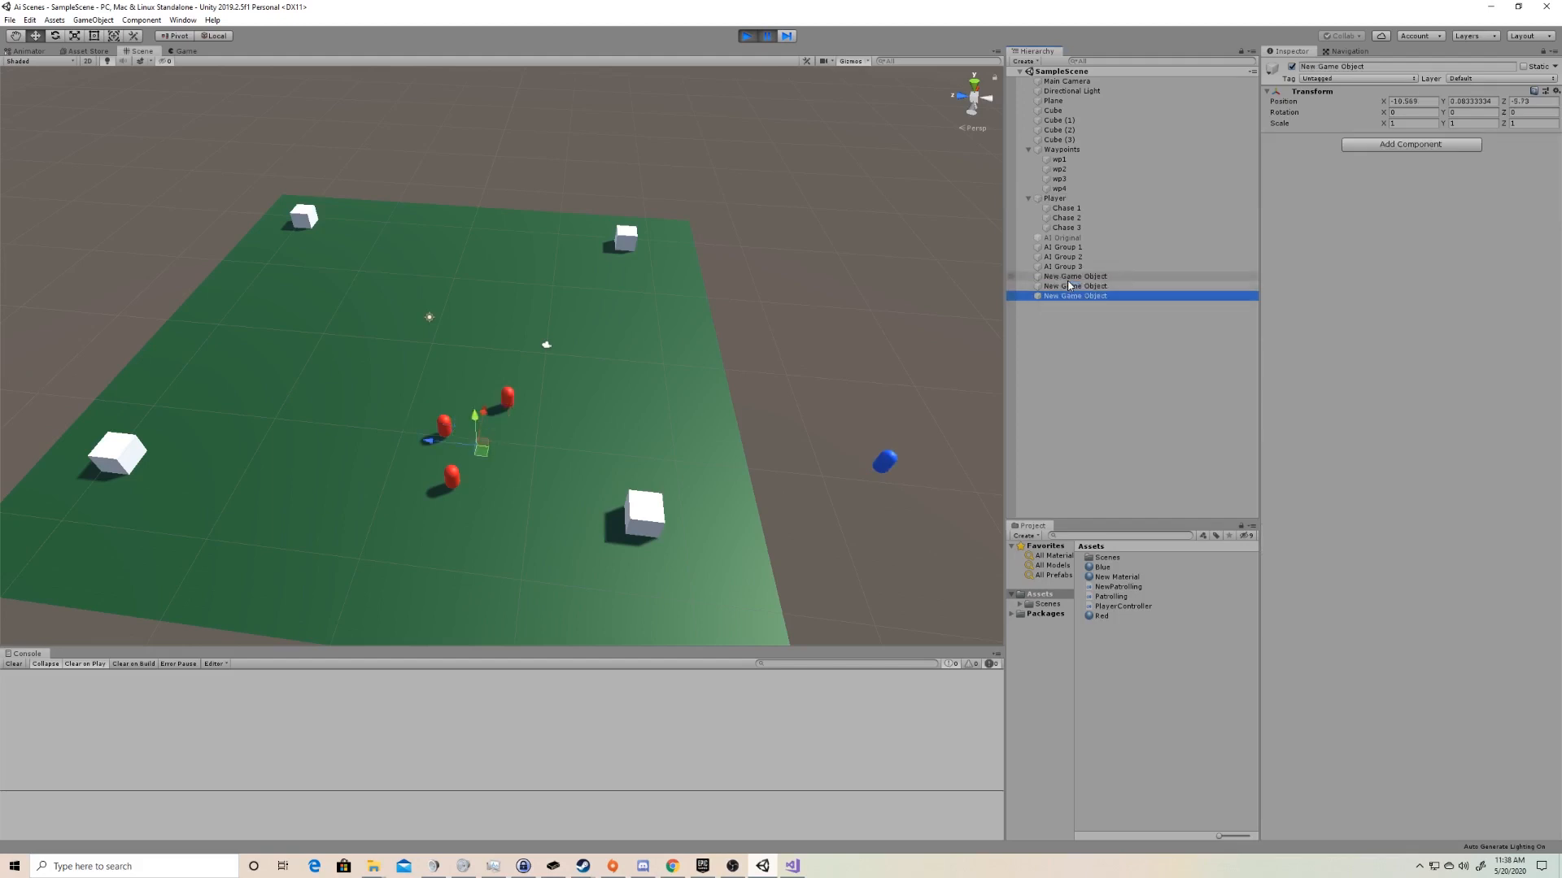
pyautogui.click(1061, 267)
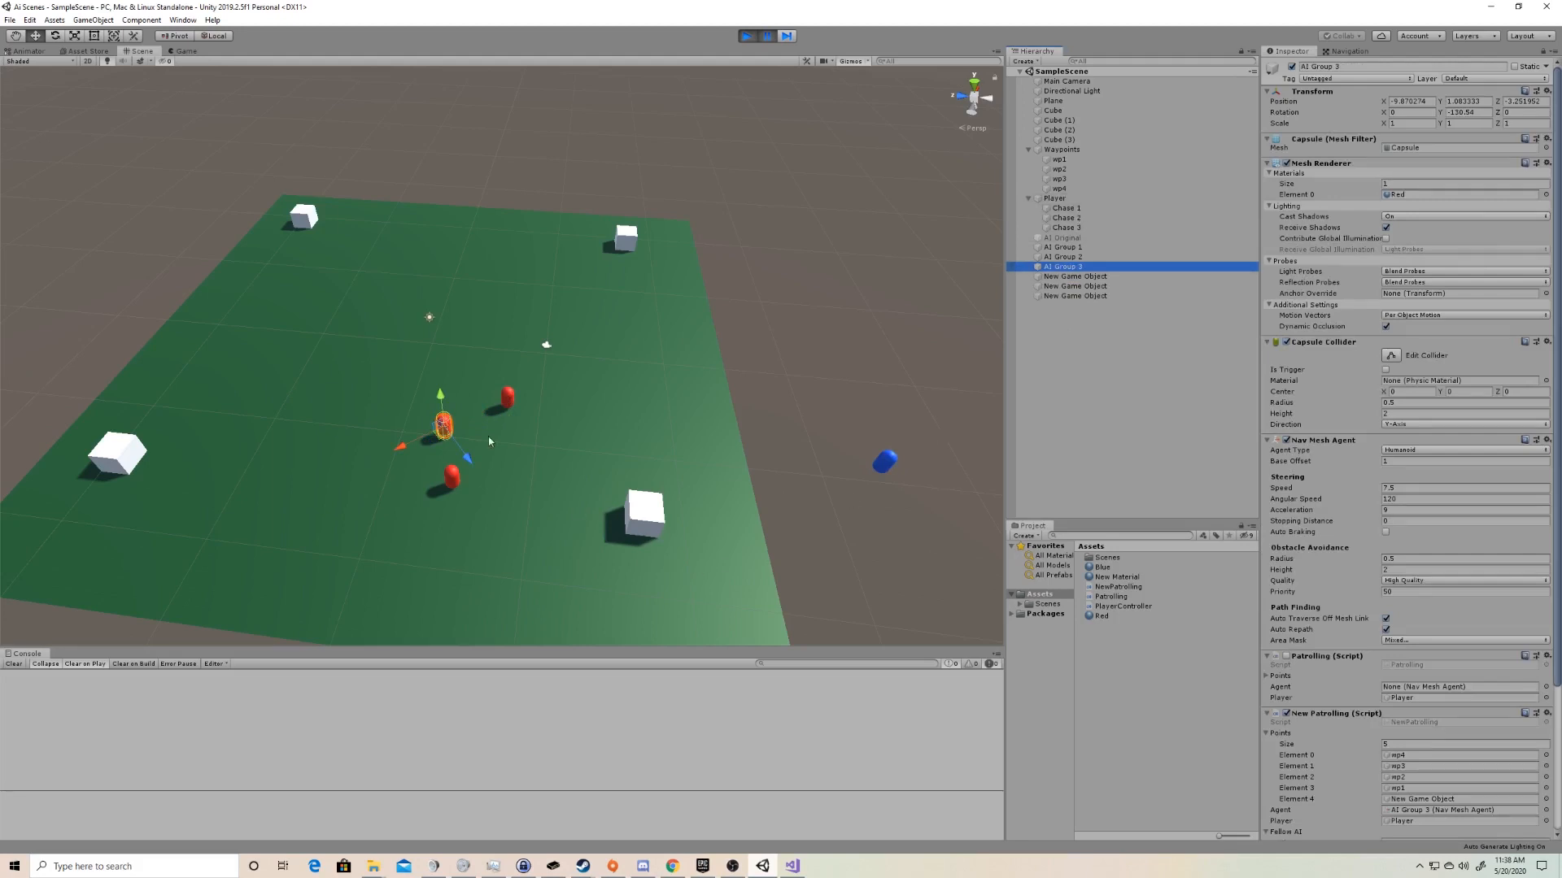
pyautogui.moveTo(644, 267)
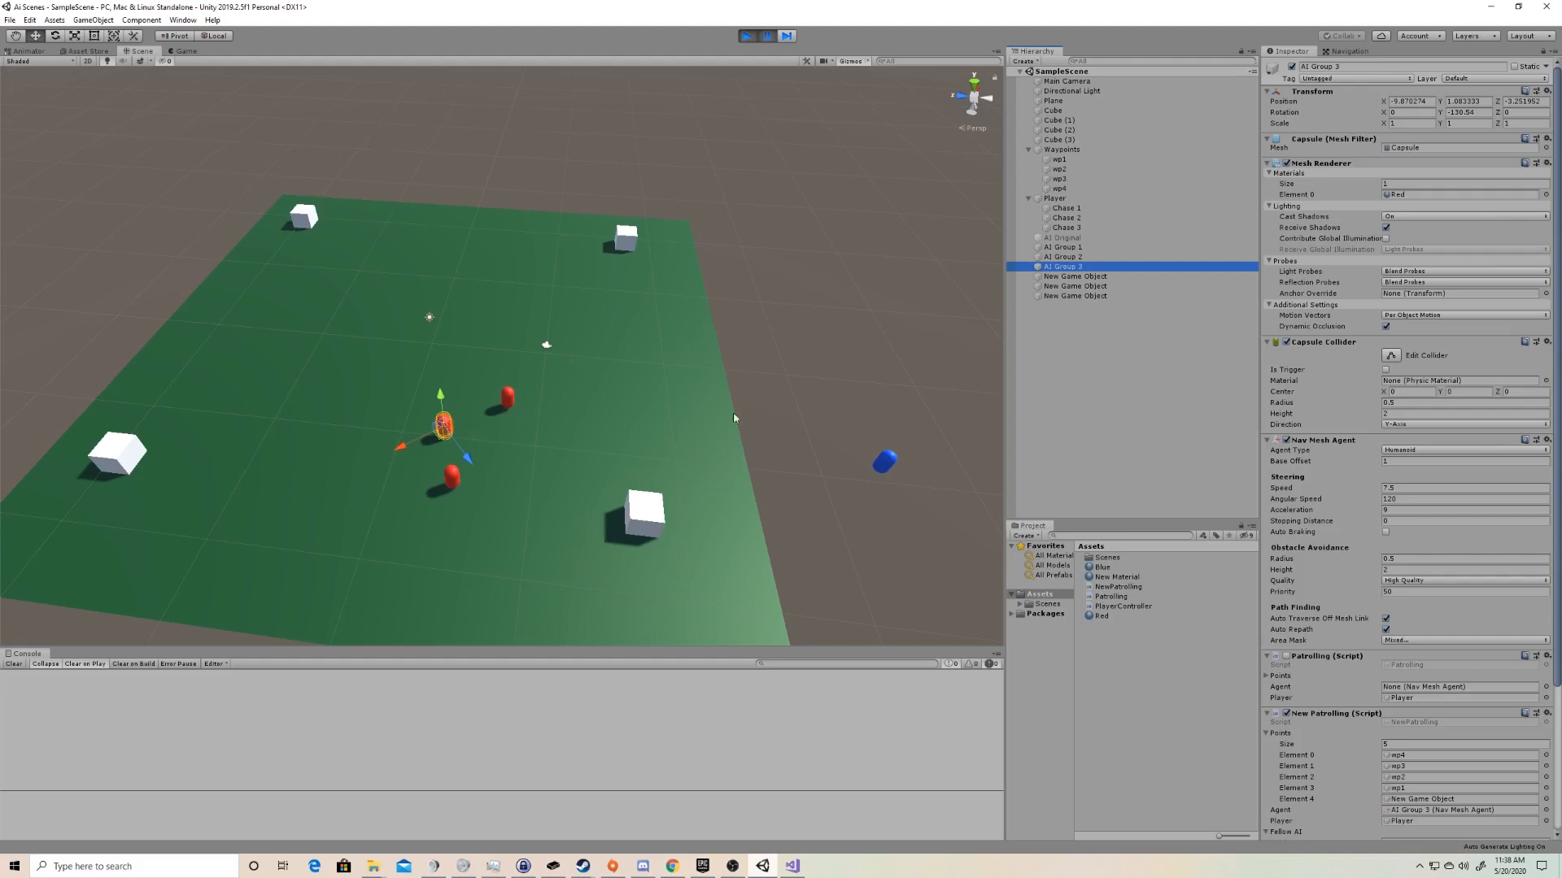
pyautogui.moveTo(892, 494)
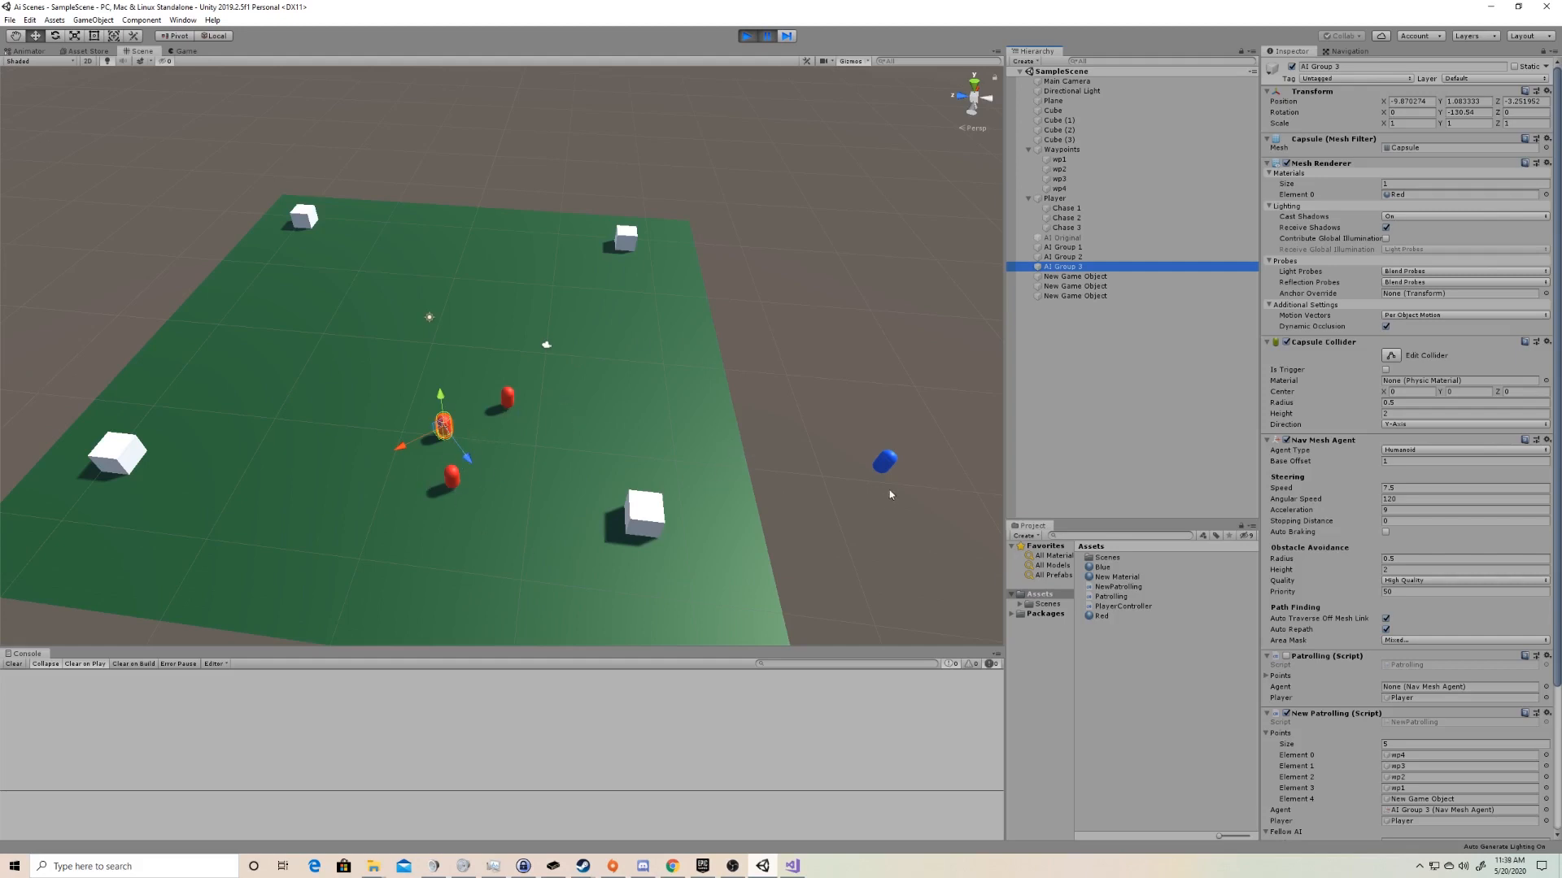
pyautogui.moveTo(999, 321)
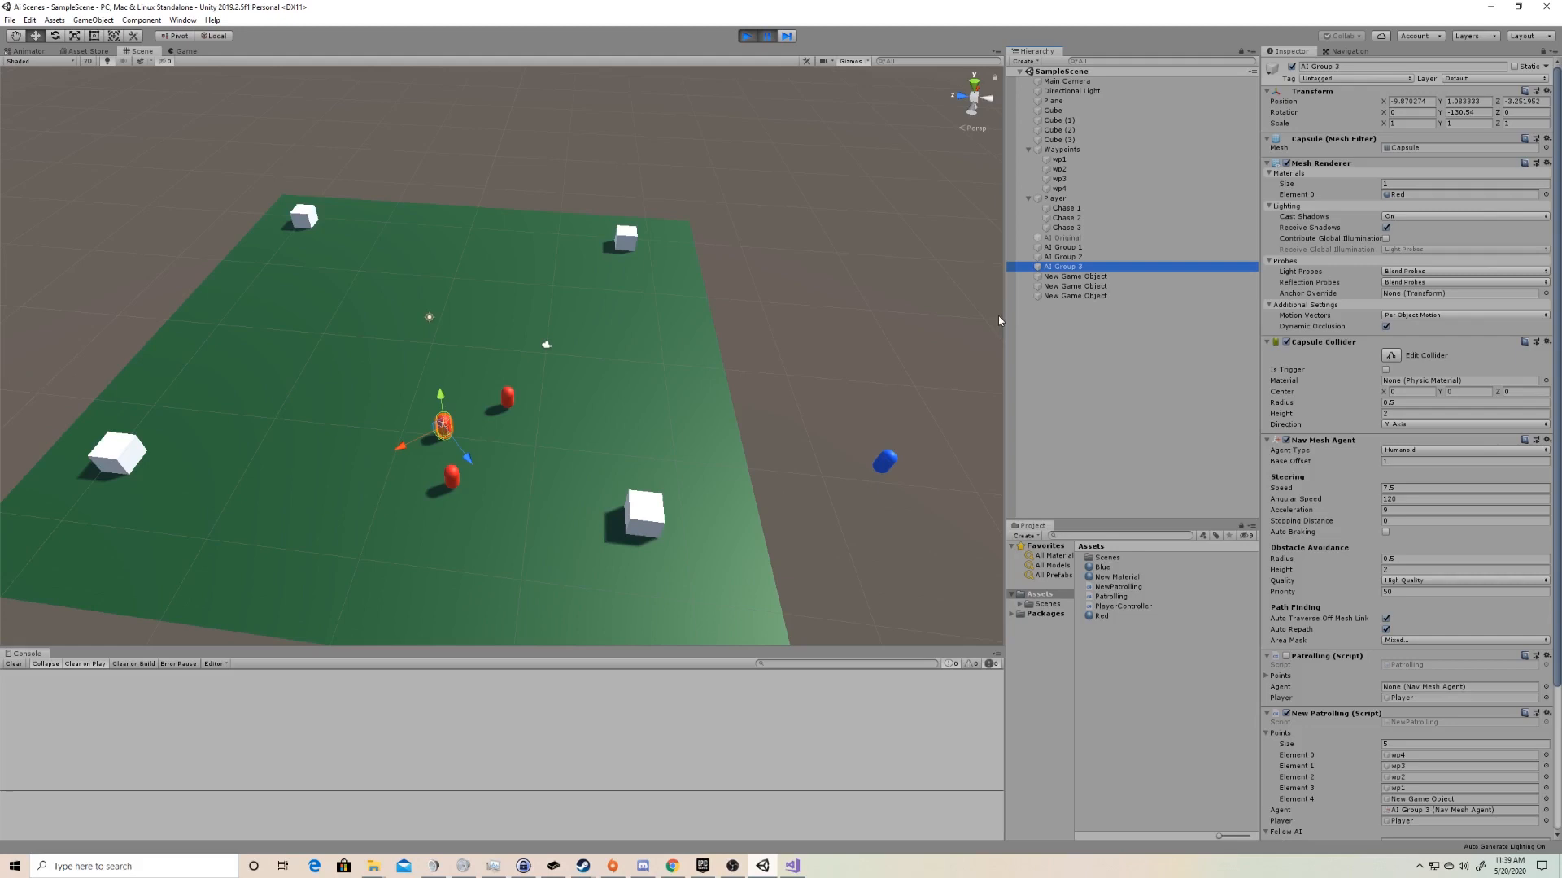
pyautogui.moveTo(1064, 257)
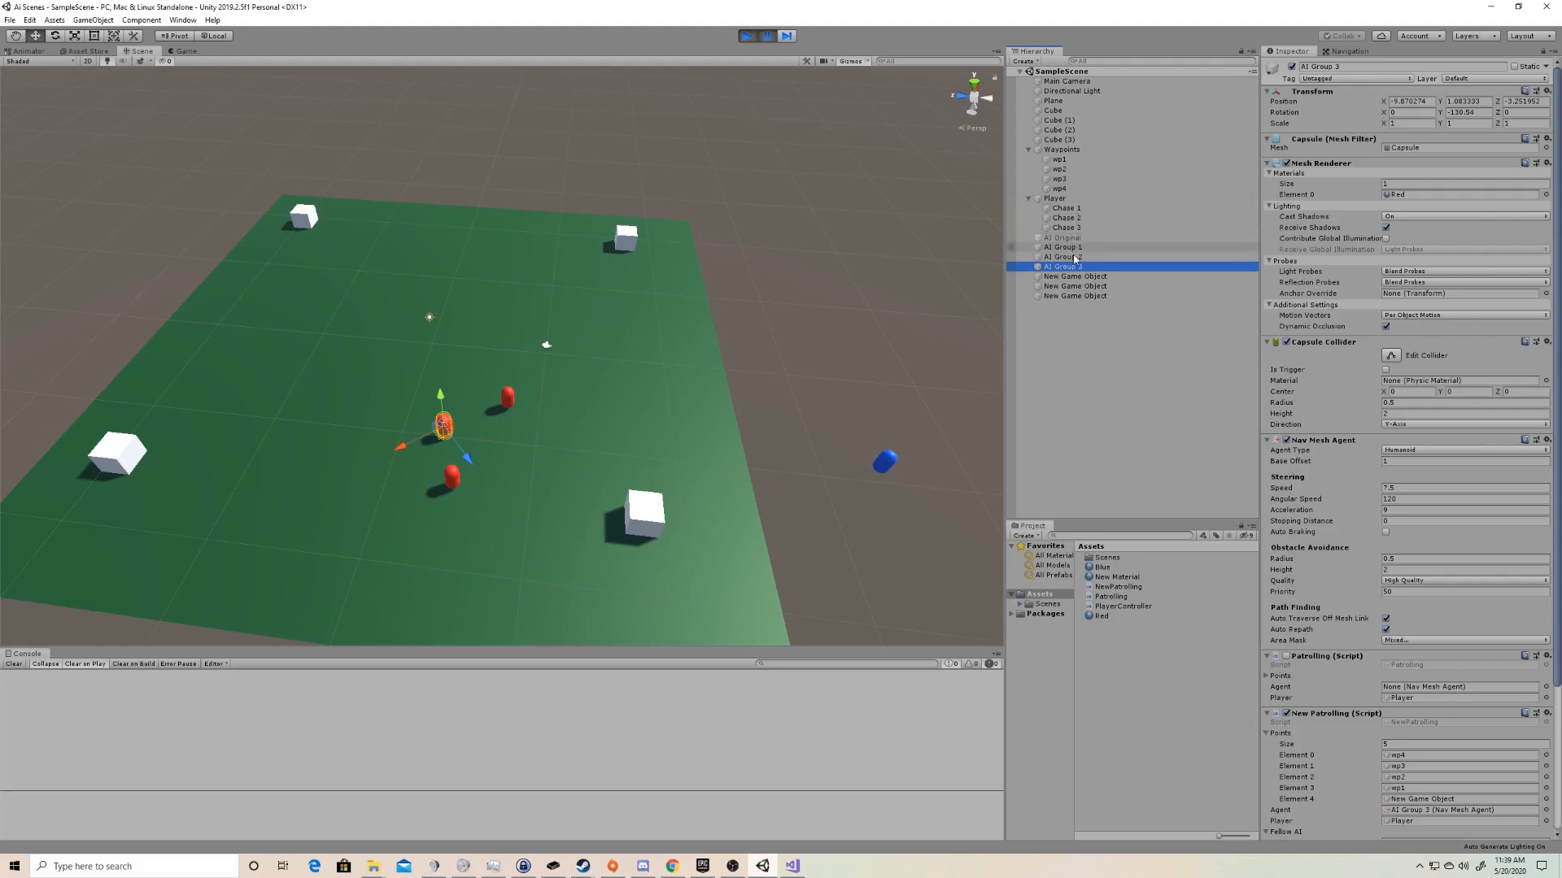
# - Check AI Group 1 and AI Group 2's Points lists, let play continue, and confirm AI Group 2 reaches six points
pyautogui.click(1060, 244)
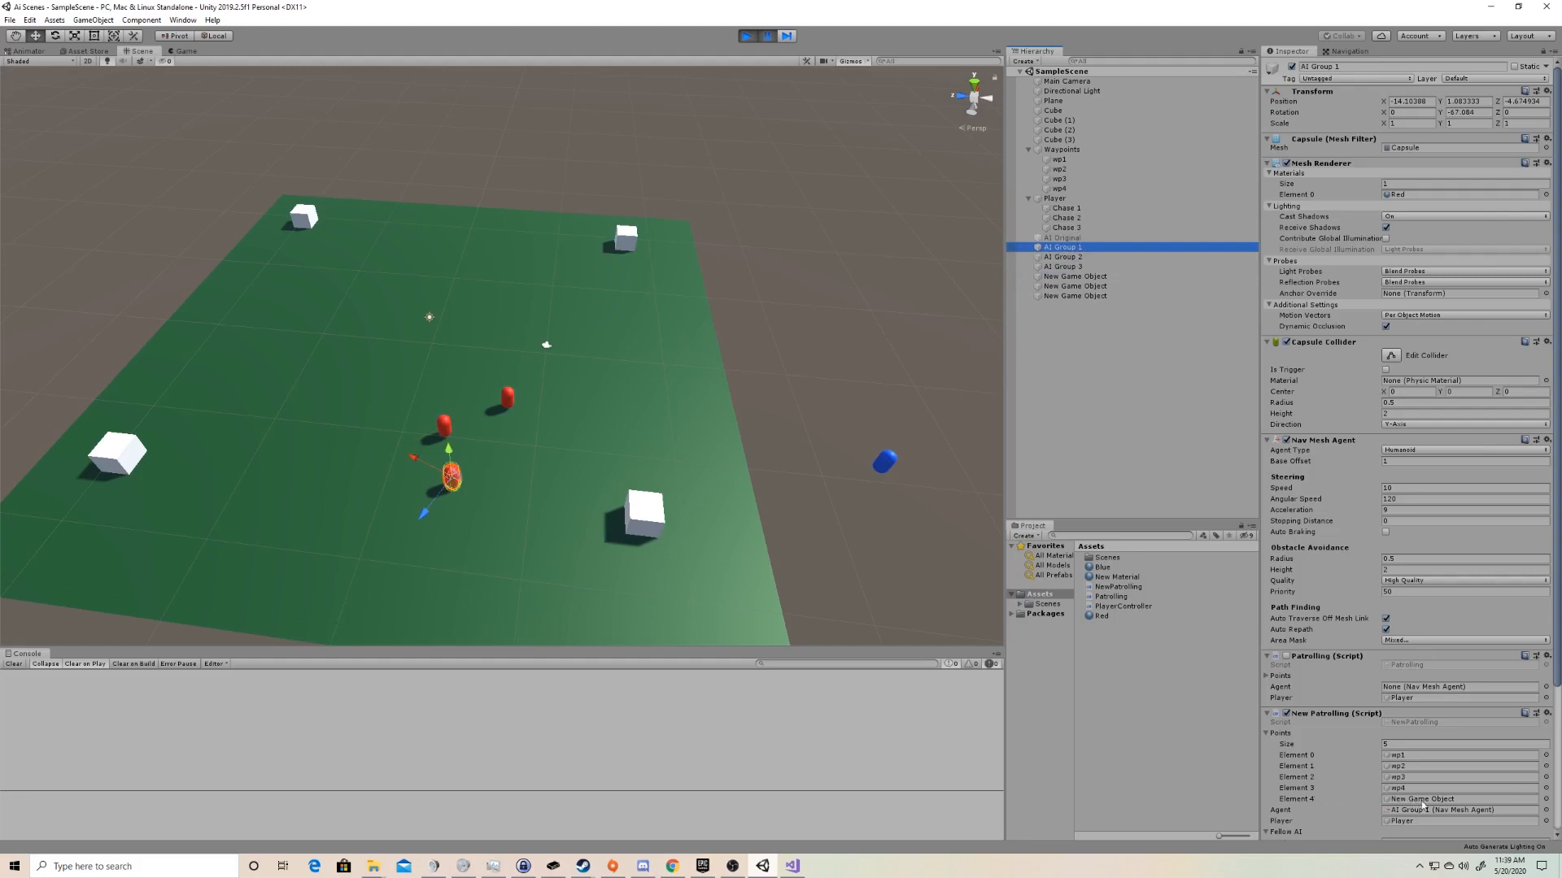
pyautogui.moveTo(1436, 792)
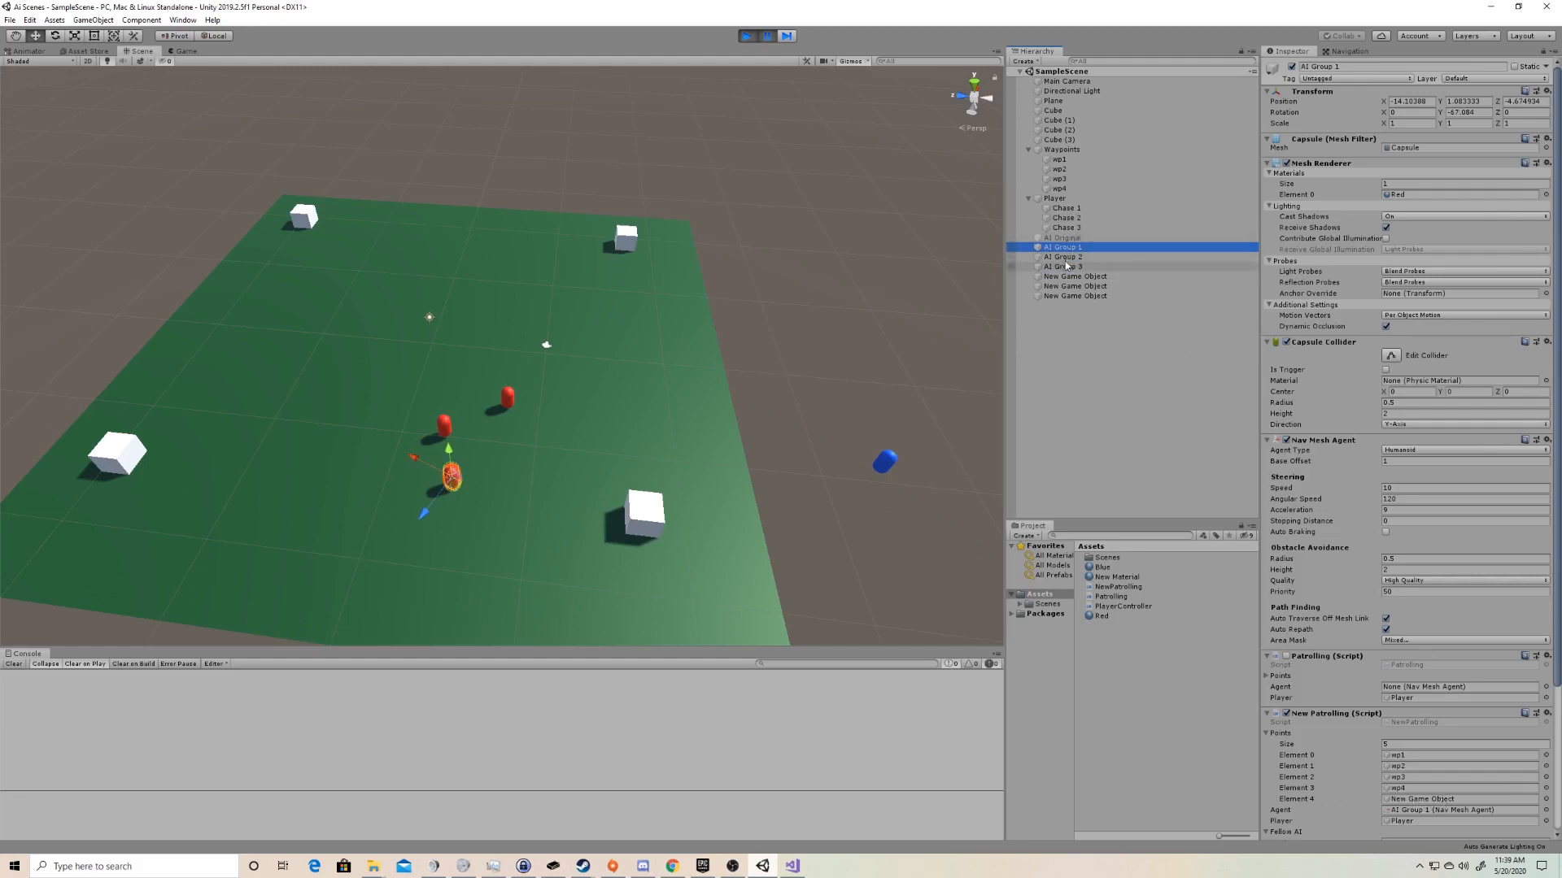
pyautogui.click(1064, 257)
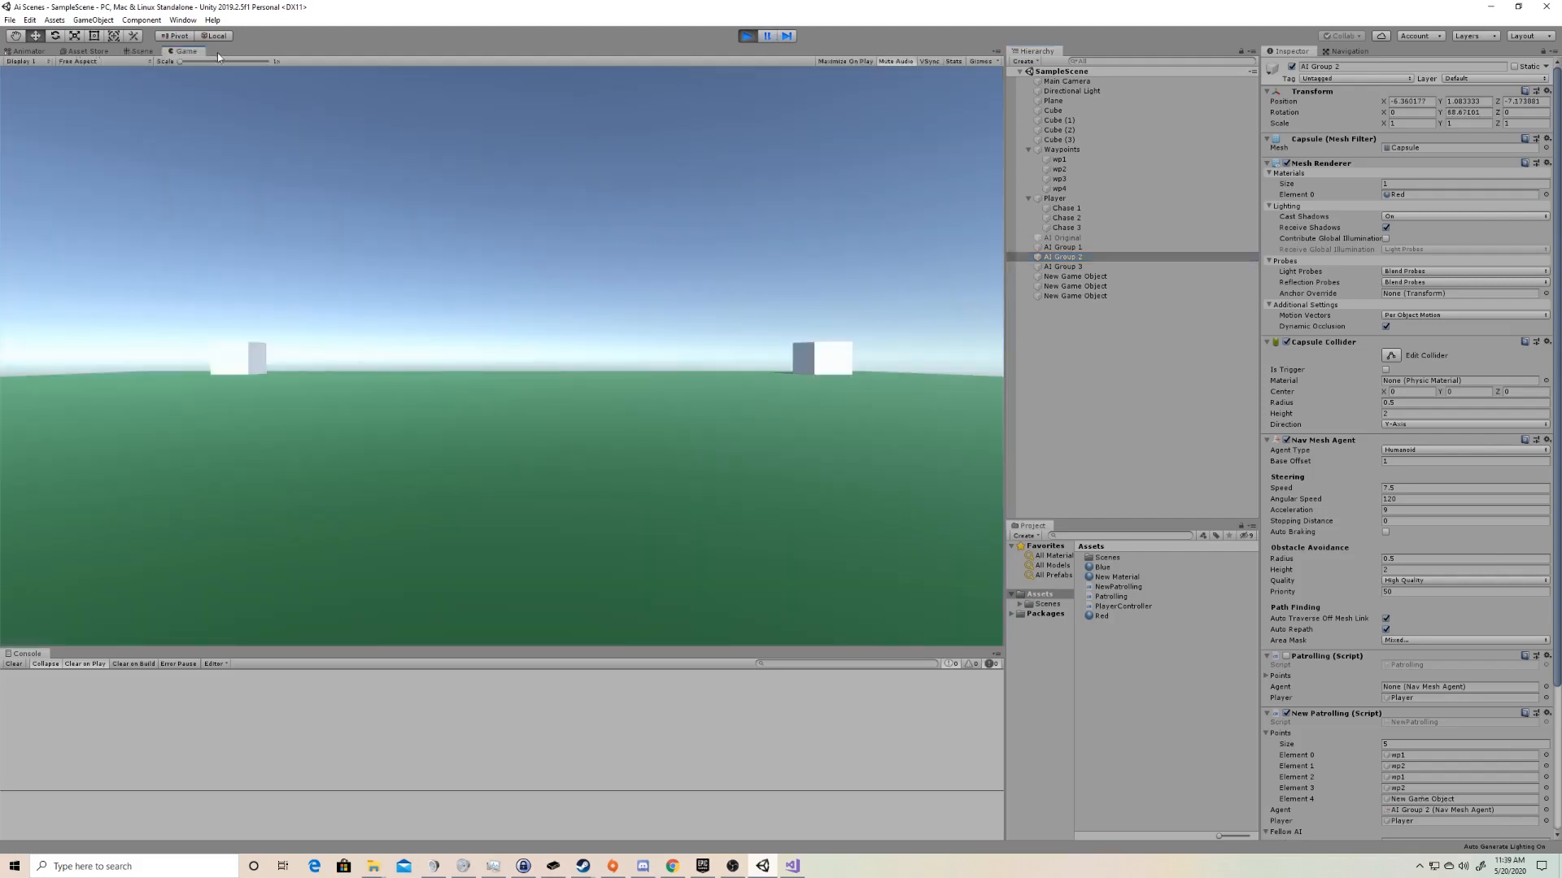
pyautogui.click(140, 50)
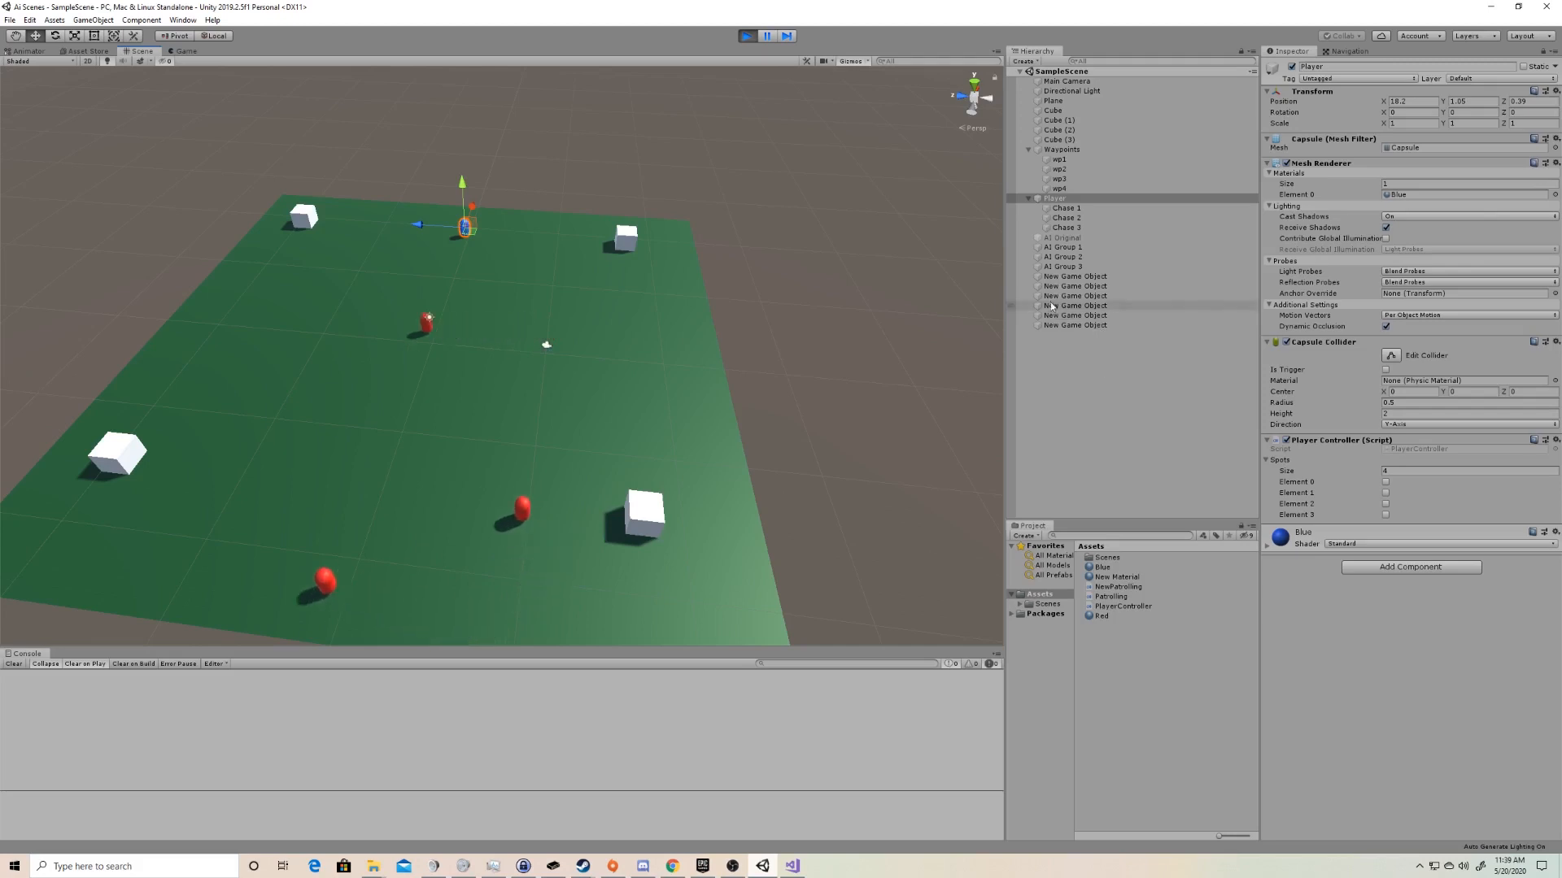
pyautogui.click(1061, 257)
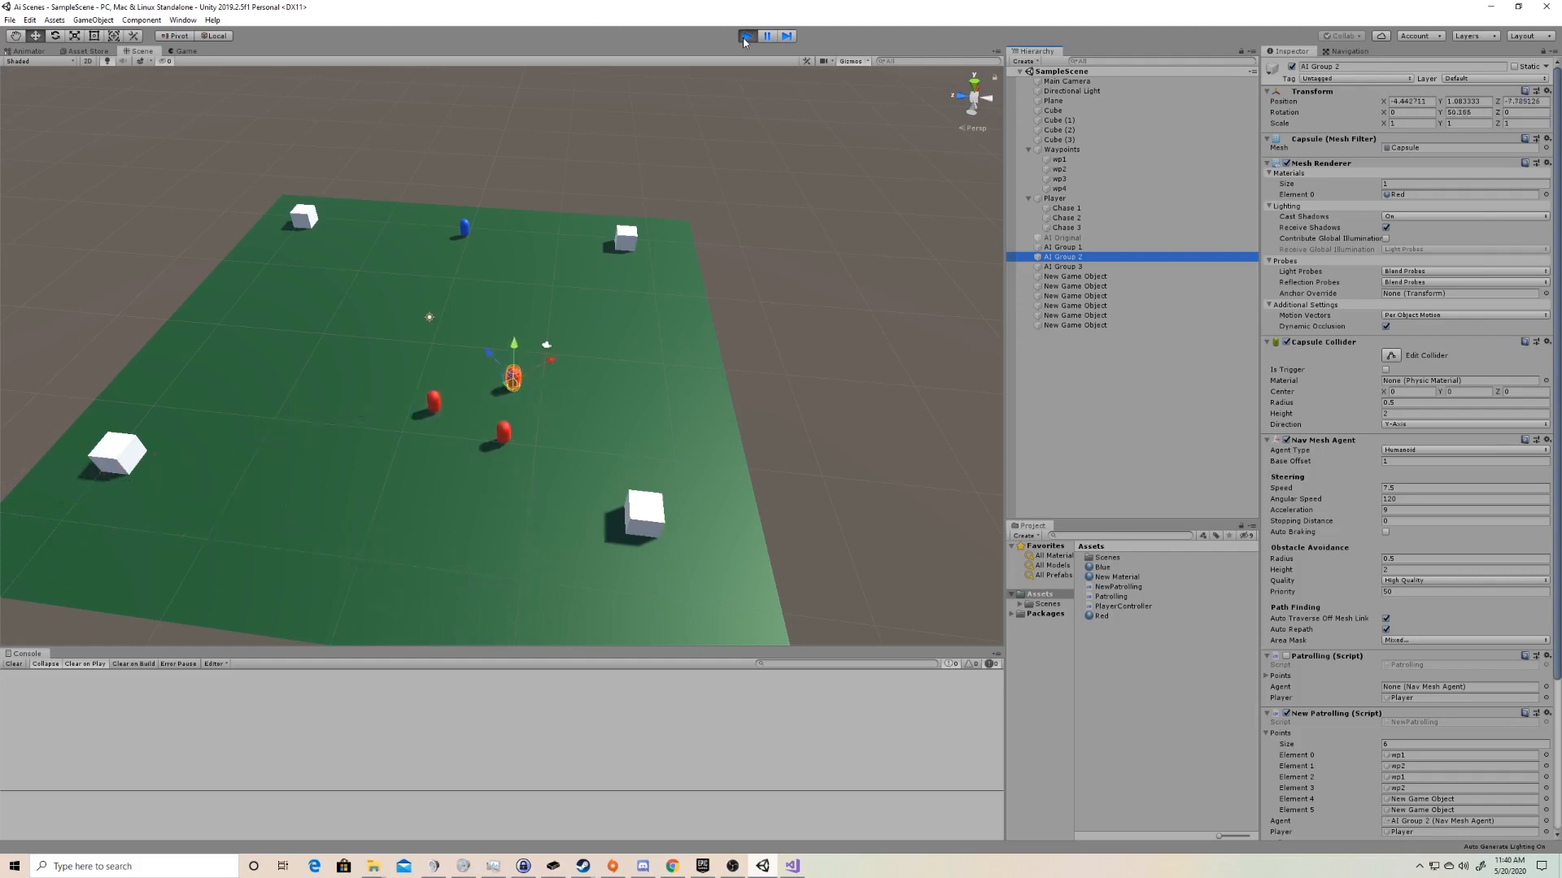
# - Exit Play mode to clear the spawned waypoints and return to the NewPatrolling script in Visual Studio
pyautogui.click(747, 36)
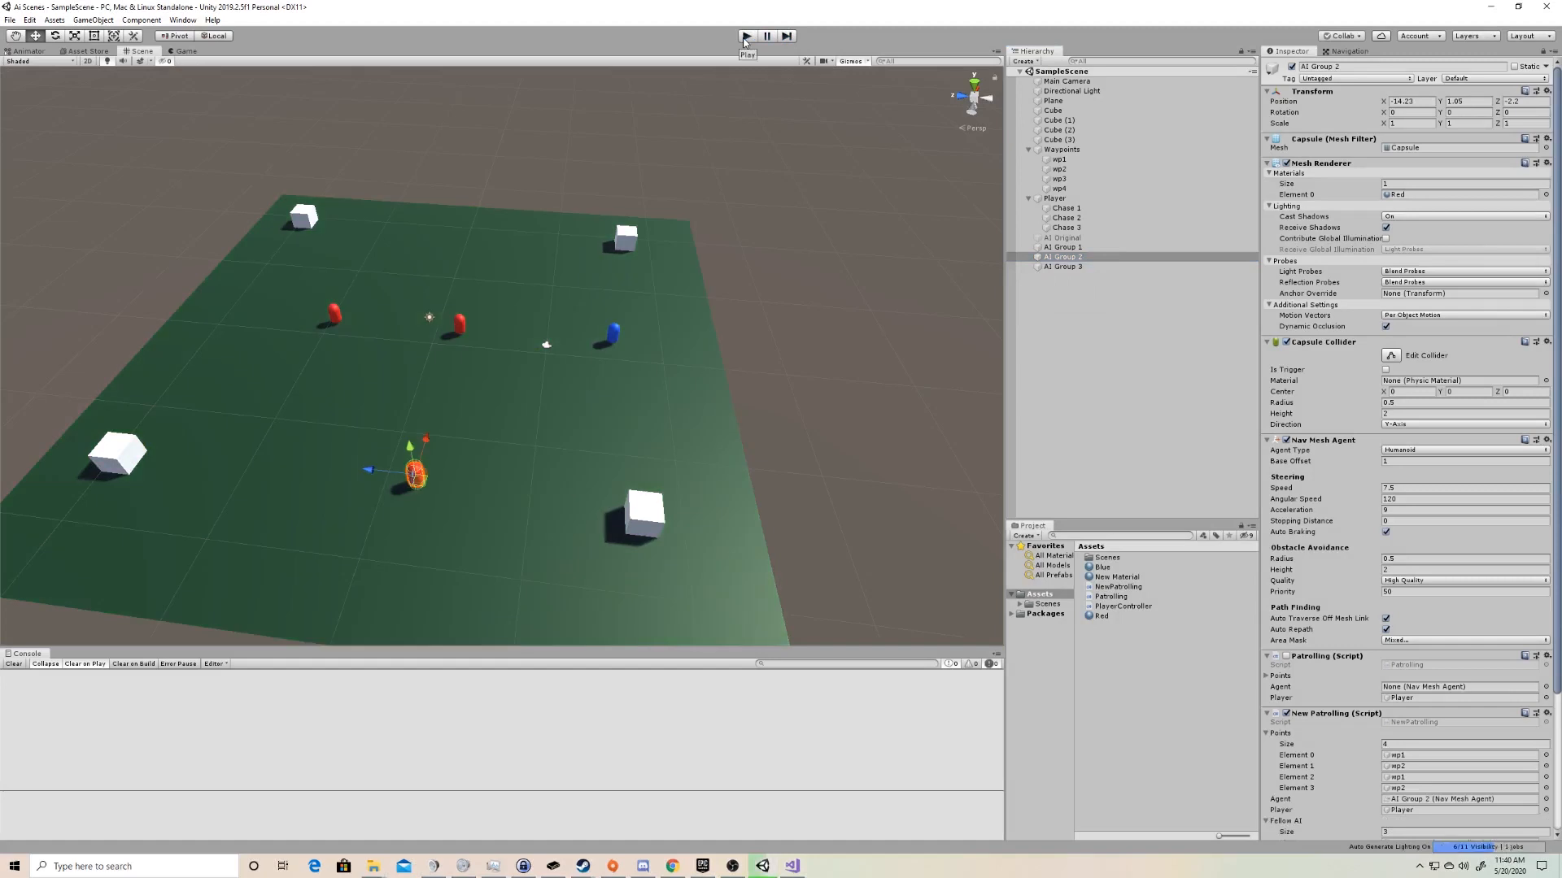
pyautogui.click(748, 36)
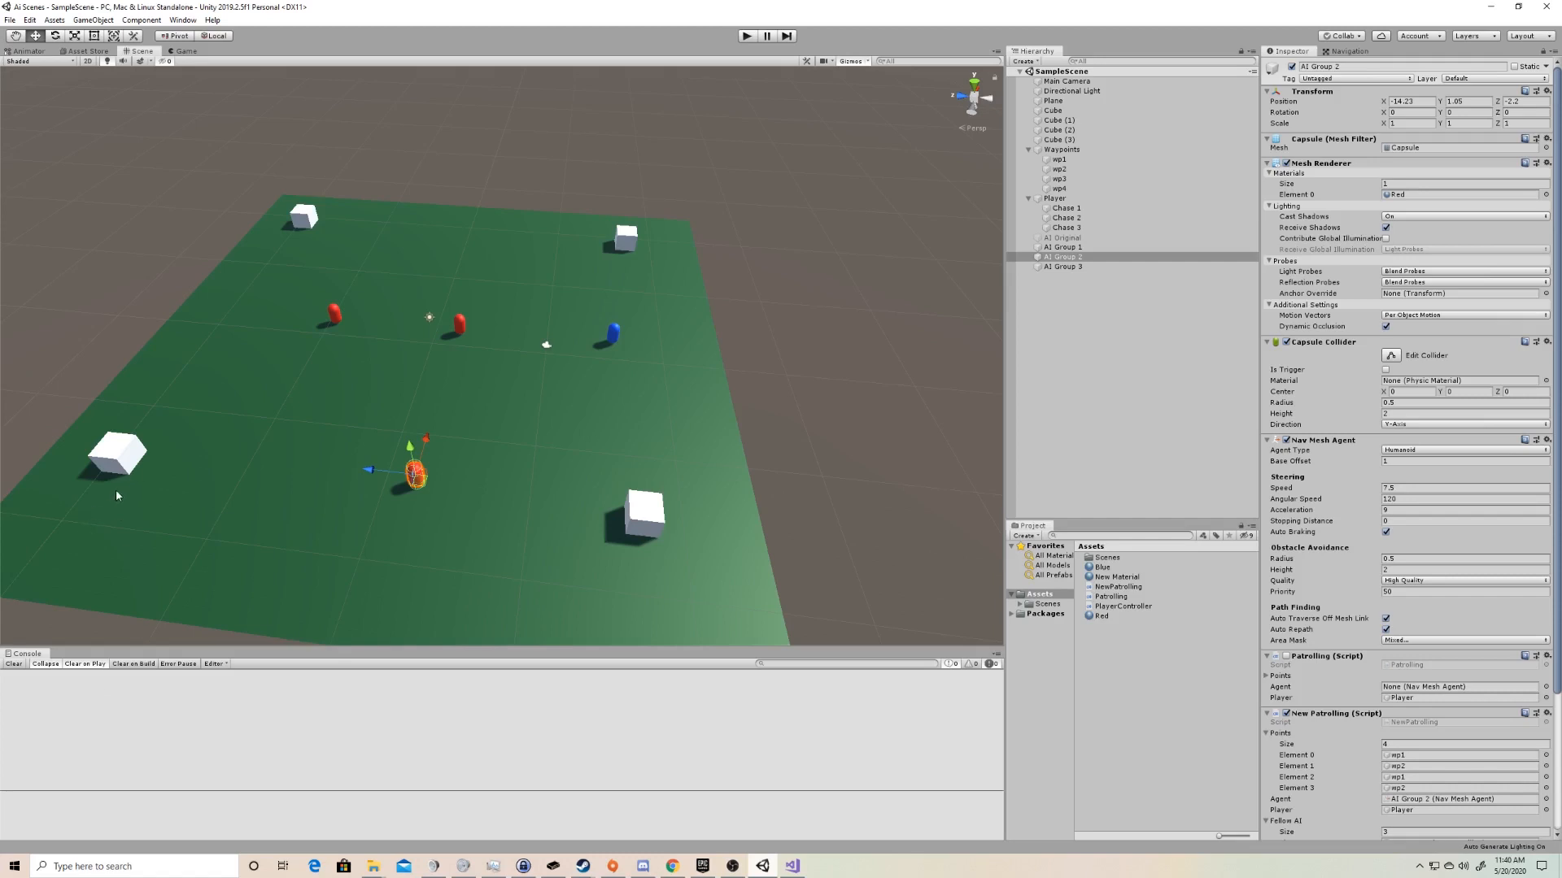
pyautogui.moveTo(224, 426)
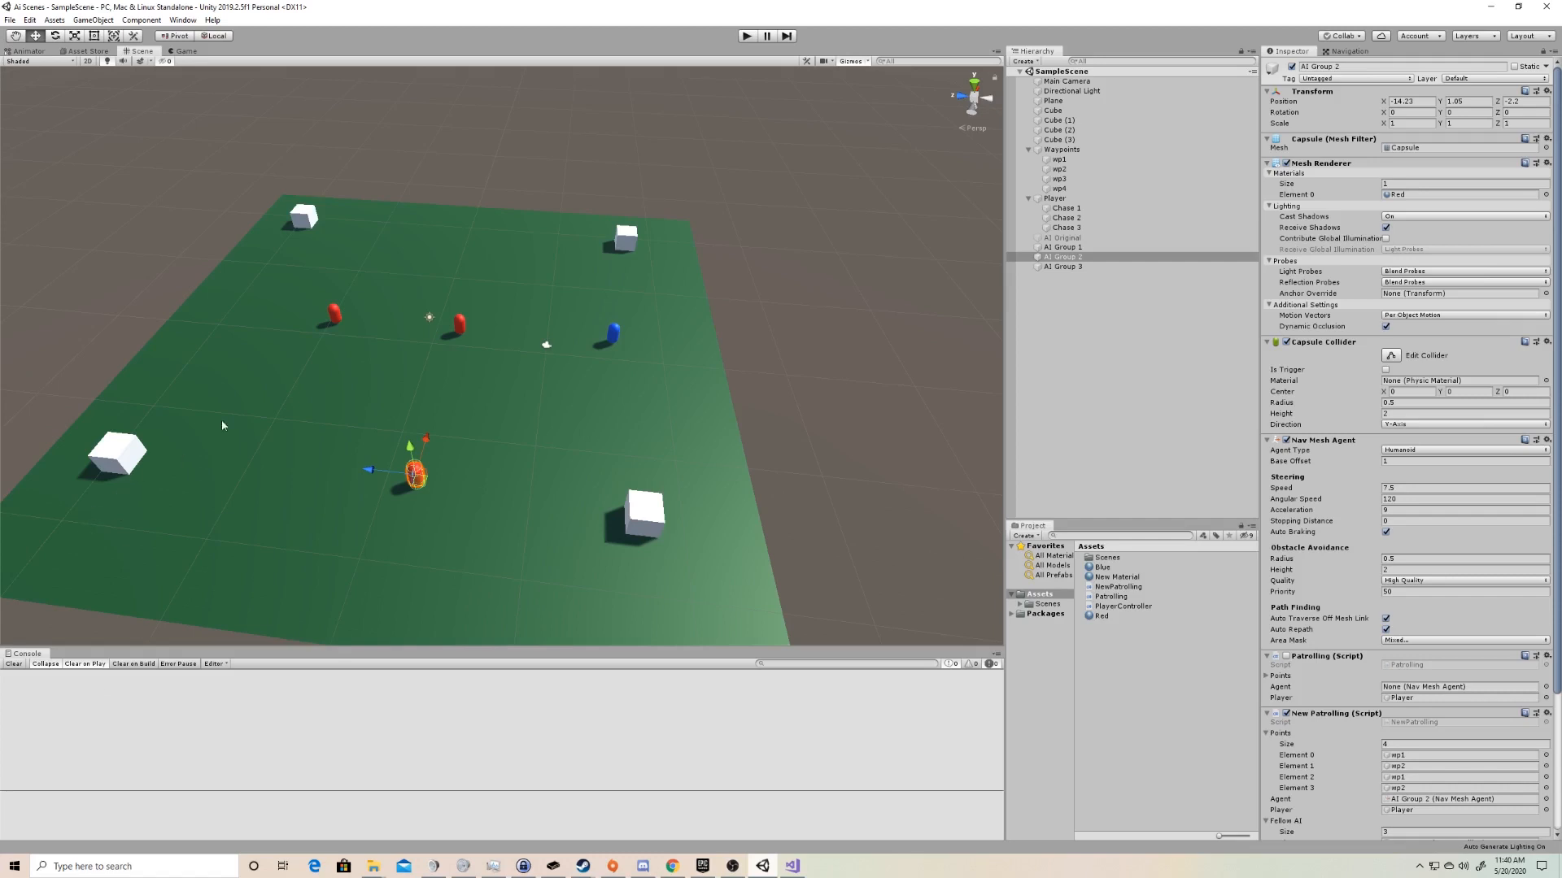
pyautogui.moveTo(449, 227)
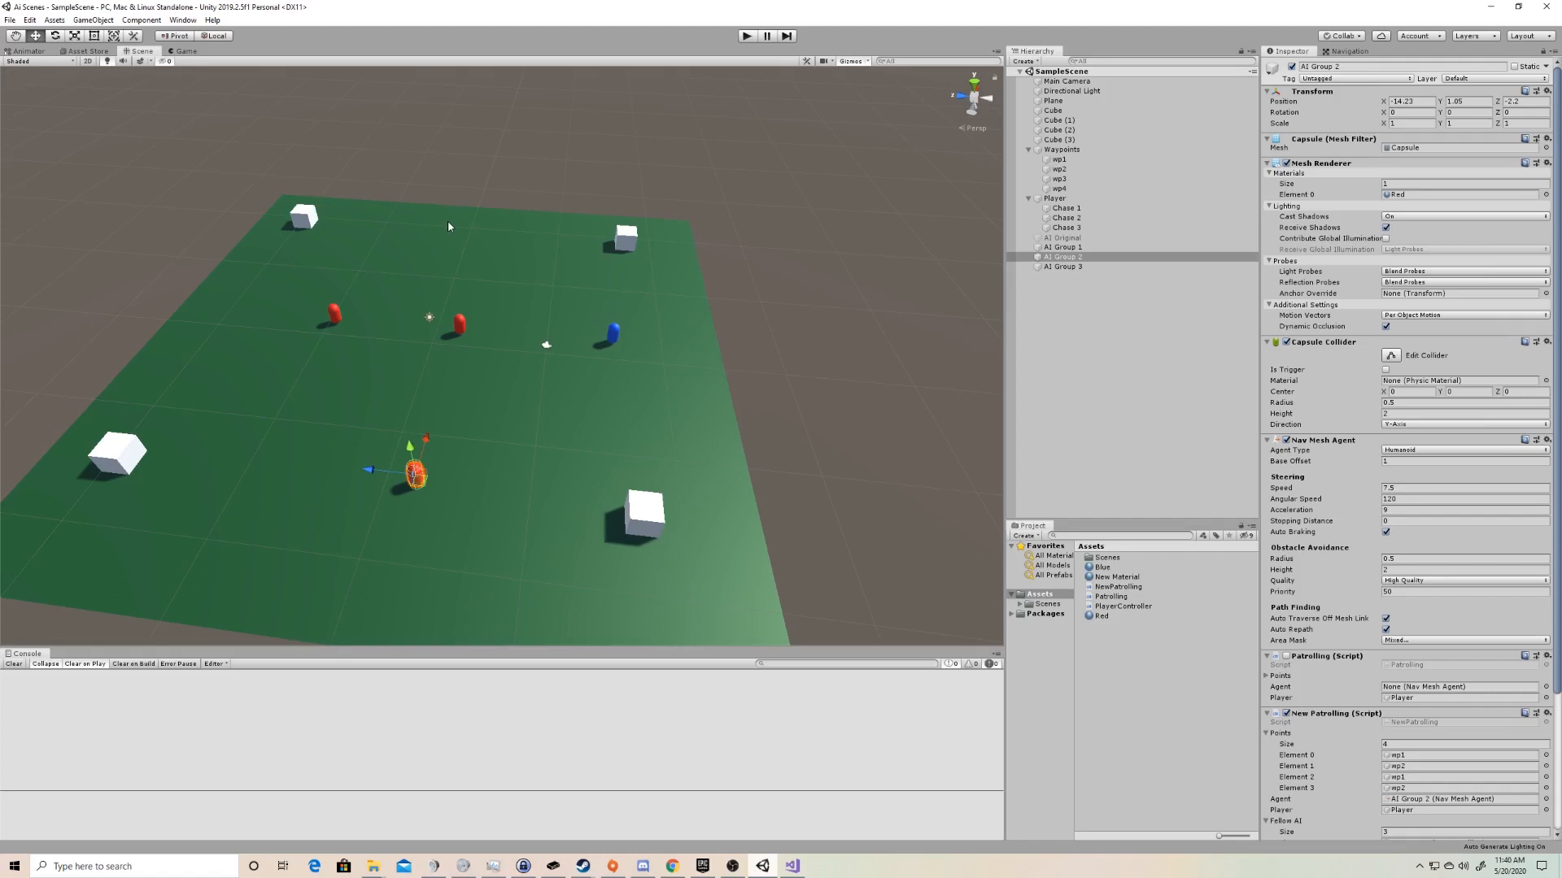
pyautogui.click(791, 863)
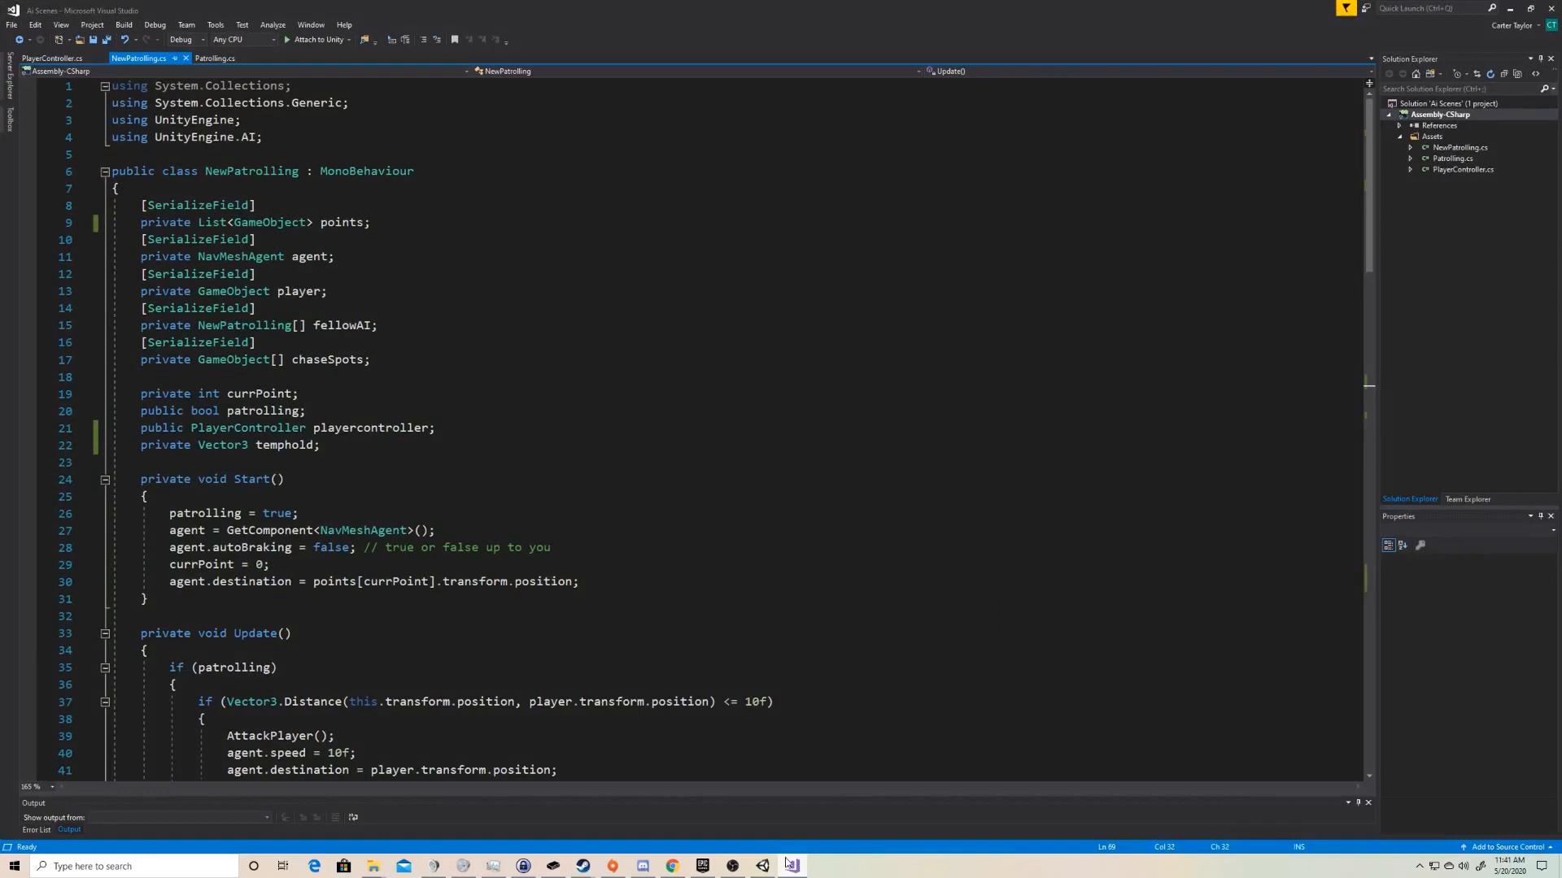
# - In Update's chase branch write temphold = player.transform.position; and AddWaypoints(); in place of the NavMeshAgent destination
pyautogui.scroll(-3)
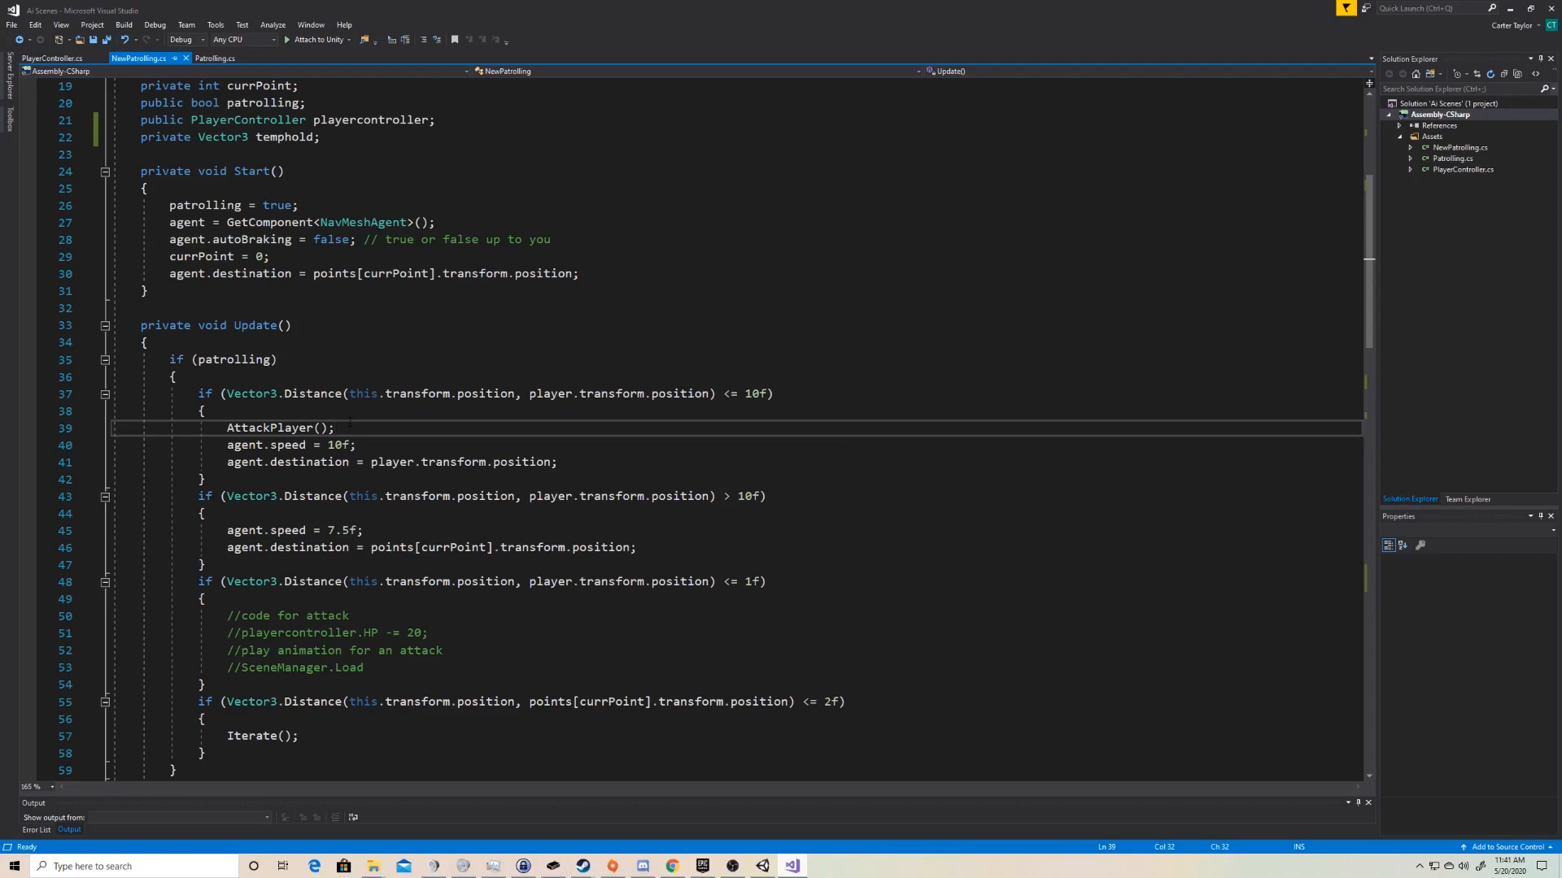
pyautogui.write('temphold = this.GetComponent<NavMeshAgent>().destination;')
pyautogui.write('AddWaypoints();')
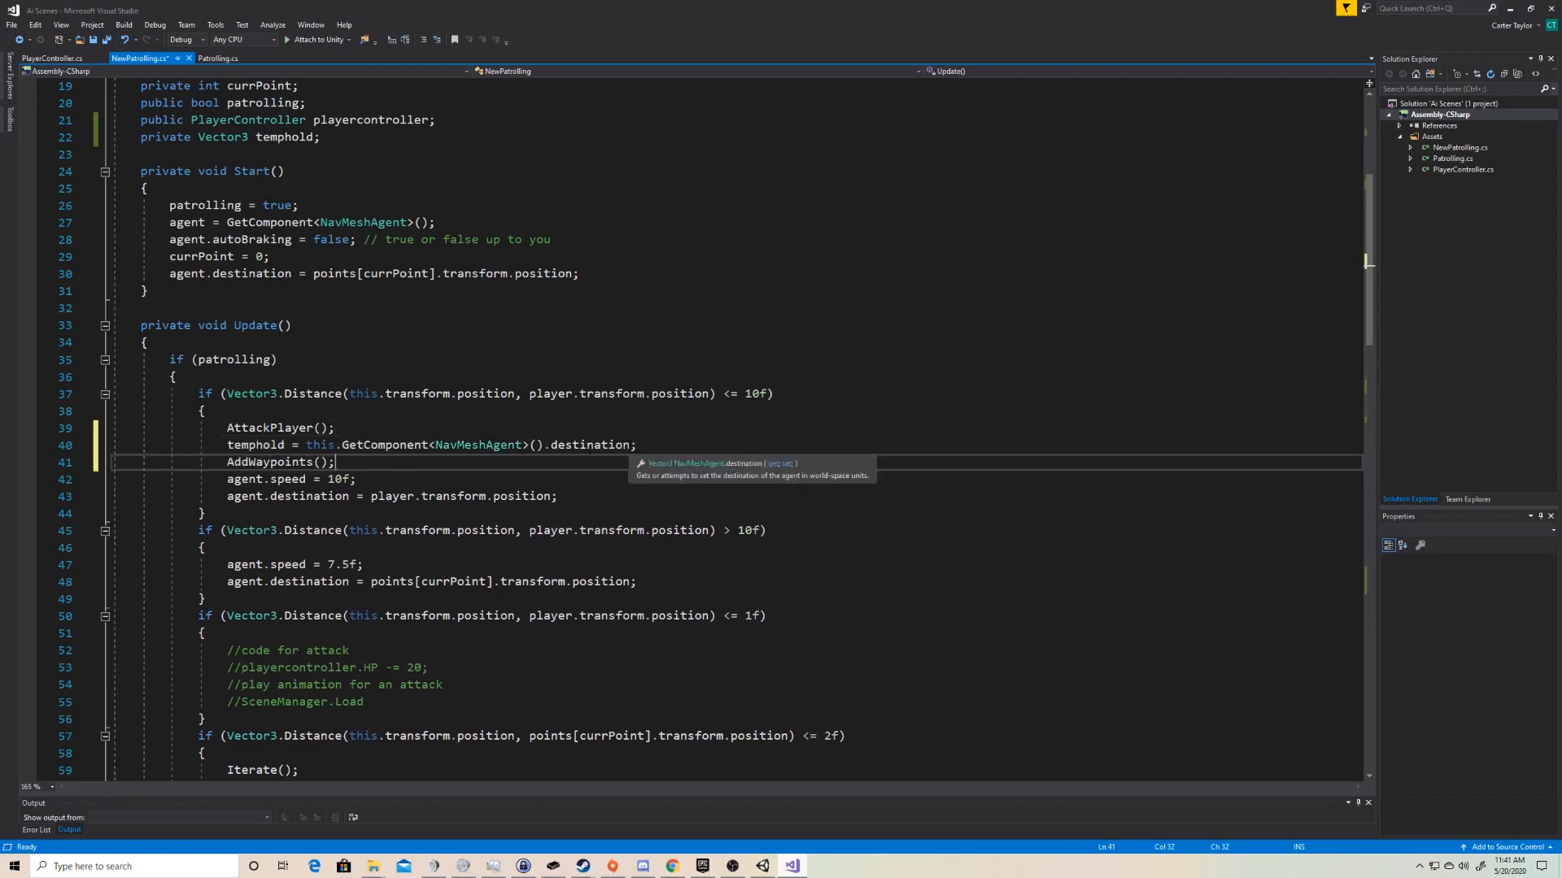
pyautogui.moveTo(317, 444); pyautogui.dragTo(630, 444)
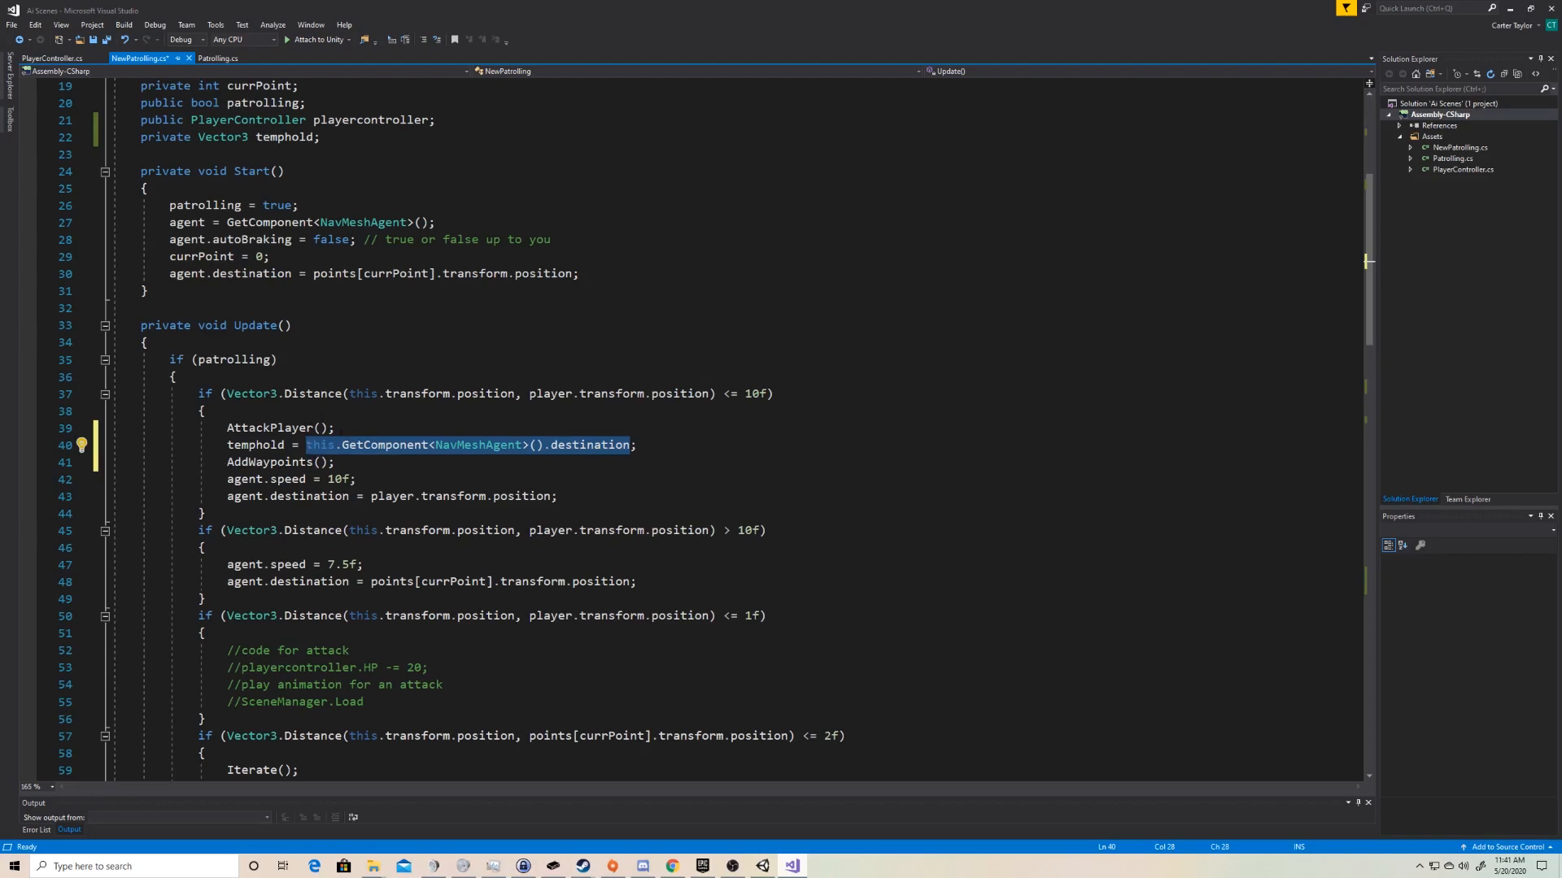
pyautogui.write('player;')
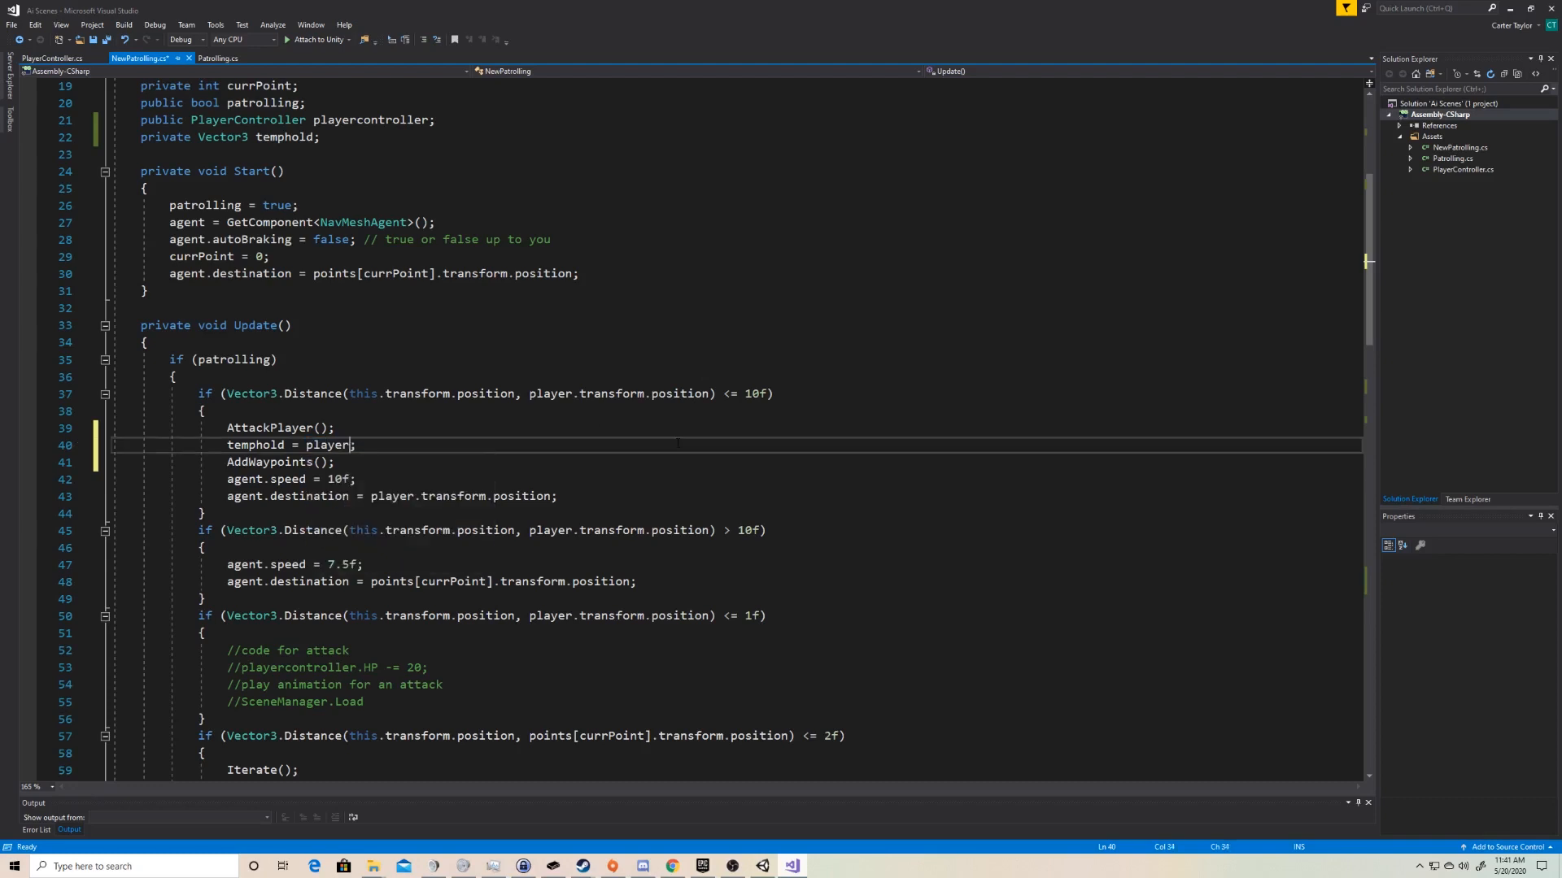
pyautogui.write('.transform')
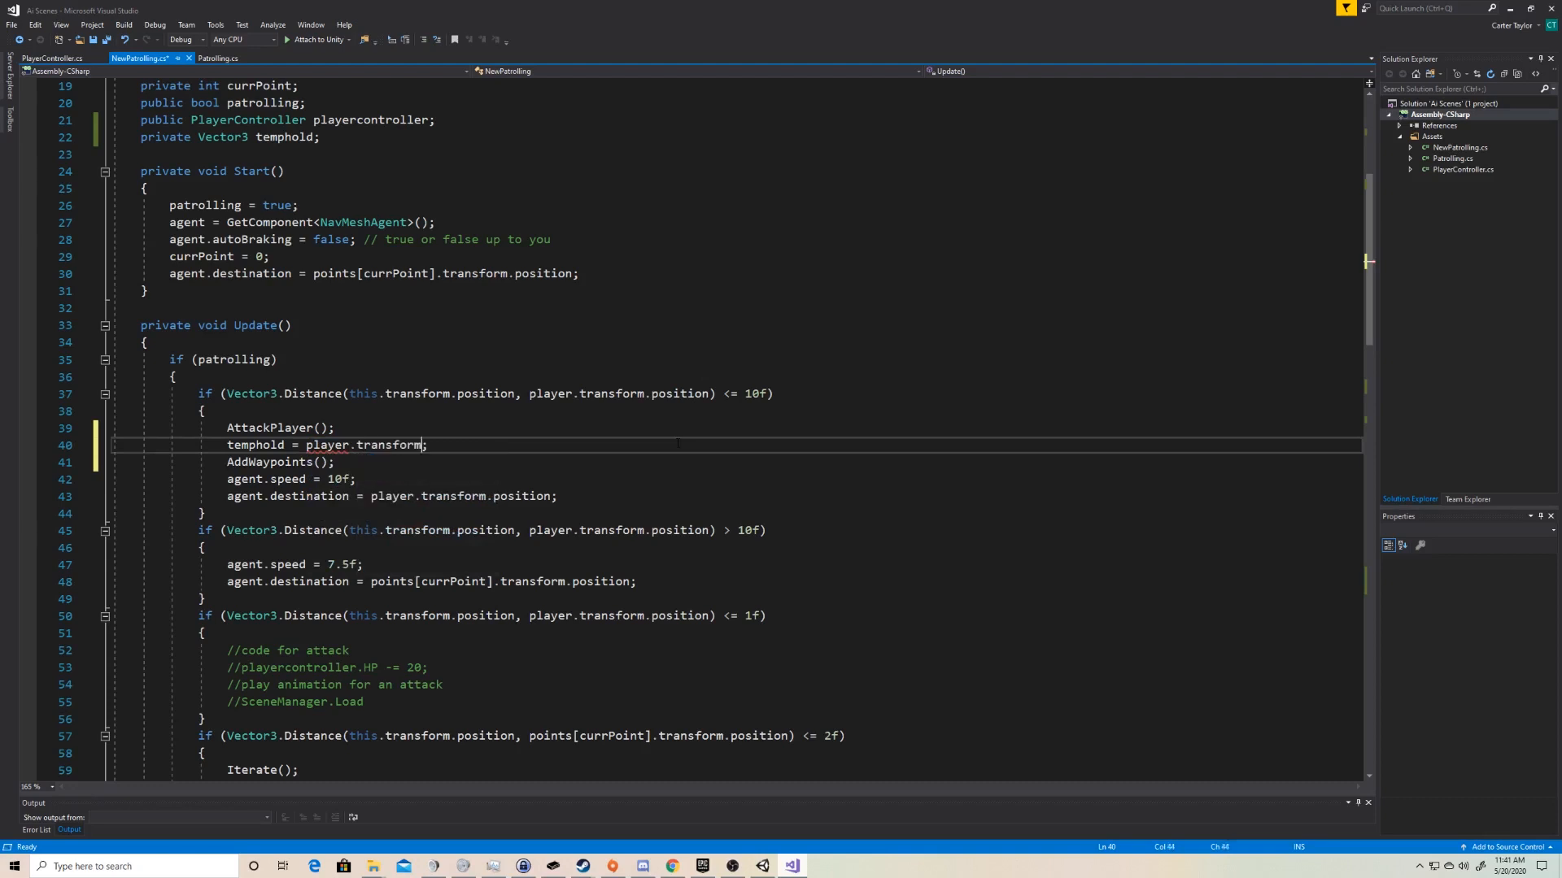
pyautogui.write('.position;')
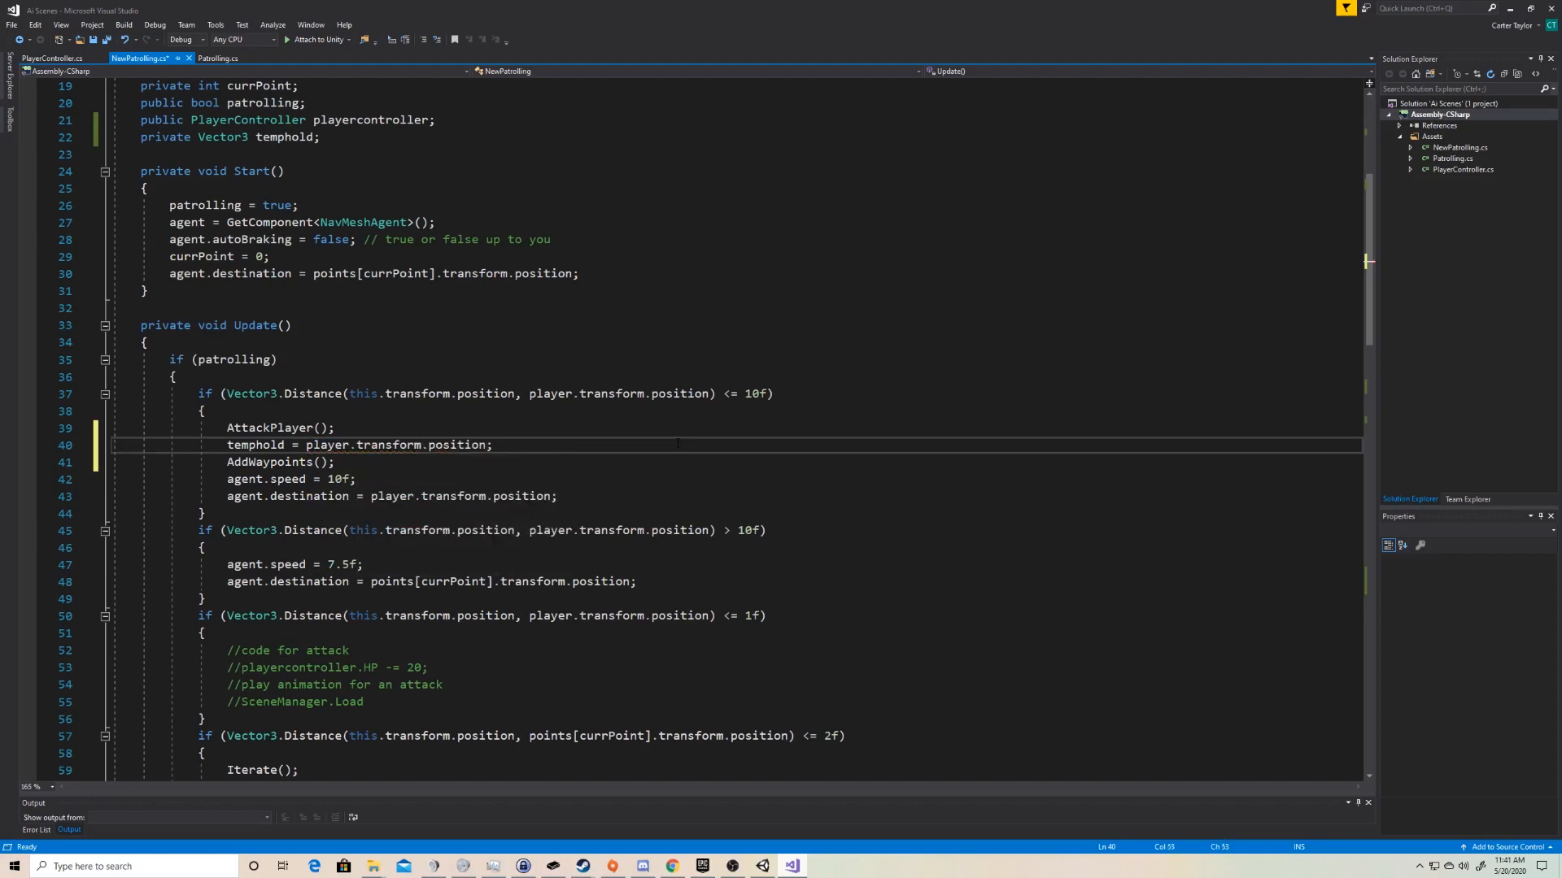
pyautogui.doubleClick(457, 444)
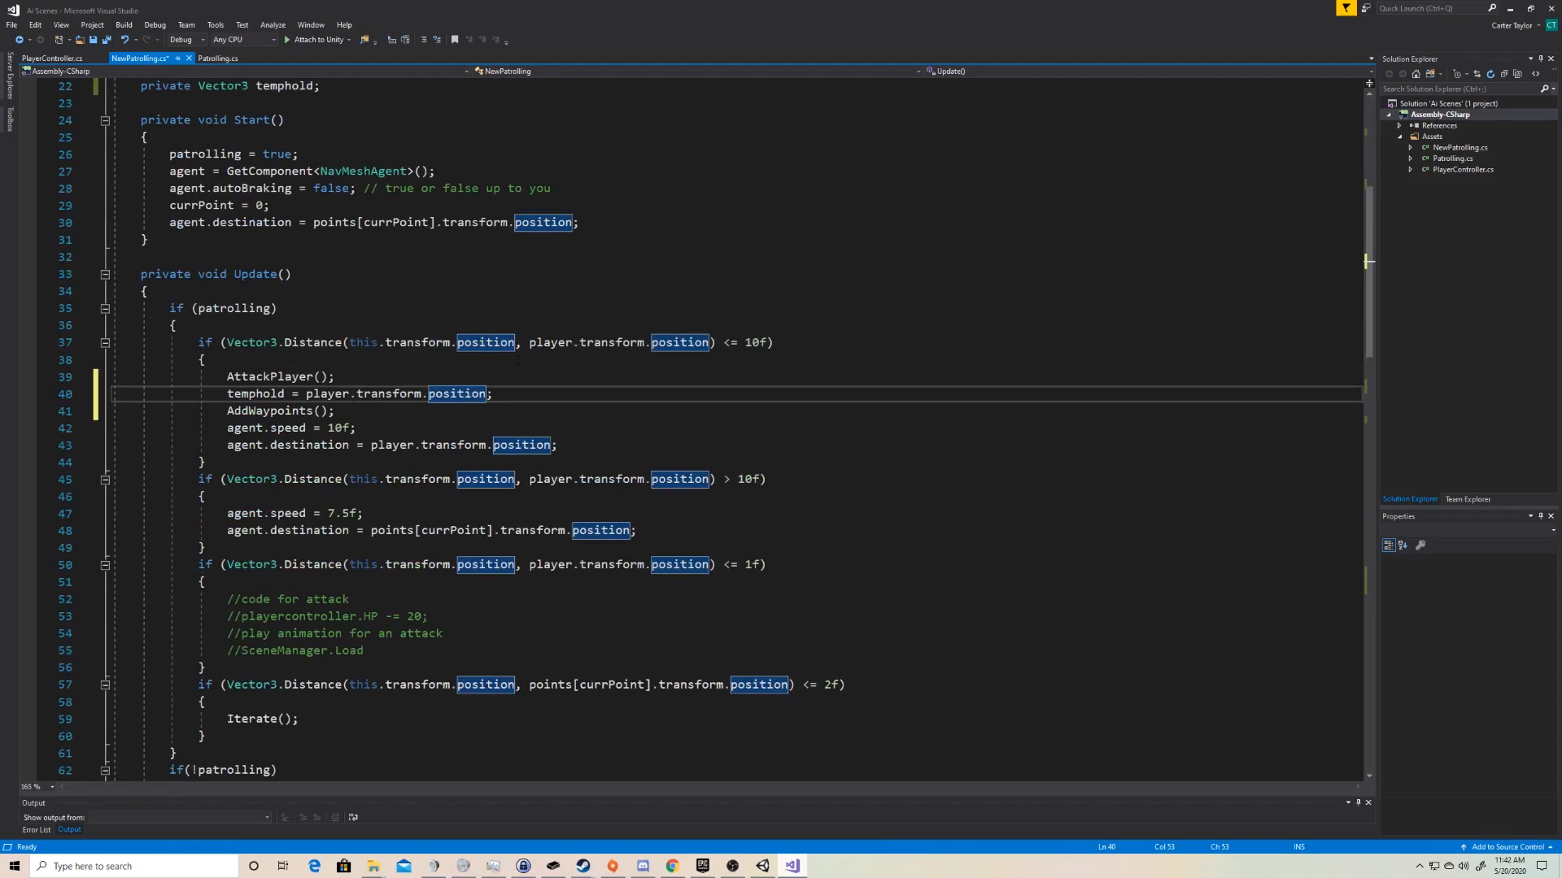
pyautogui.scroll(-3)
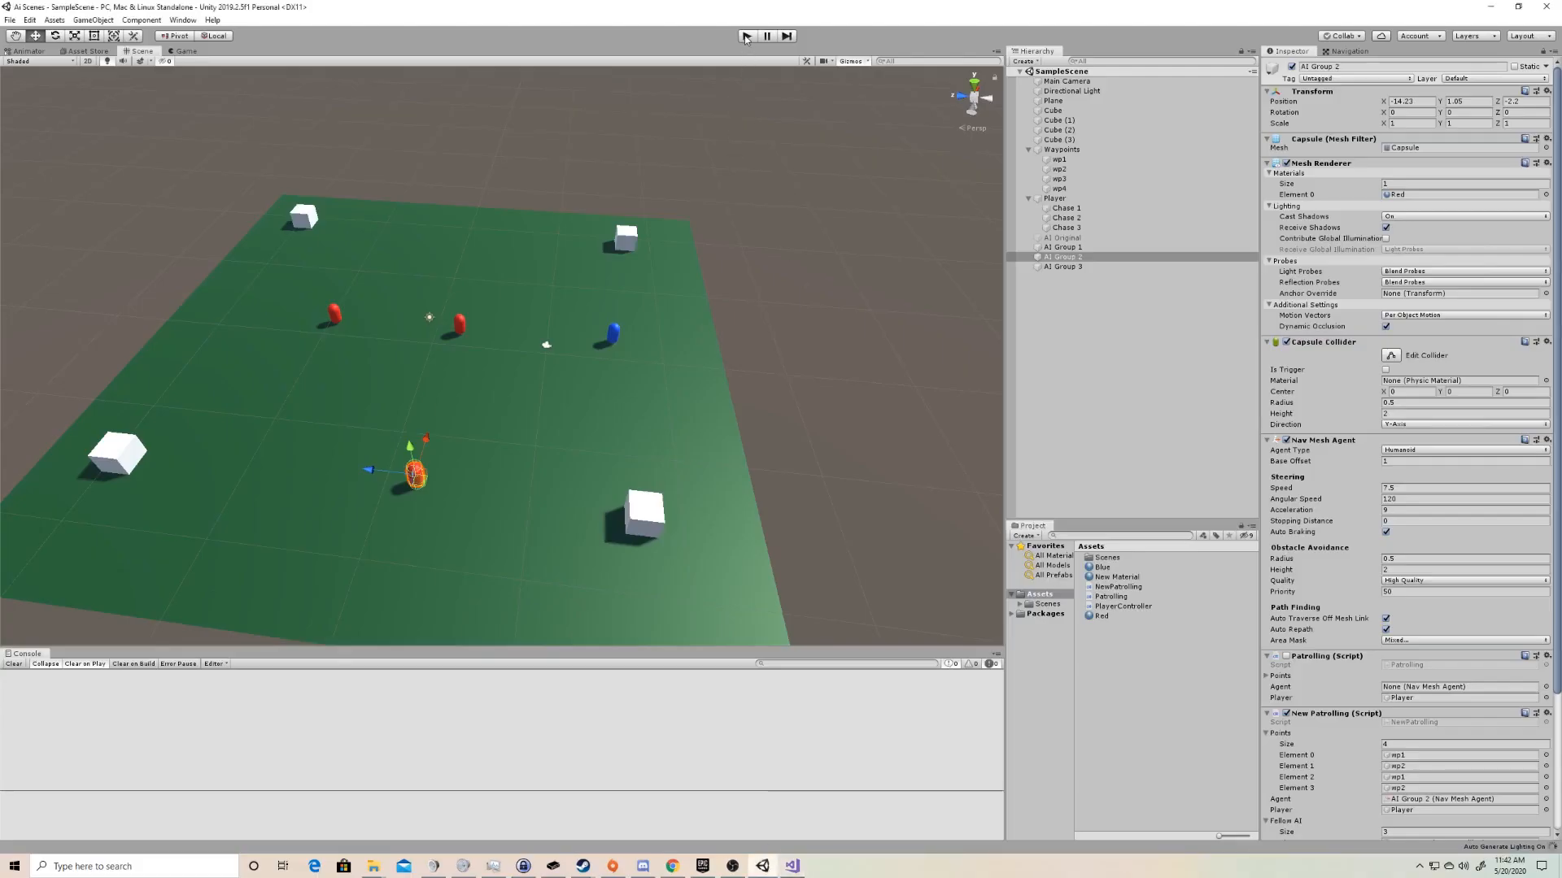
# - Run the updated scene and check AI Groups 1-3, confirming AI Group 3's Points list holds five entries
pyautogui.click(747, 35)
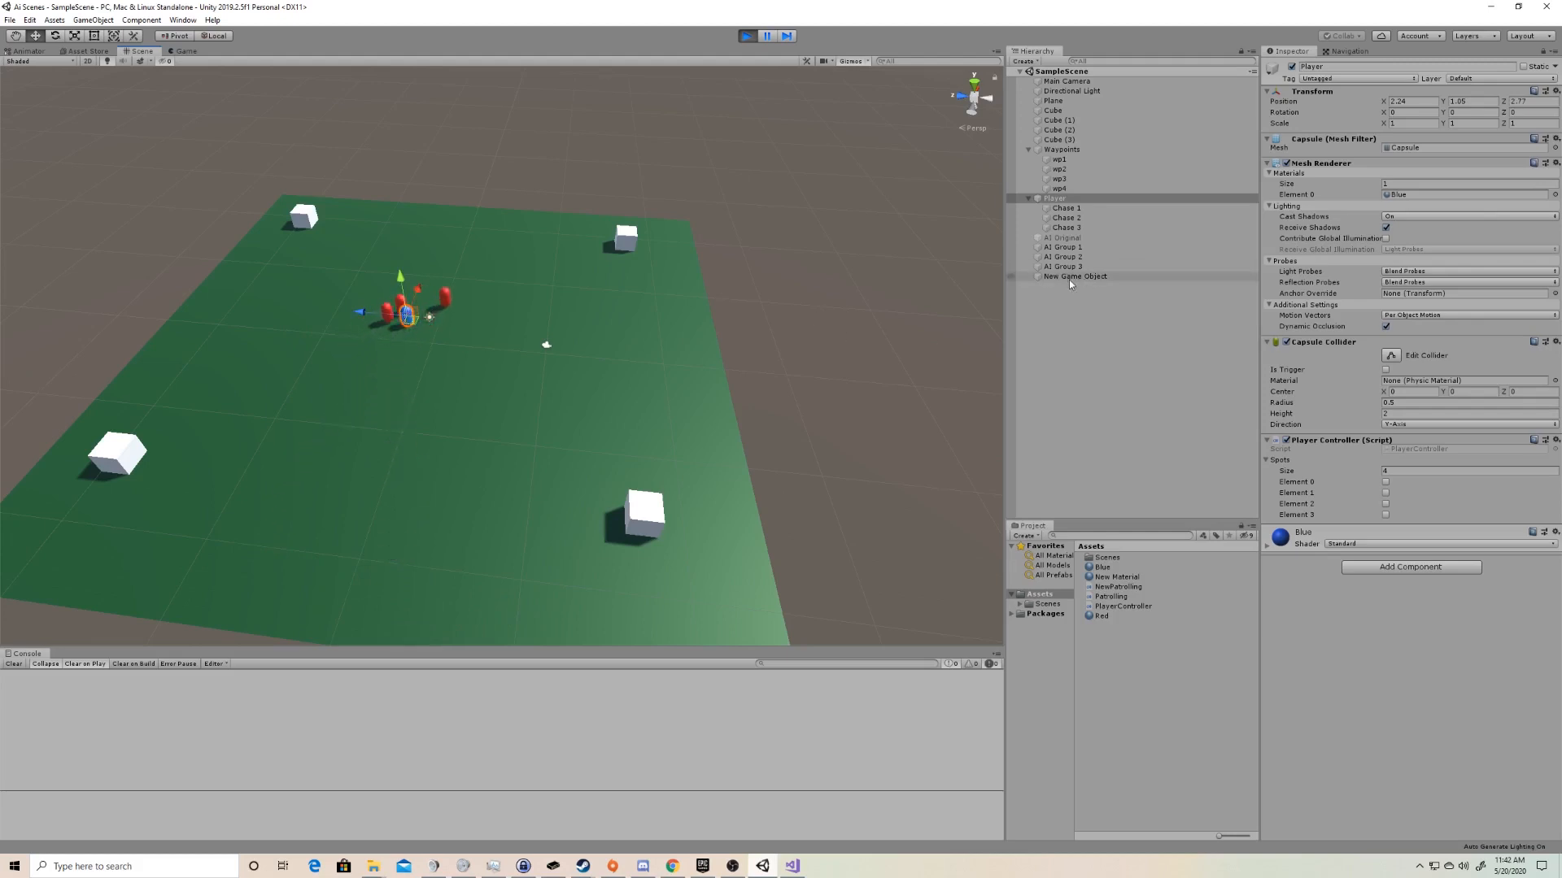
pyautogui.click(1064, 248)
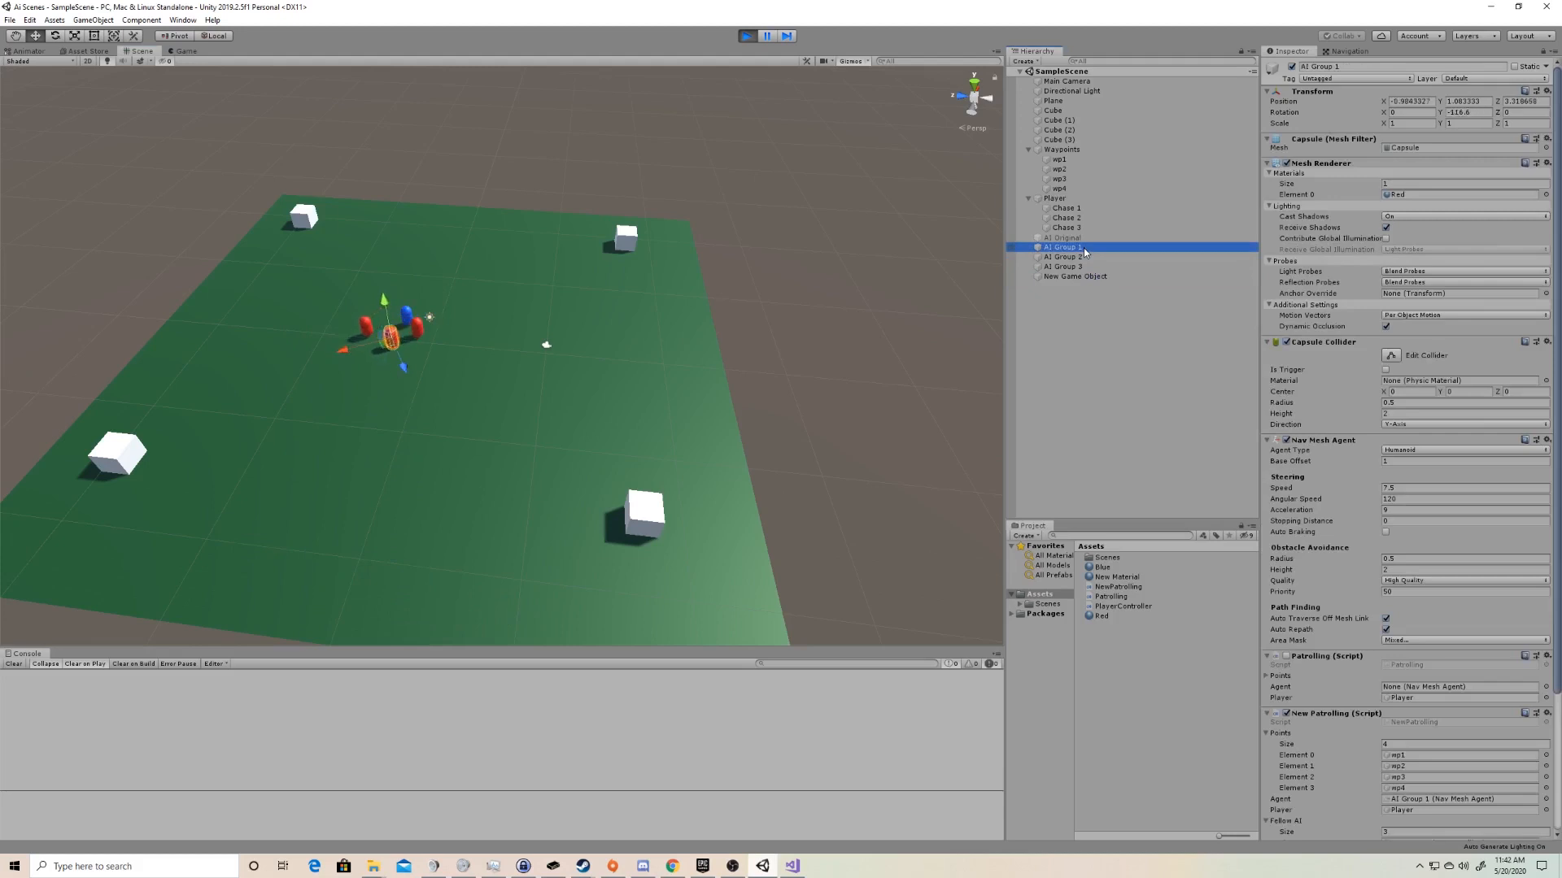
pyautogui.click(1058, 255)
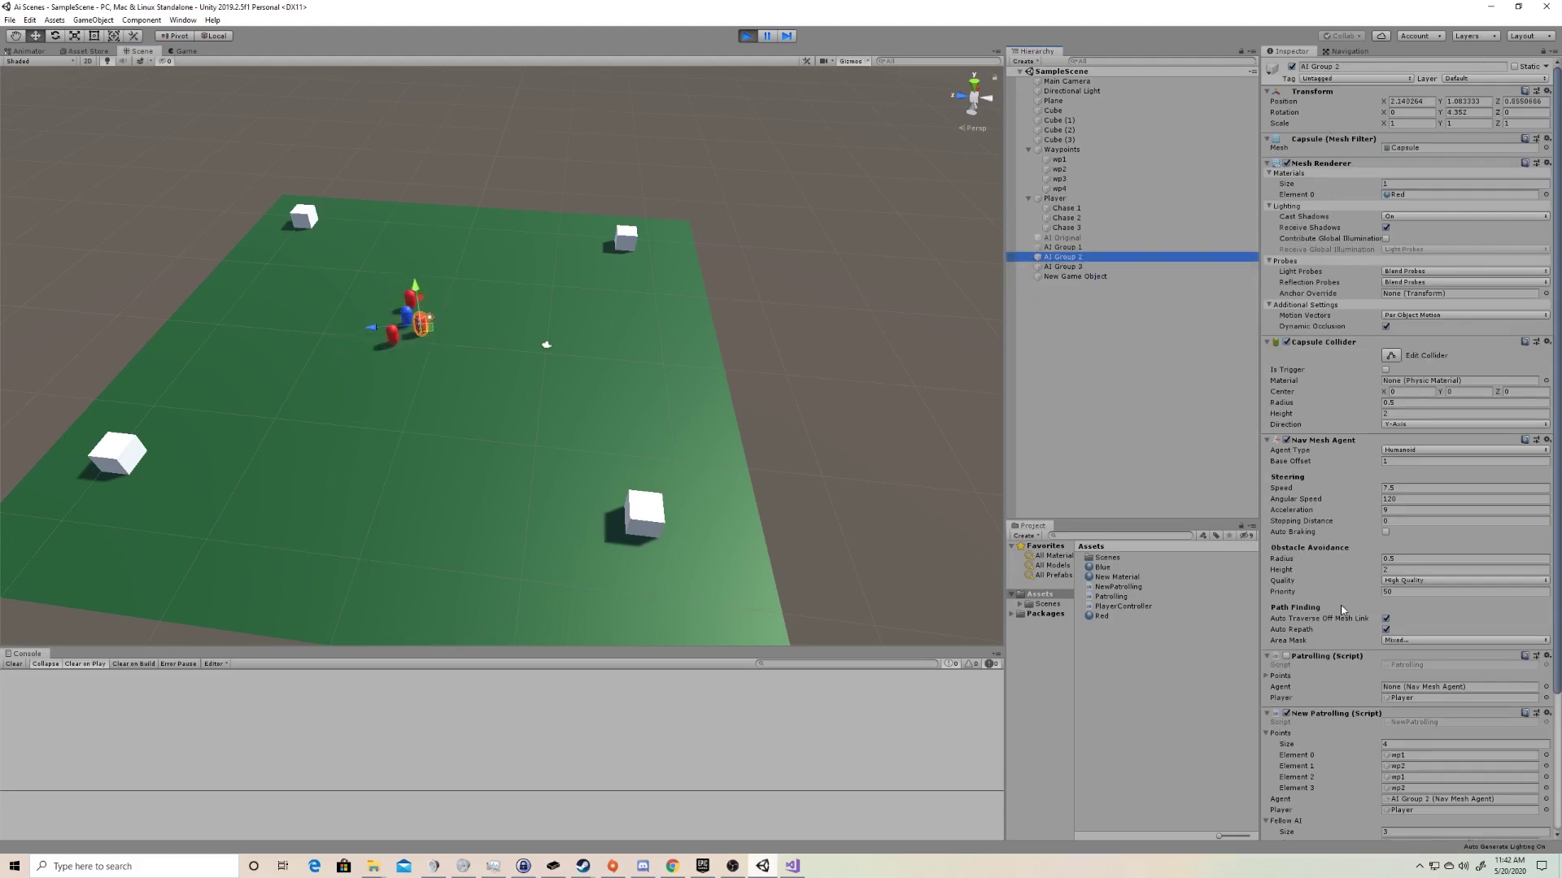
pyautogui.click(1057, 267)
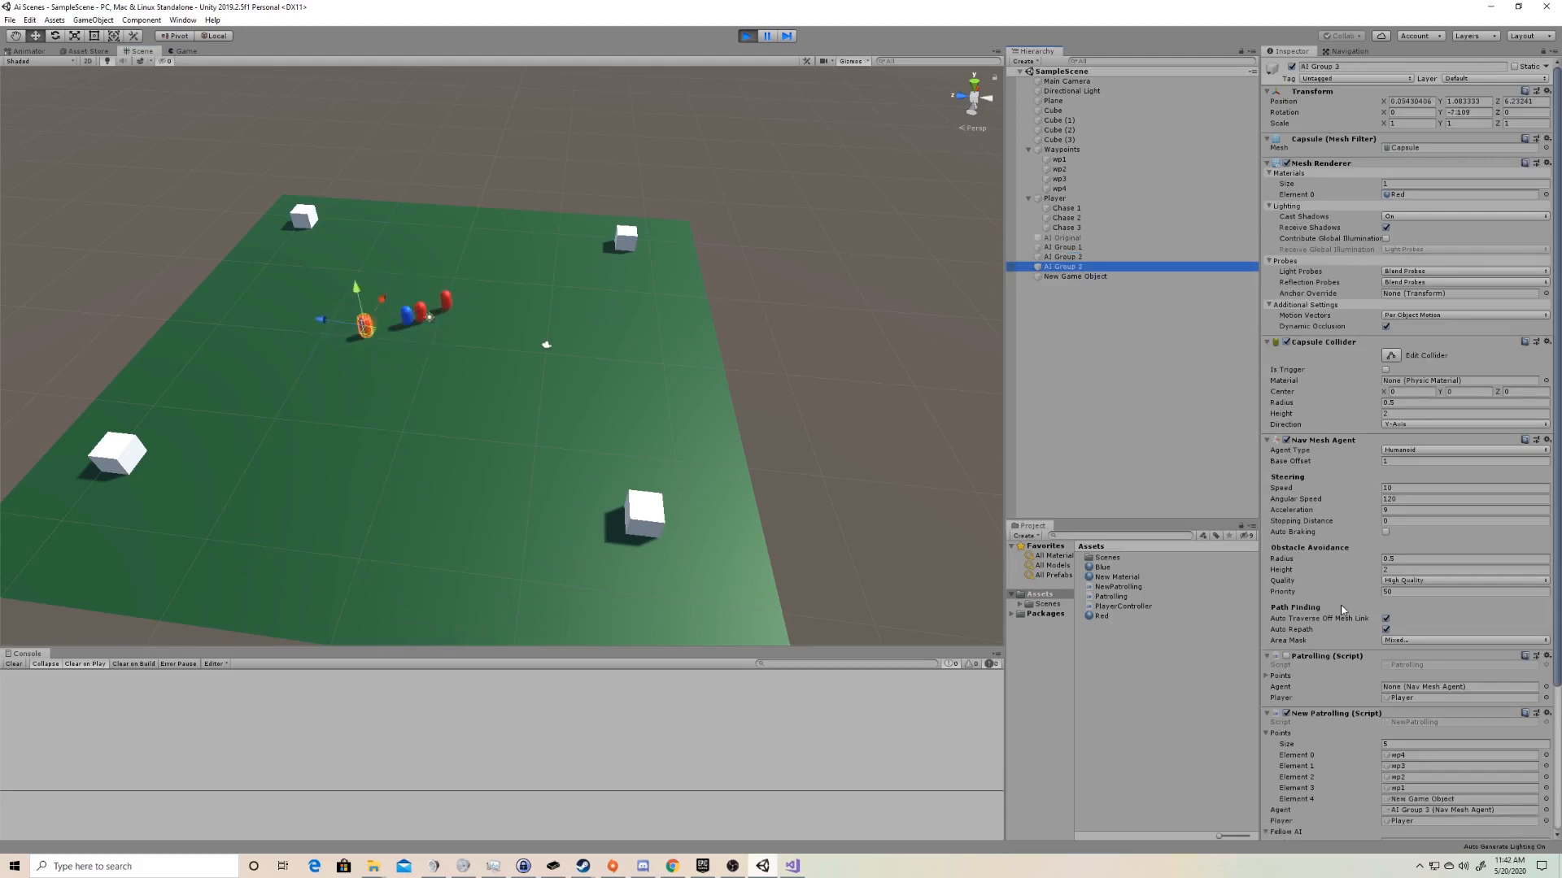